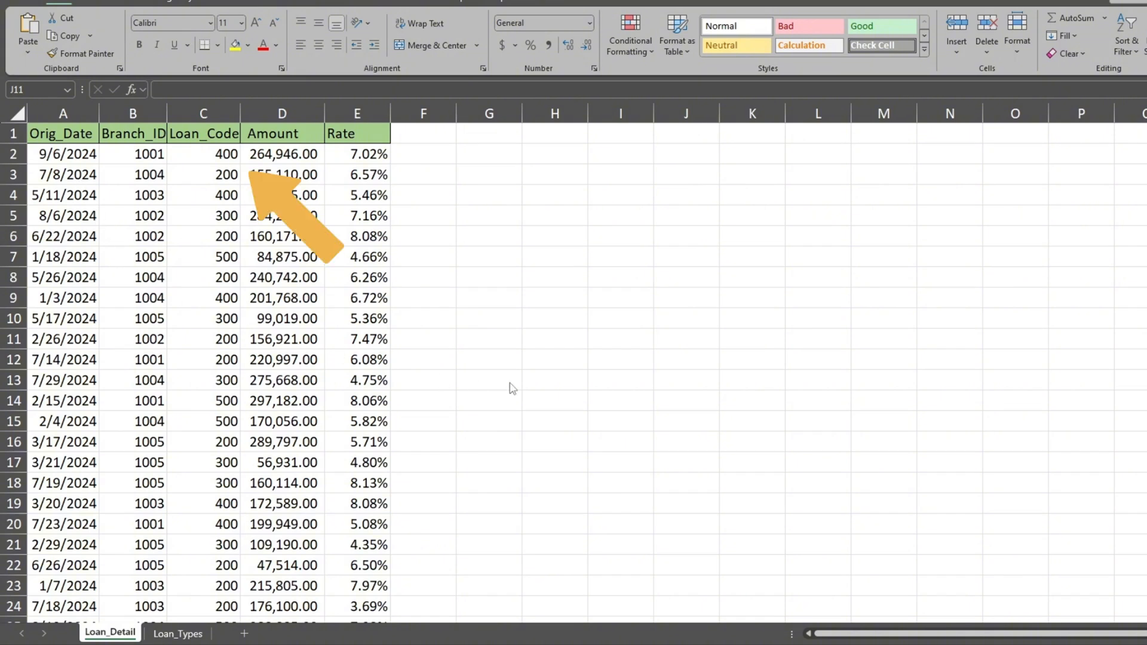
Step: Start a Python formula in G3 loading A1:E250 with headers as ld
click(178, 633)
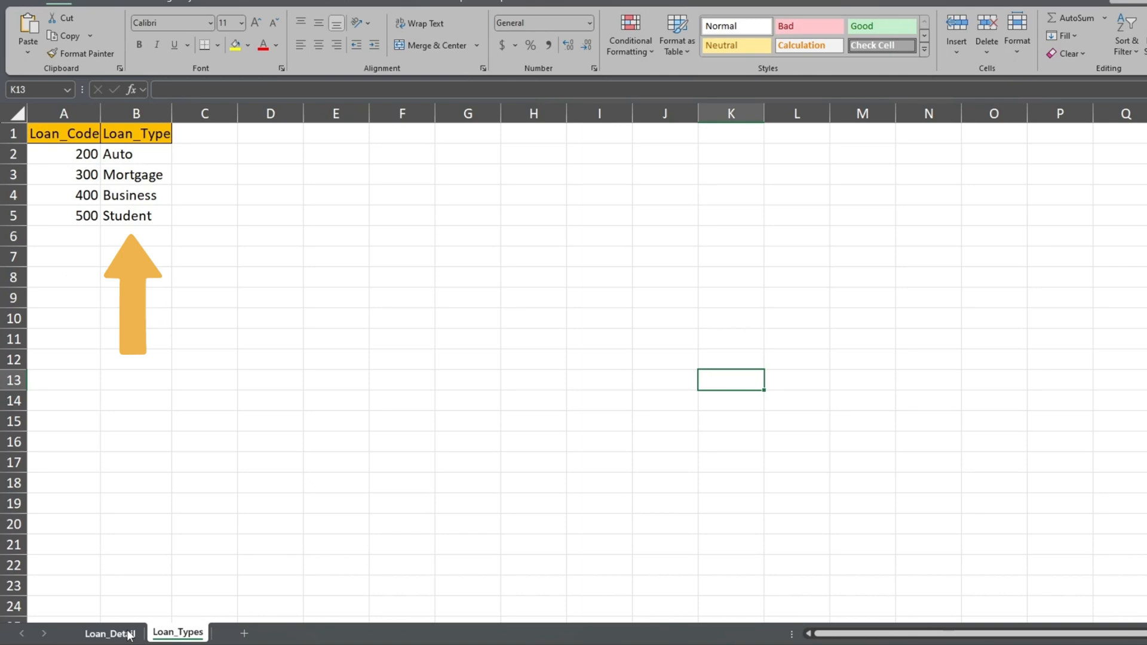
click(109, 633)
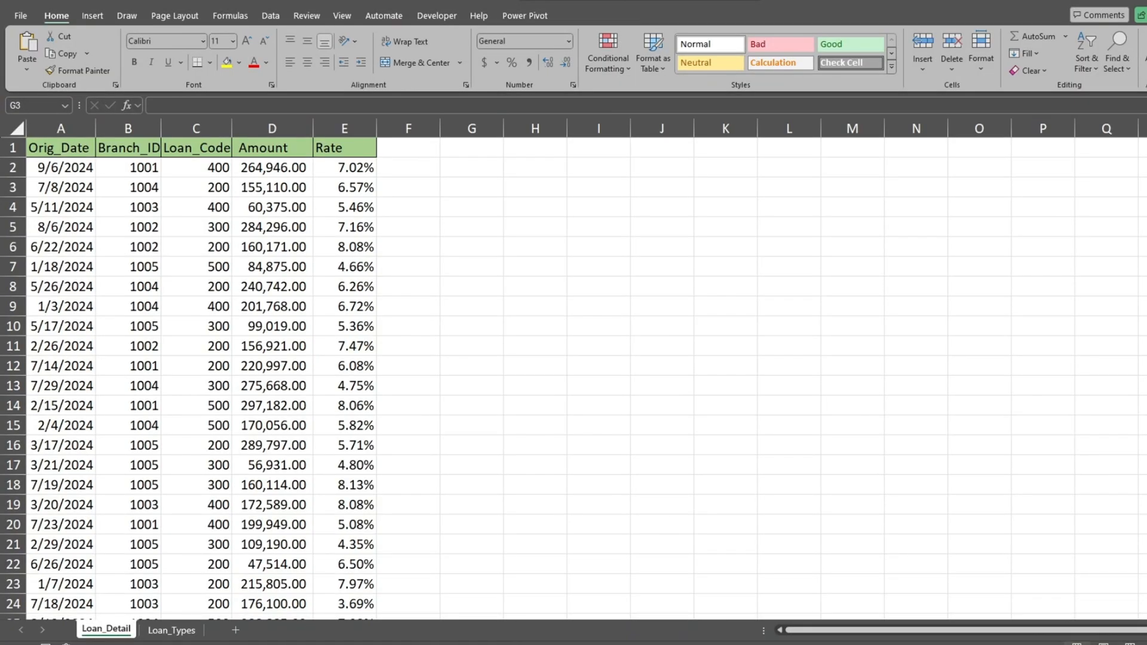
click(471, 186)
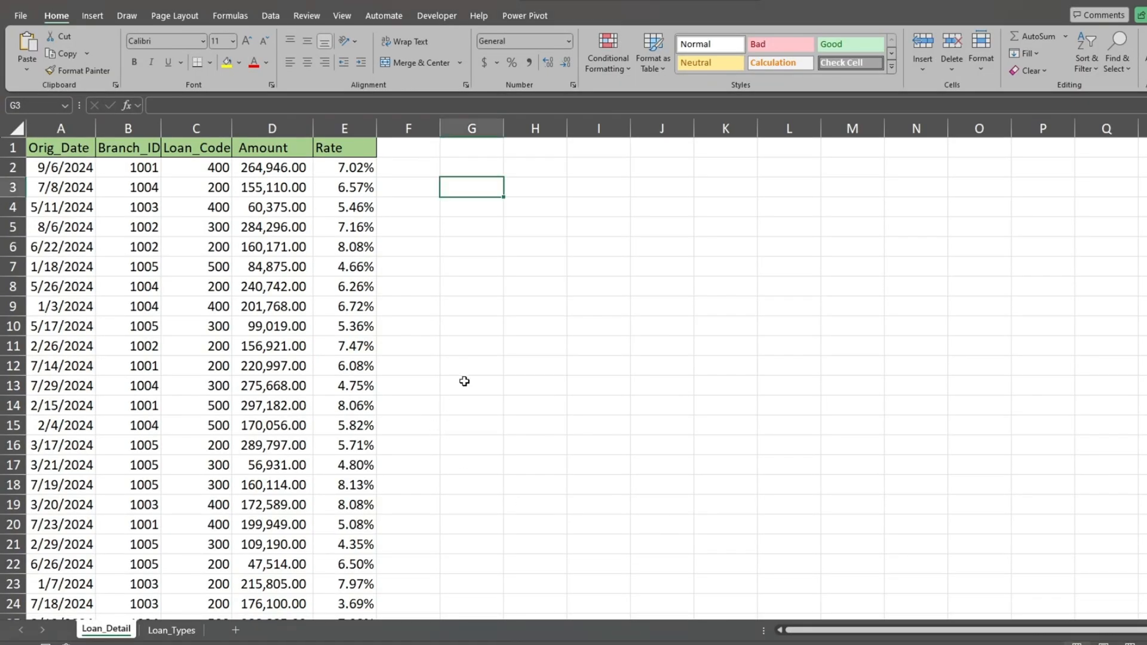
mouse_move(486, 315)
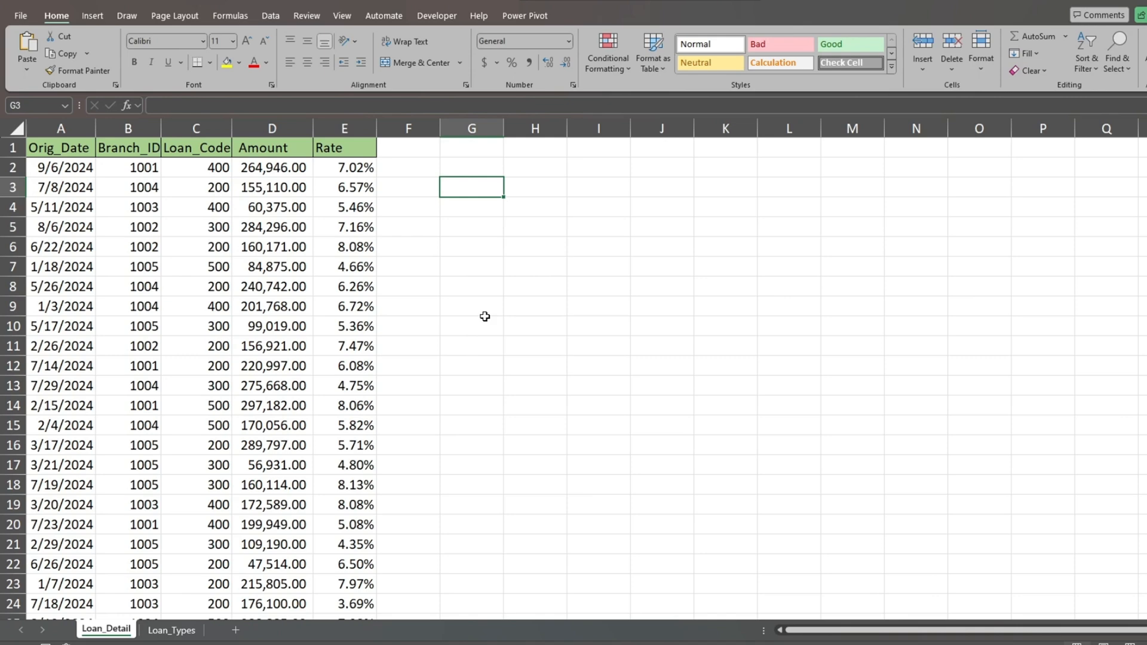
text(=P)
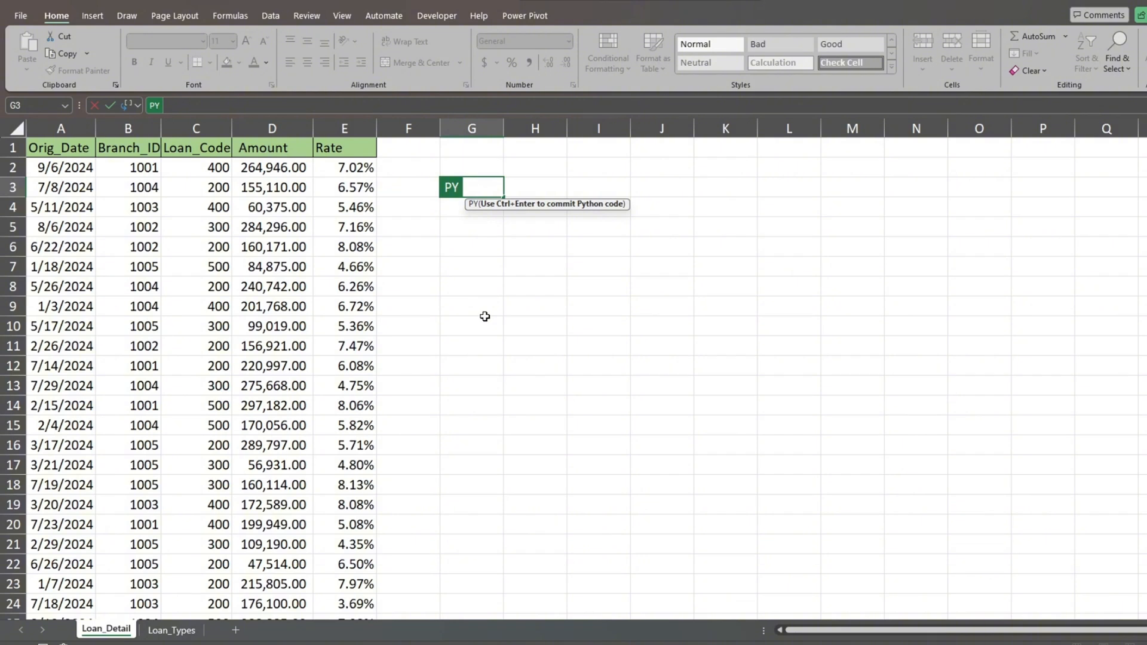
text(ld =)
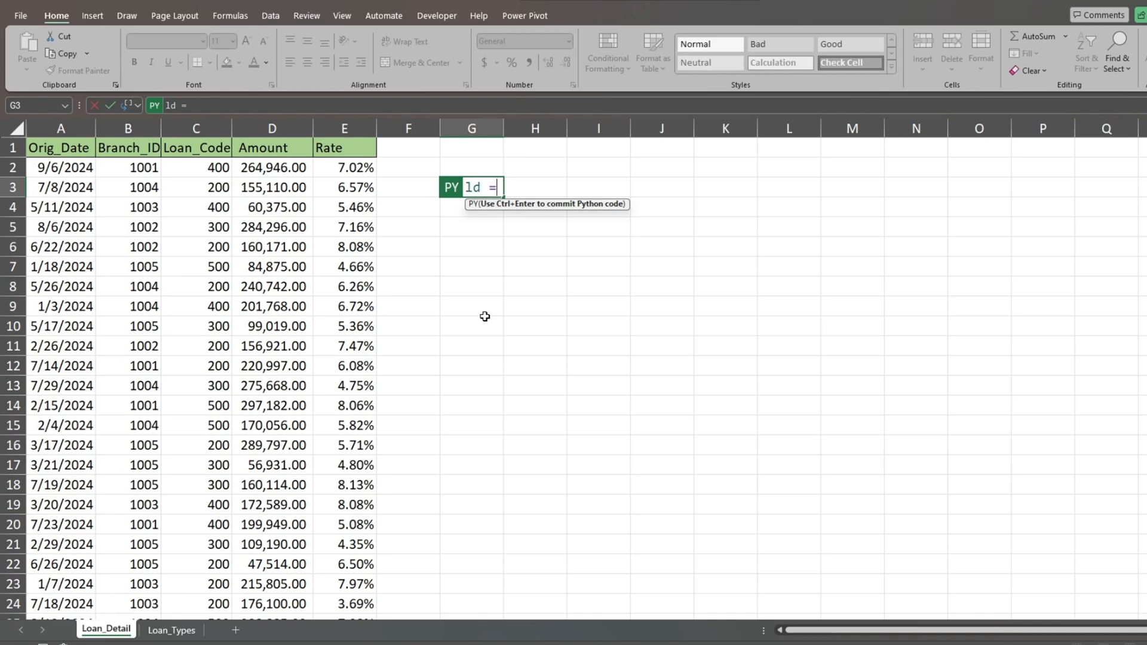
mouse_move(466, 318)
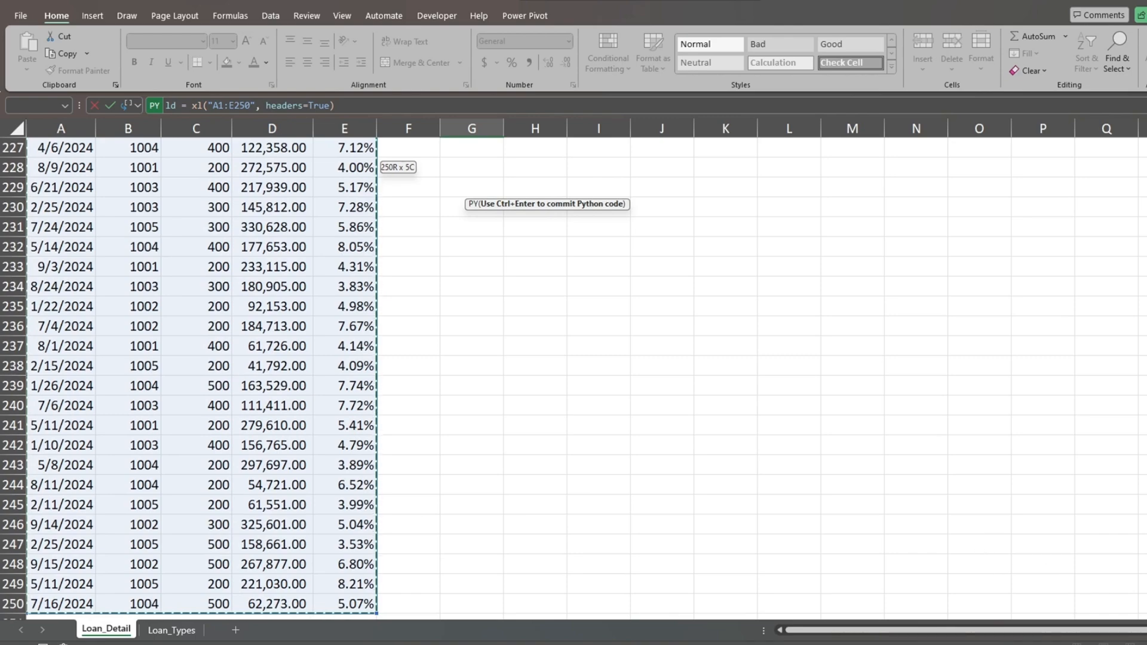
scroll(up, 3)
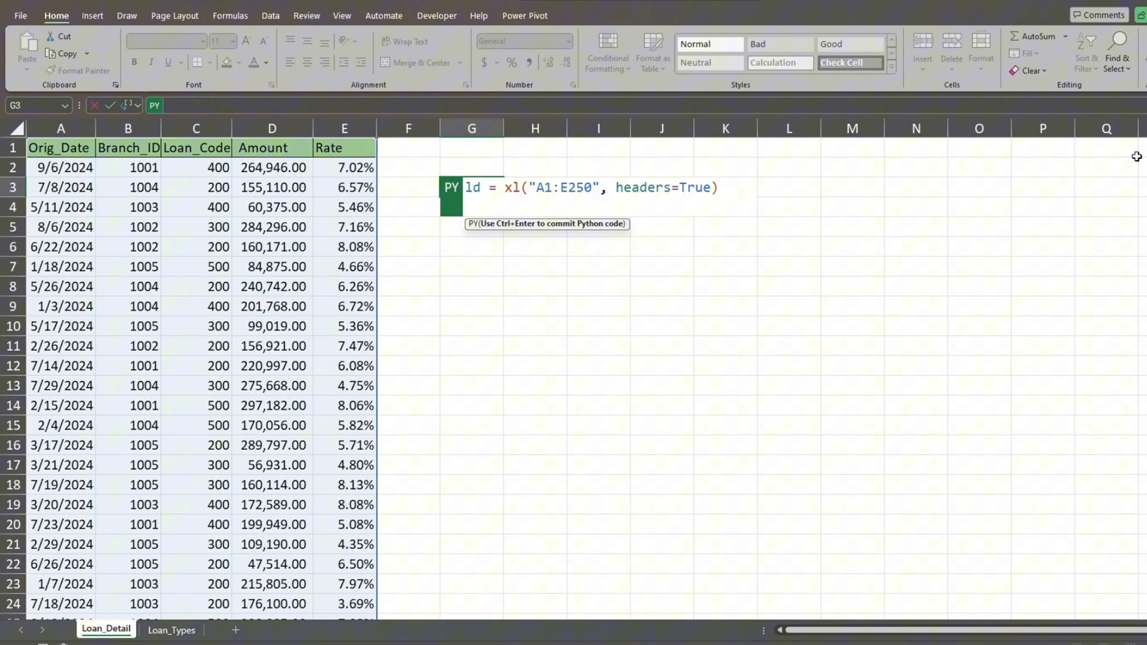
Step: Load Loan_Types!A1:B5 with headers as lt, referencing the Loan_Types sheet
text(lt)
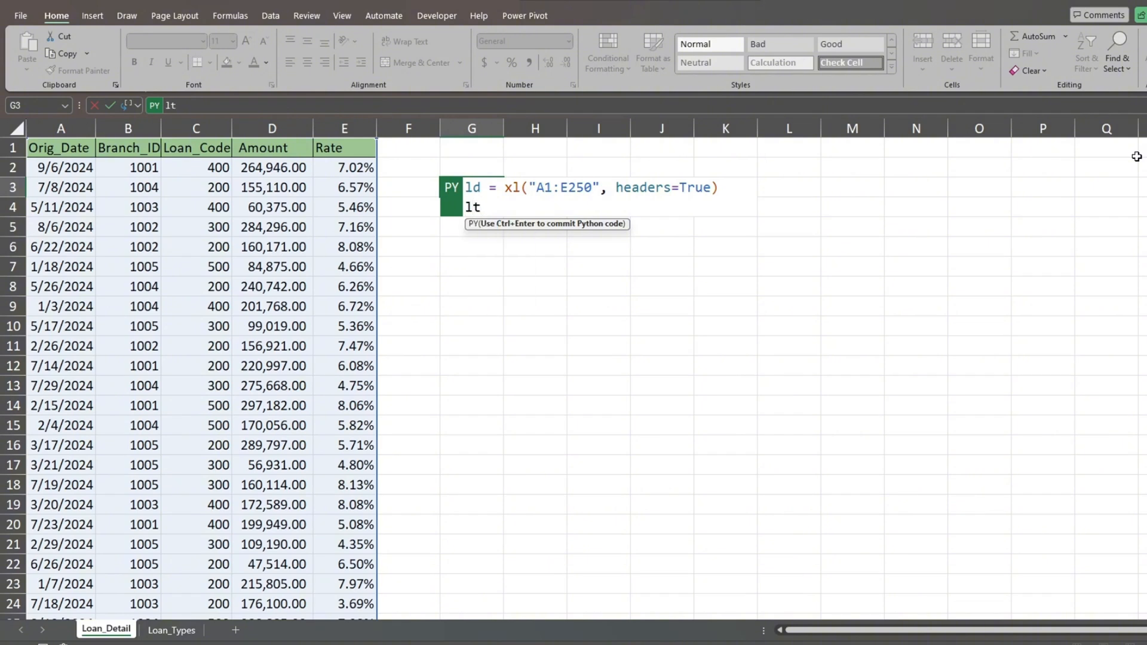
text(=)
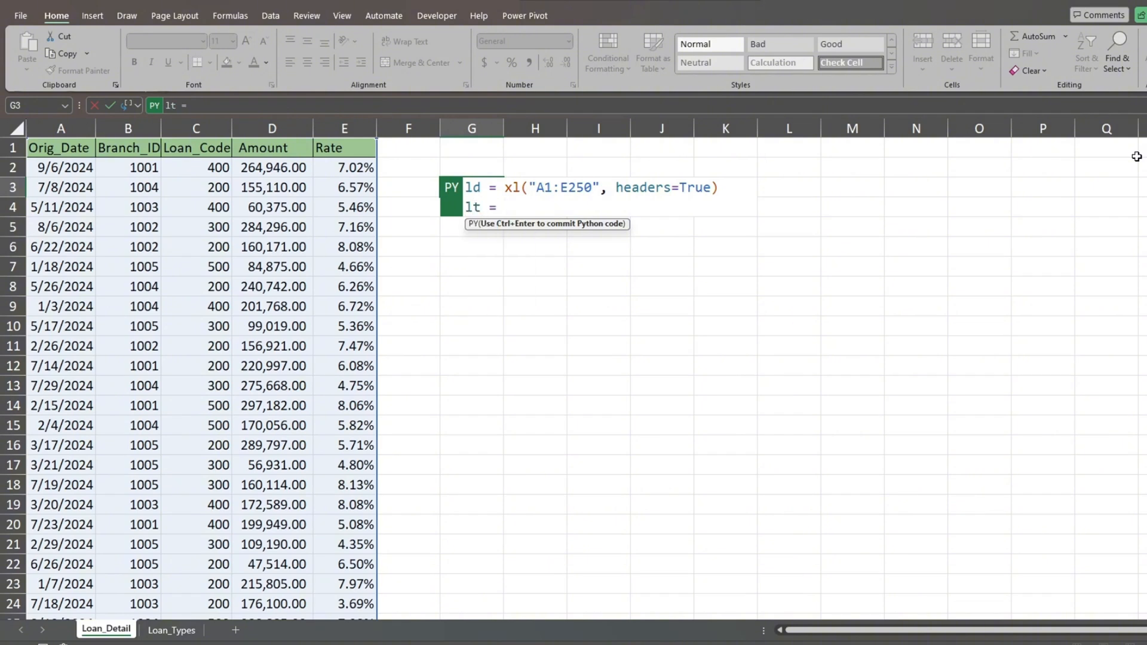
click(171, 630)
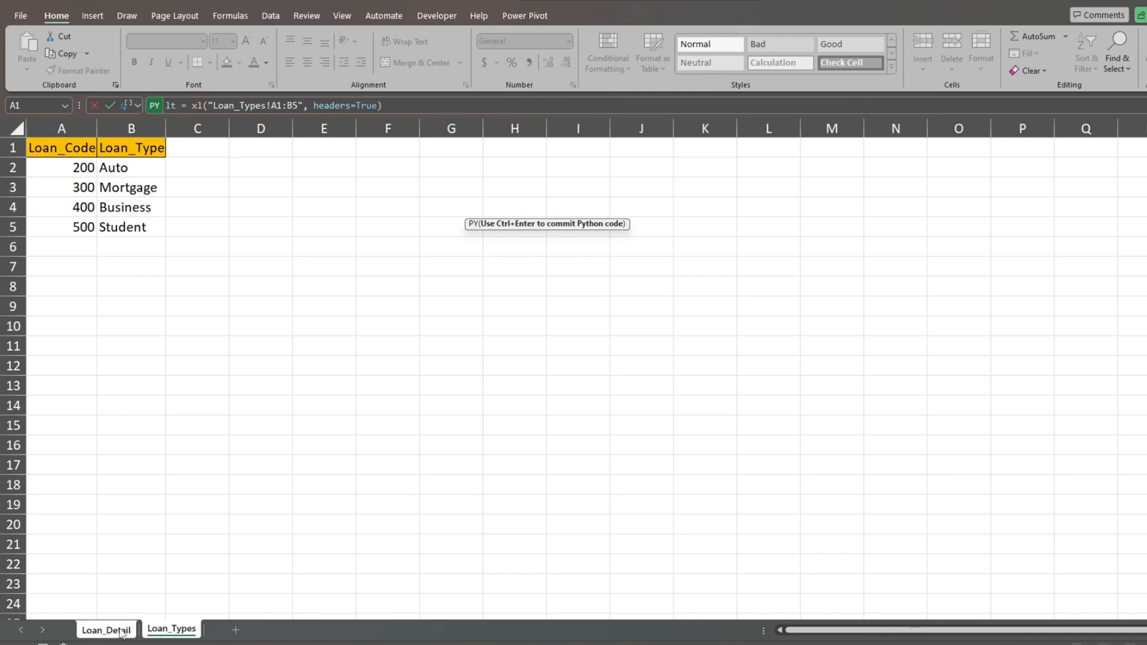
click(106, 630)
text(output =)
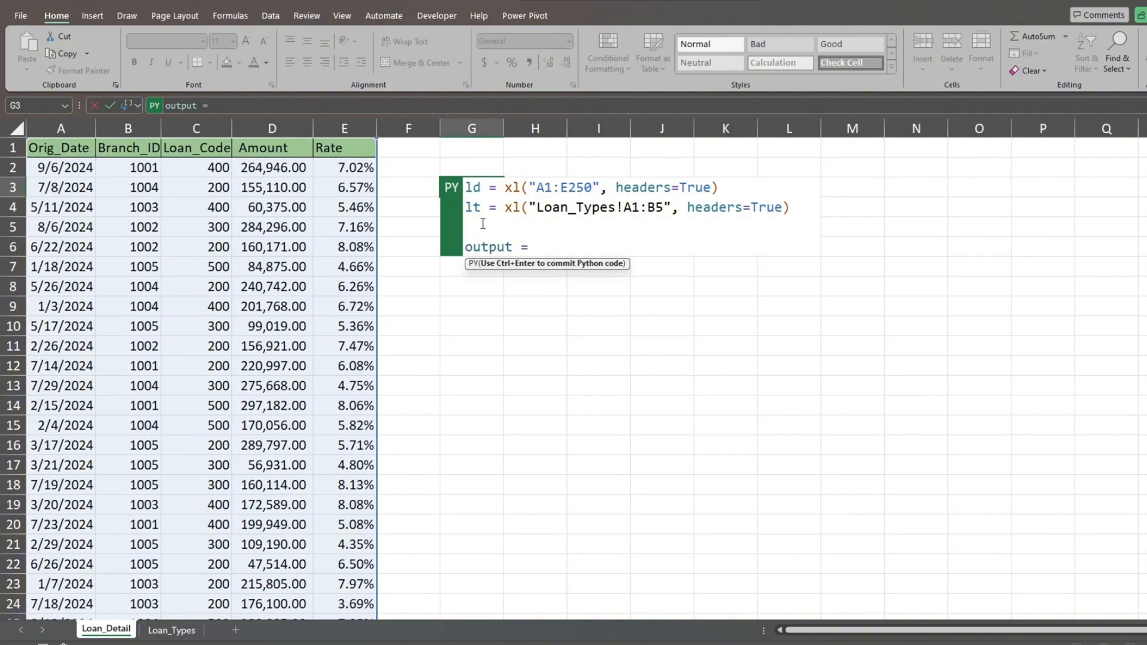
Step: Define output = pd.merge(ld, lt, on='Loan_Code', how='inner')
text(p)
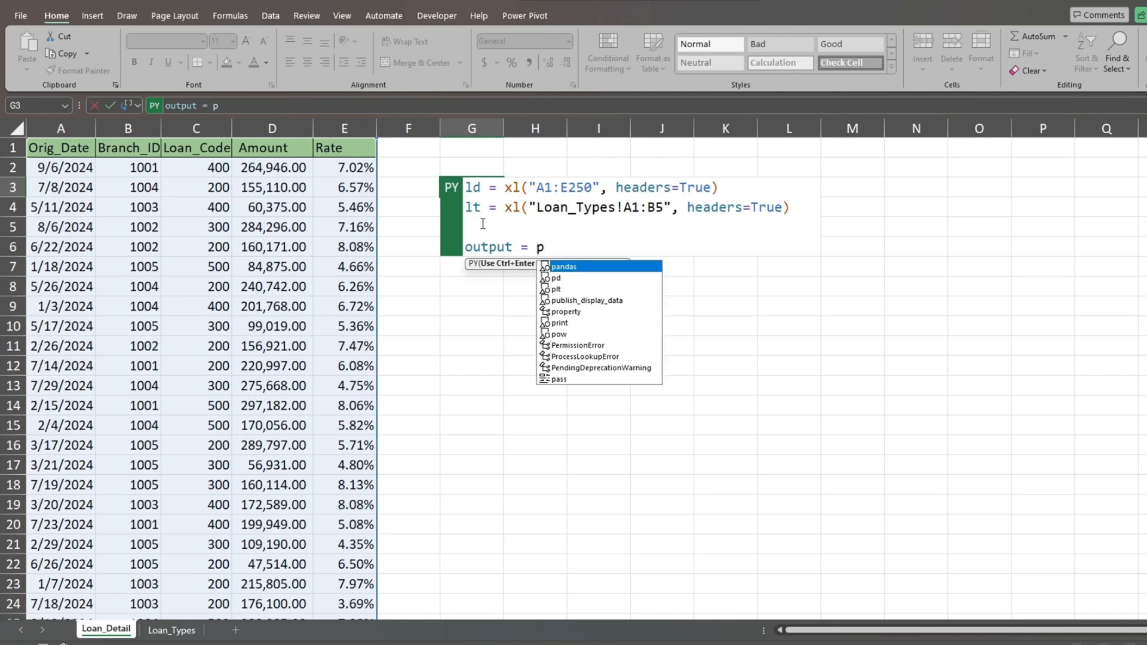
text(d)
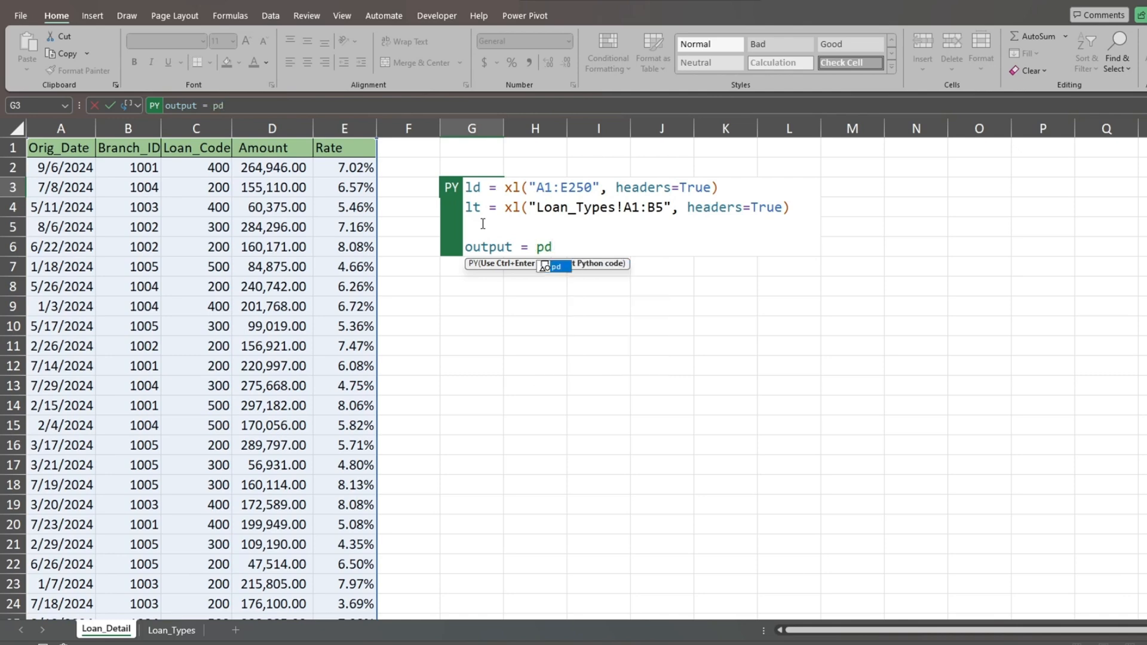
text(.)
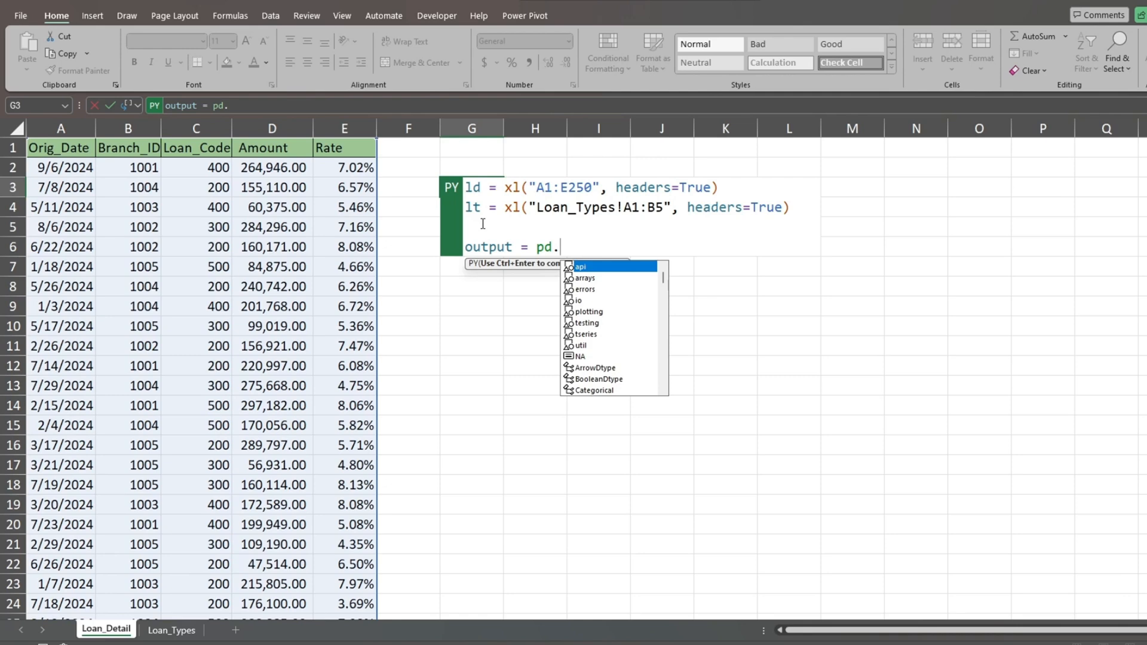
text(merge)
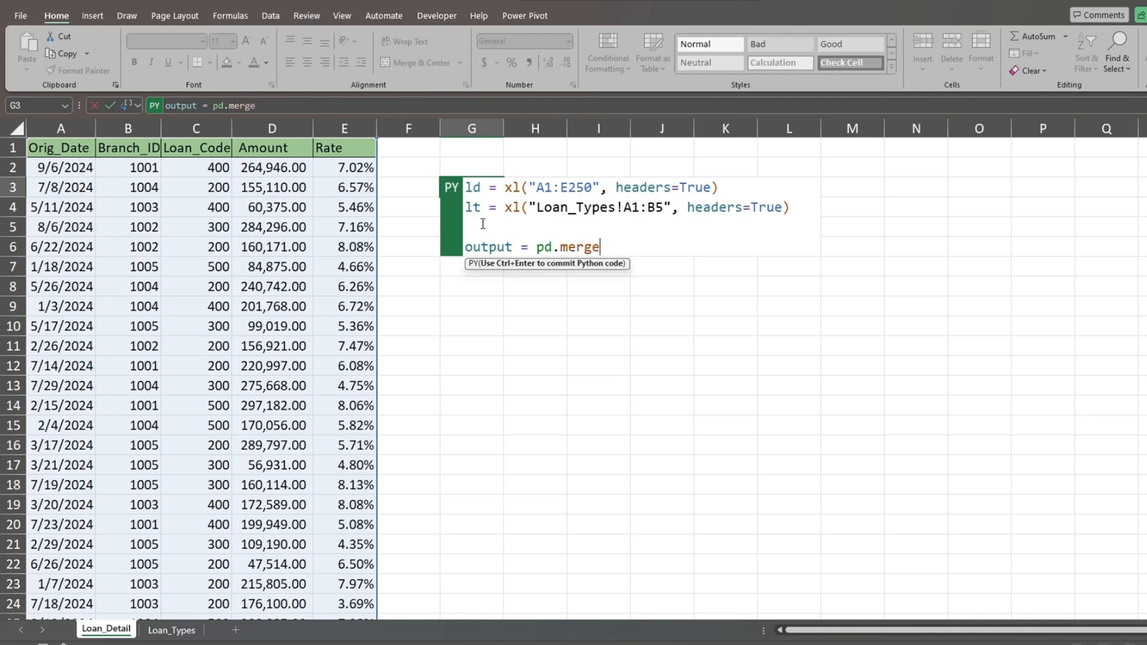
text(()
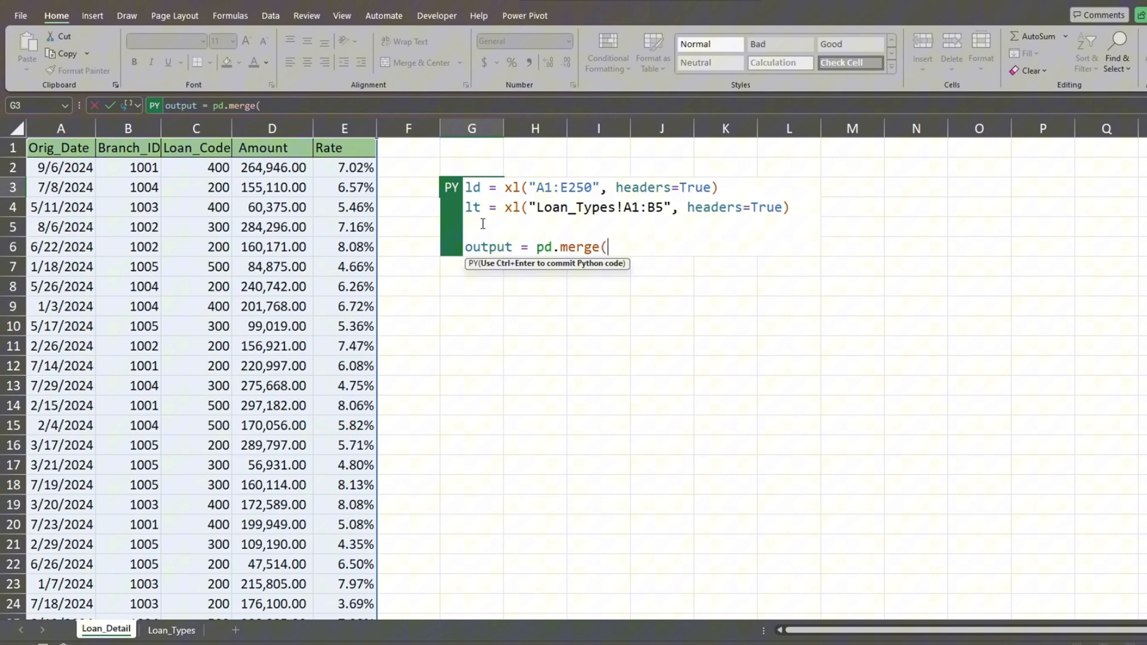
text(ld)
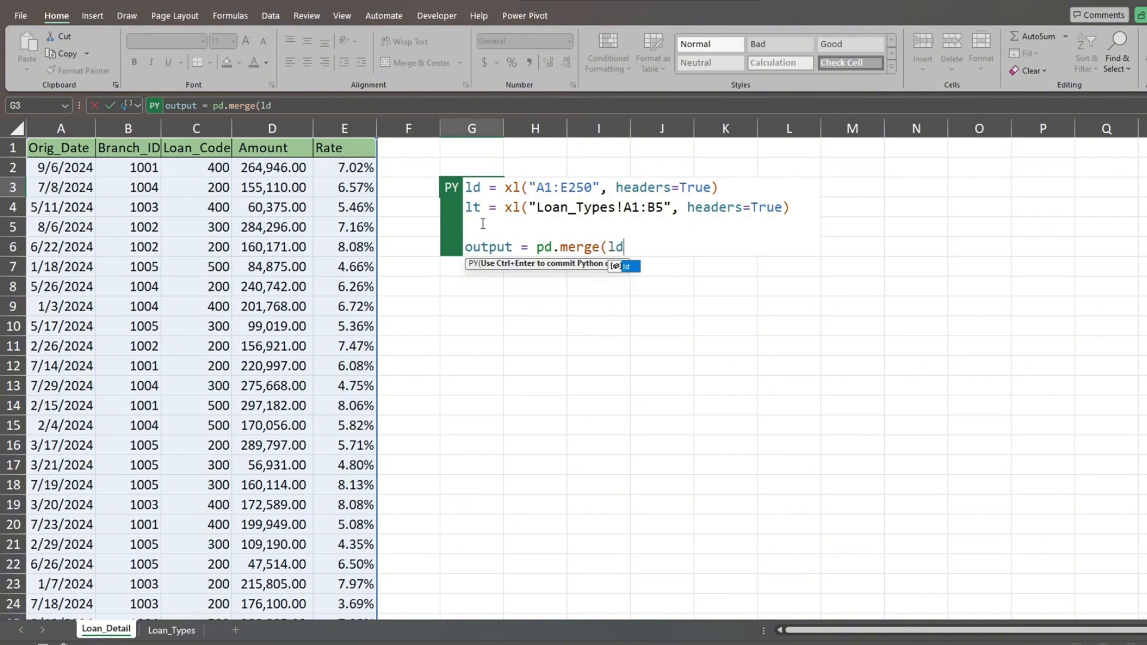
text(,)
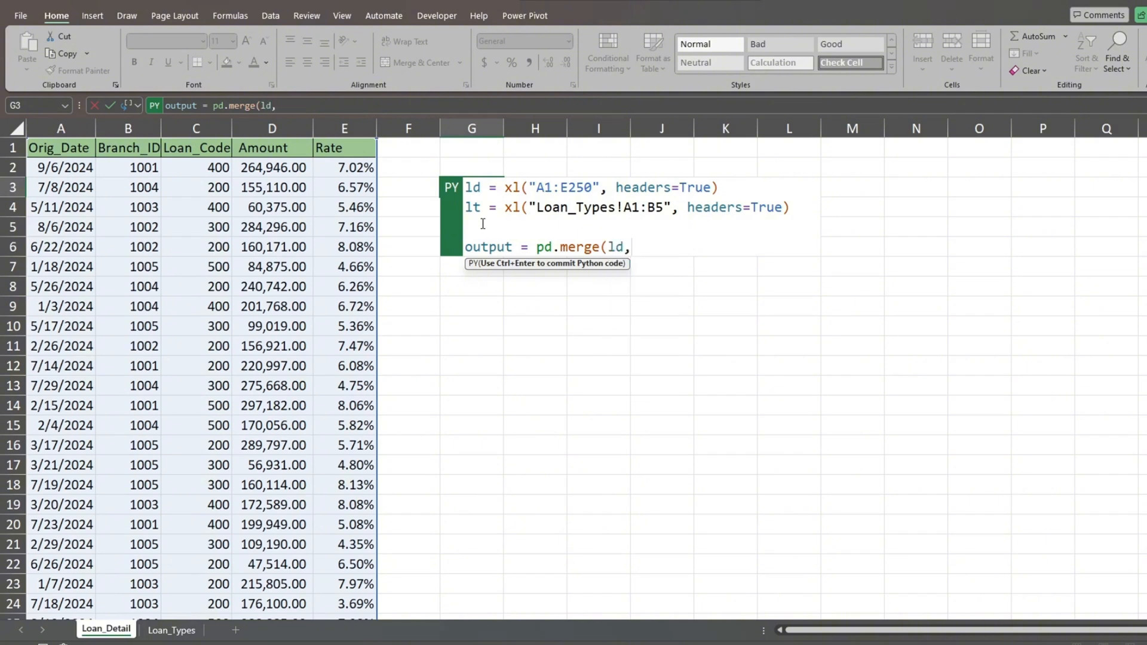
text(lt,)
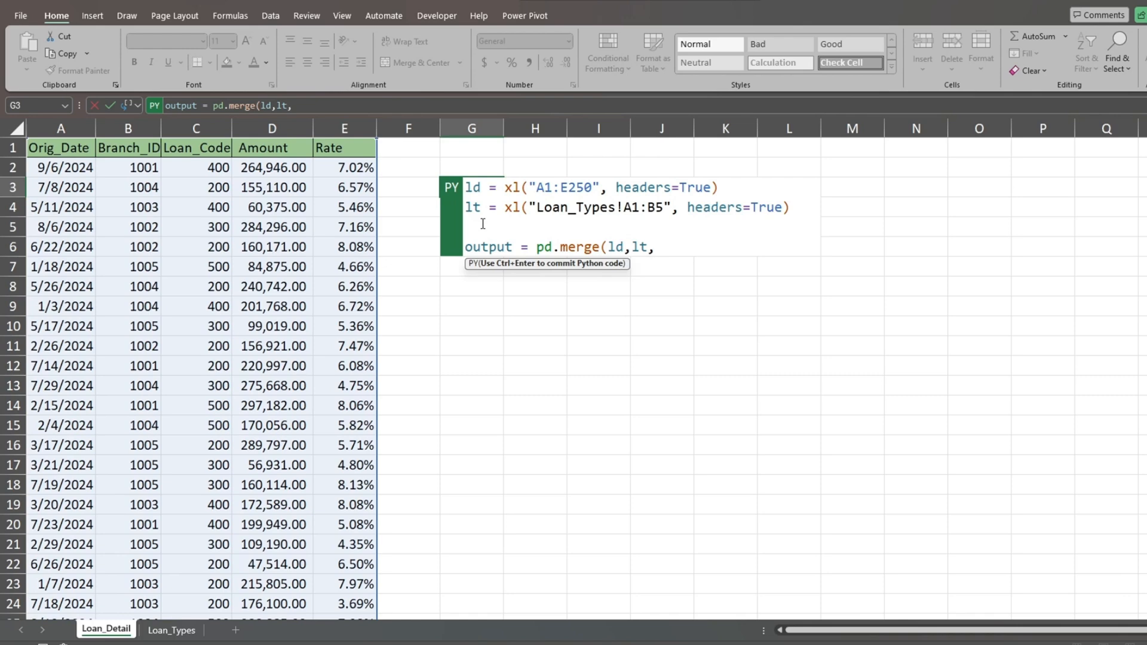
text(on=)
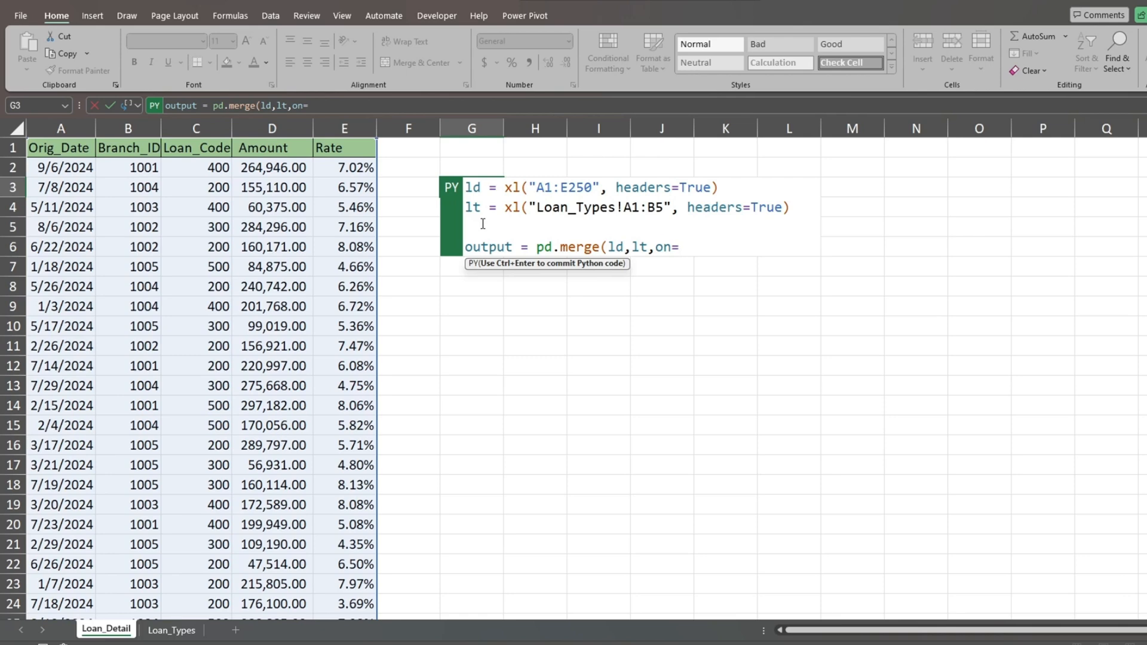
text('Loan)
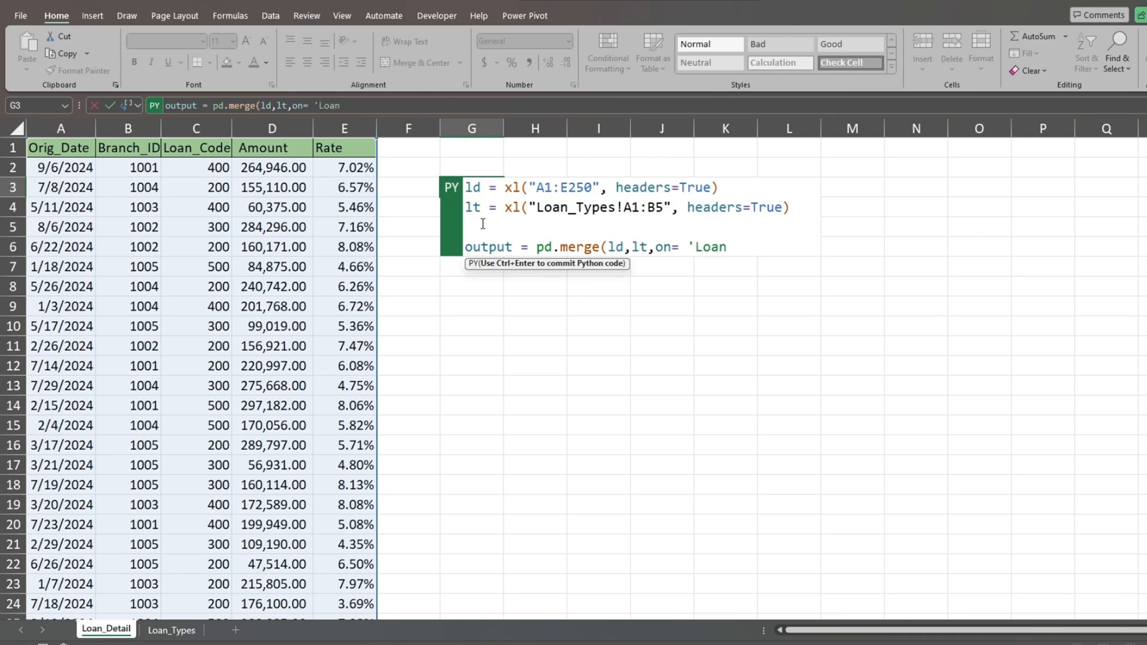
text(_Co)
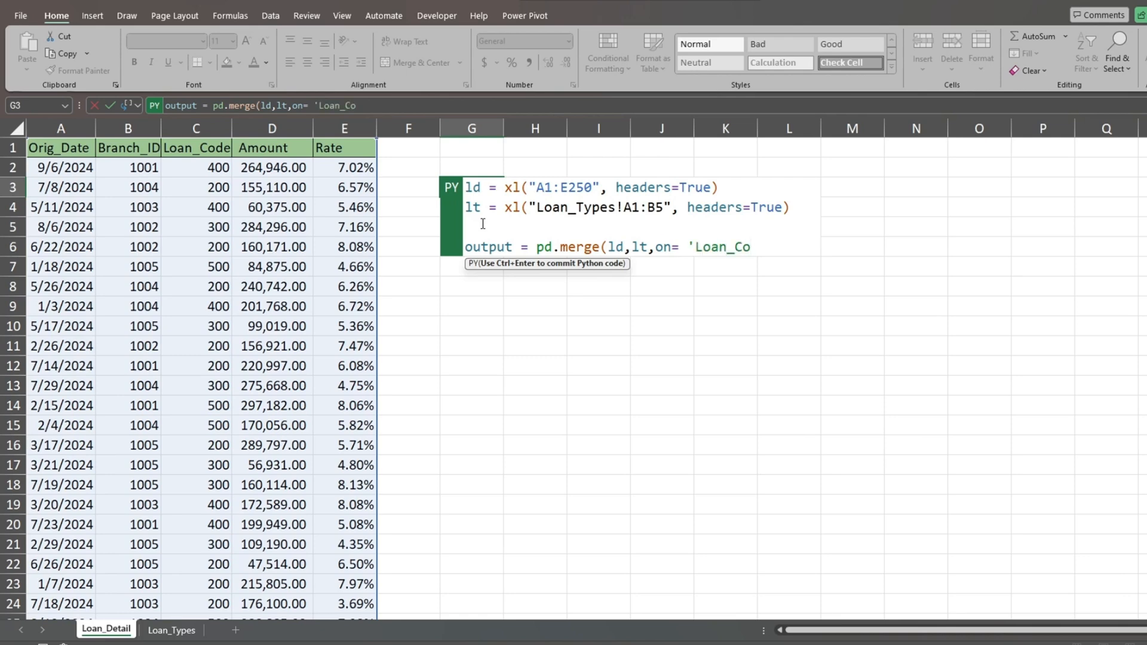
text(de')
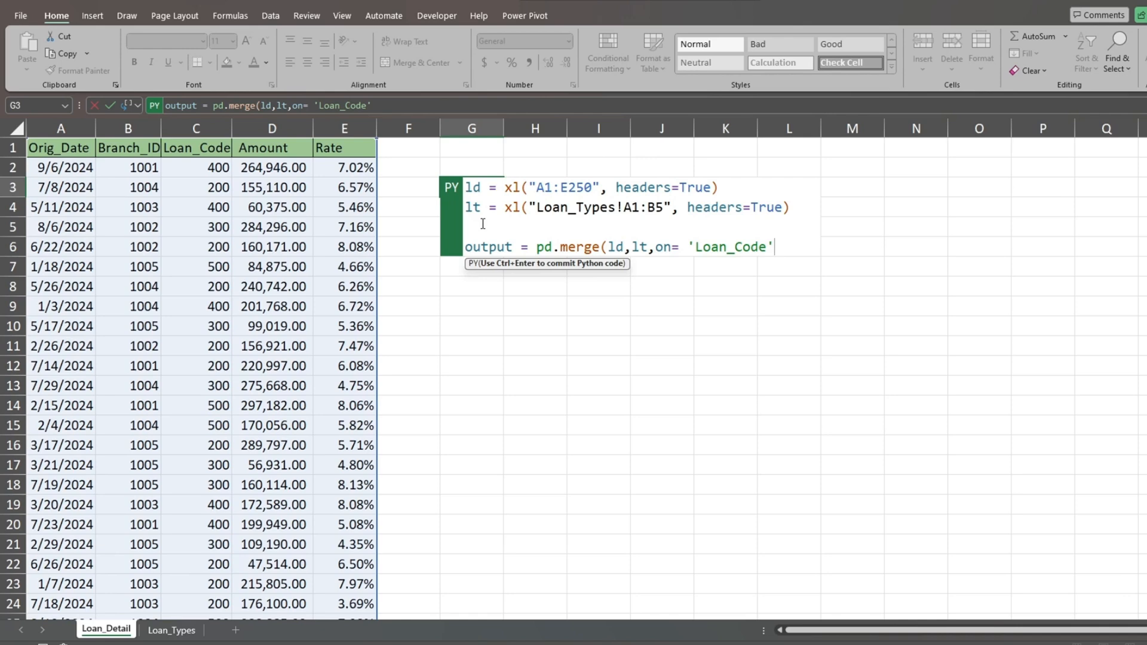
text(, how=)
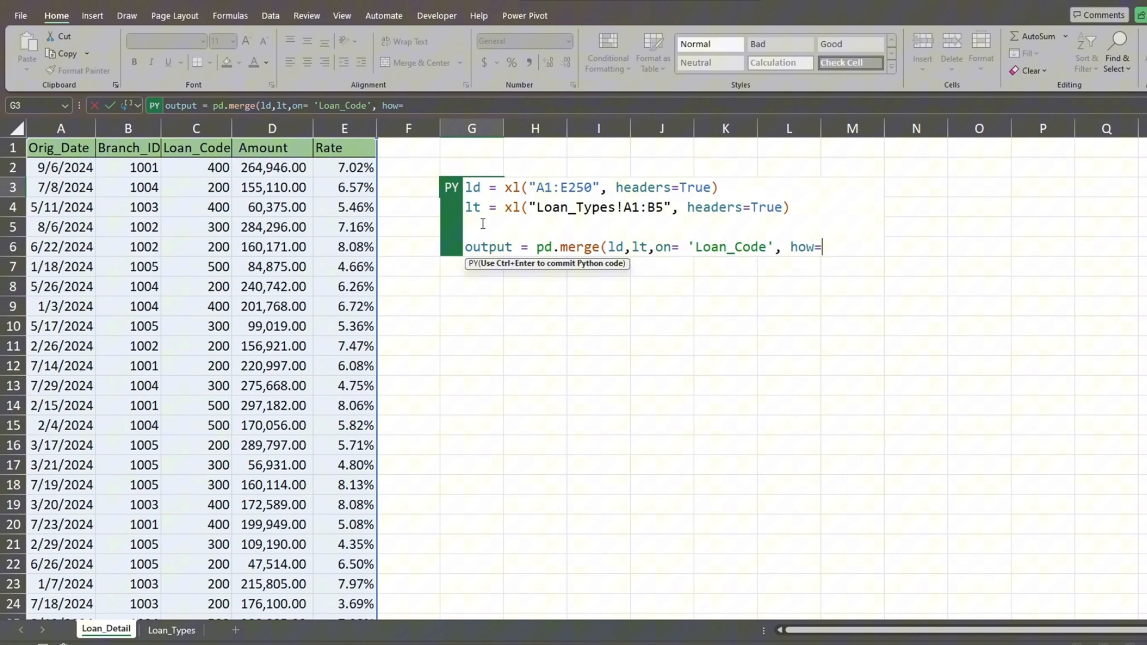
text(')
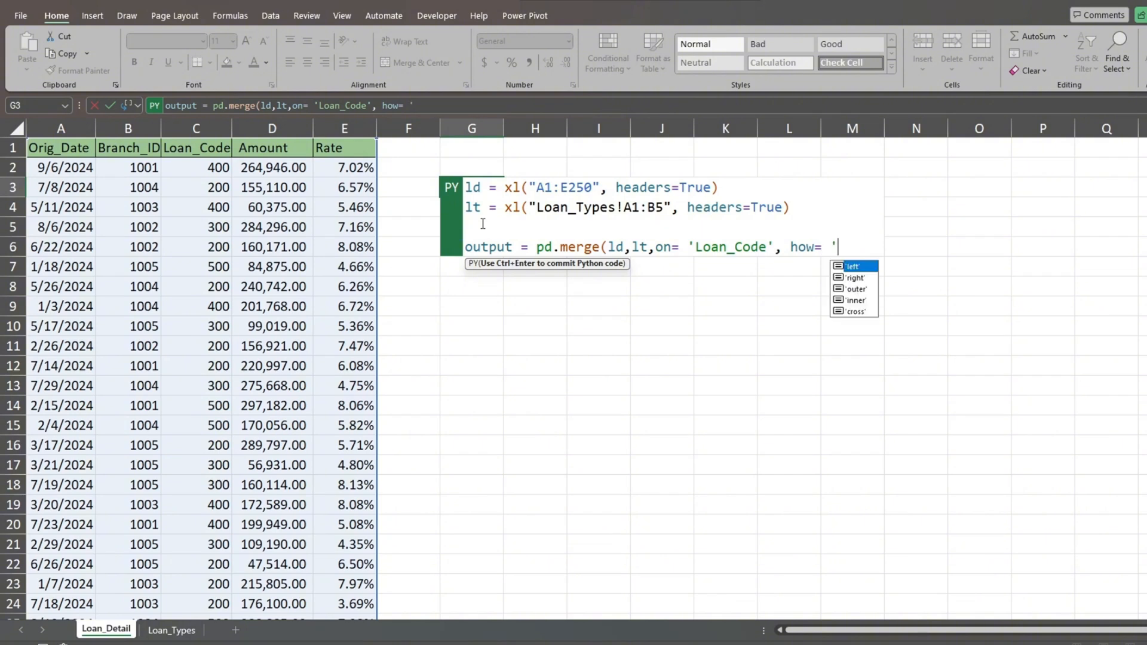
text('inner')
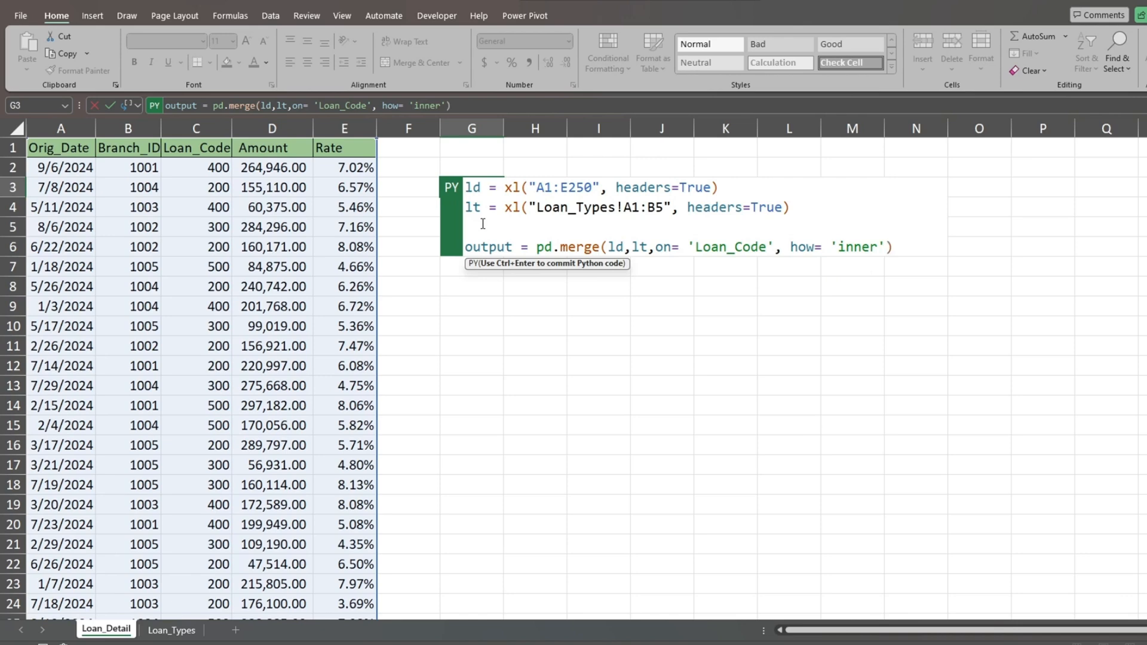
Step: Return output as the cell's result and commit the Python code
click(890, 247)
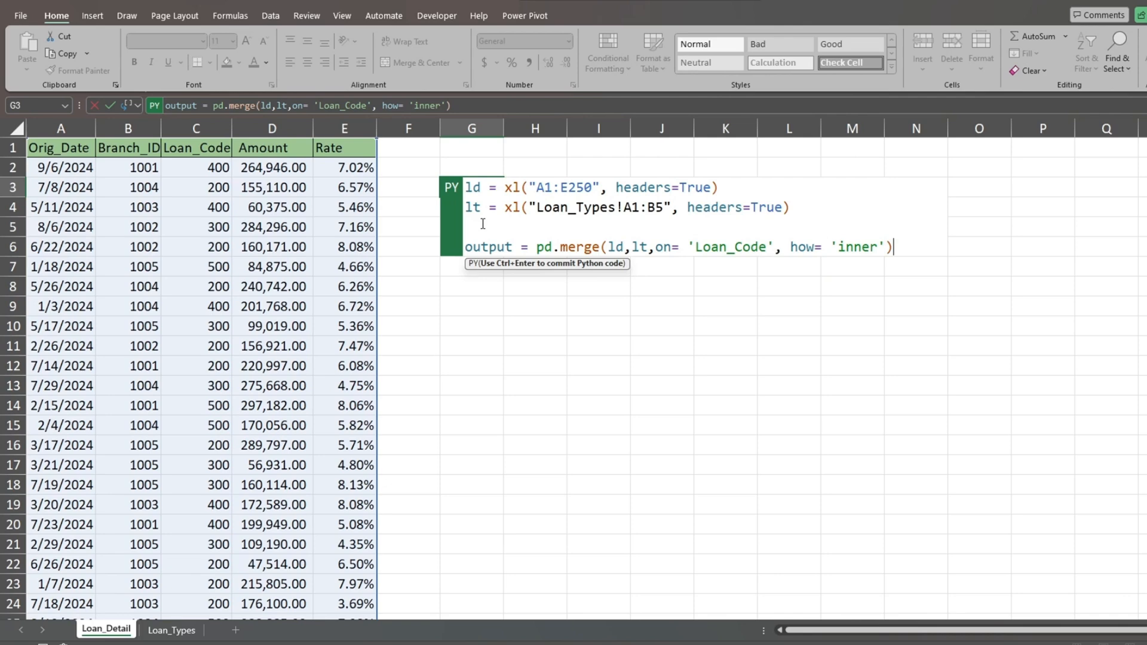
text(out)
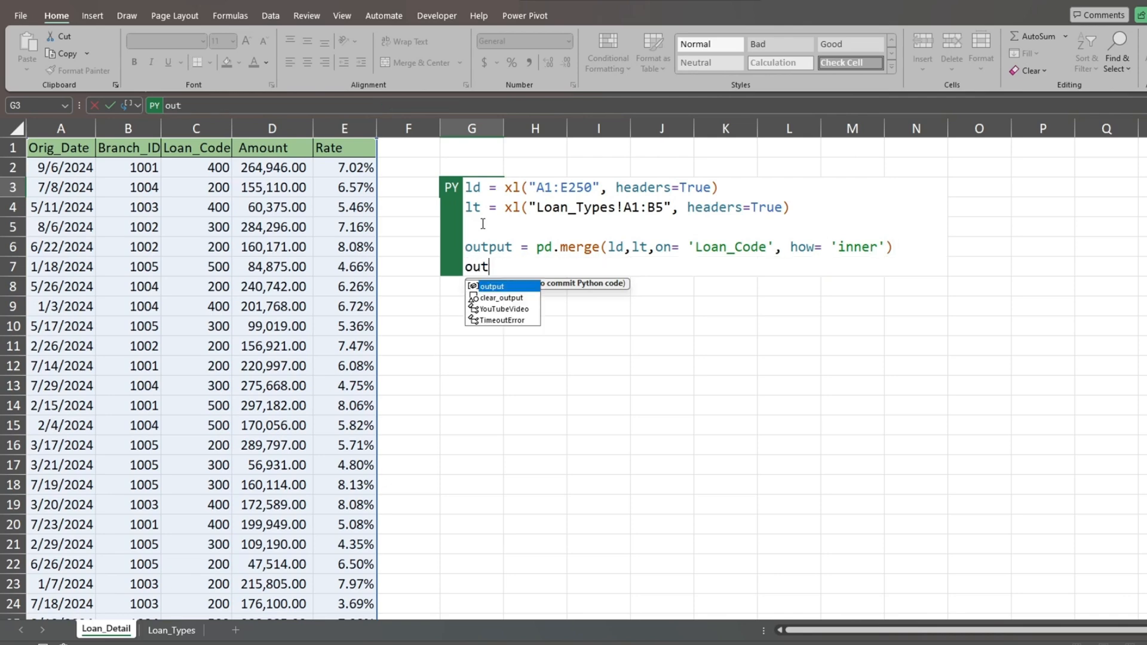
text(put)
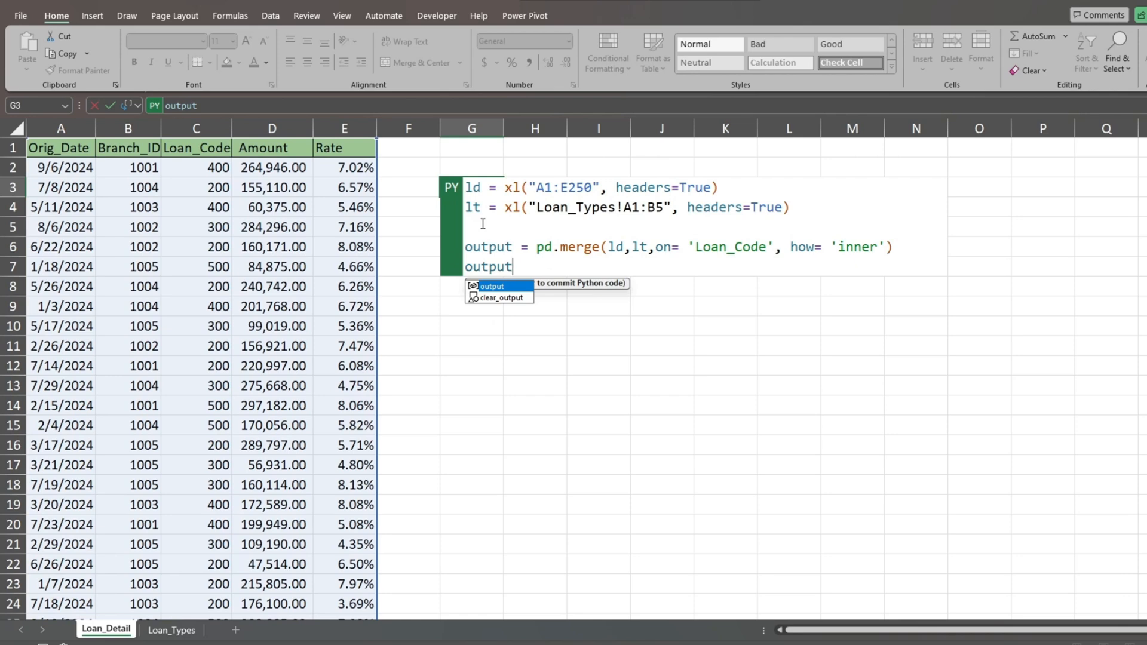
key(enter)
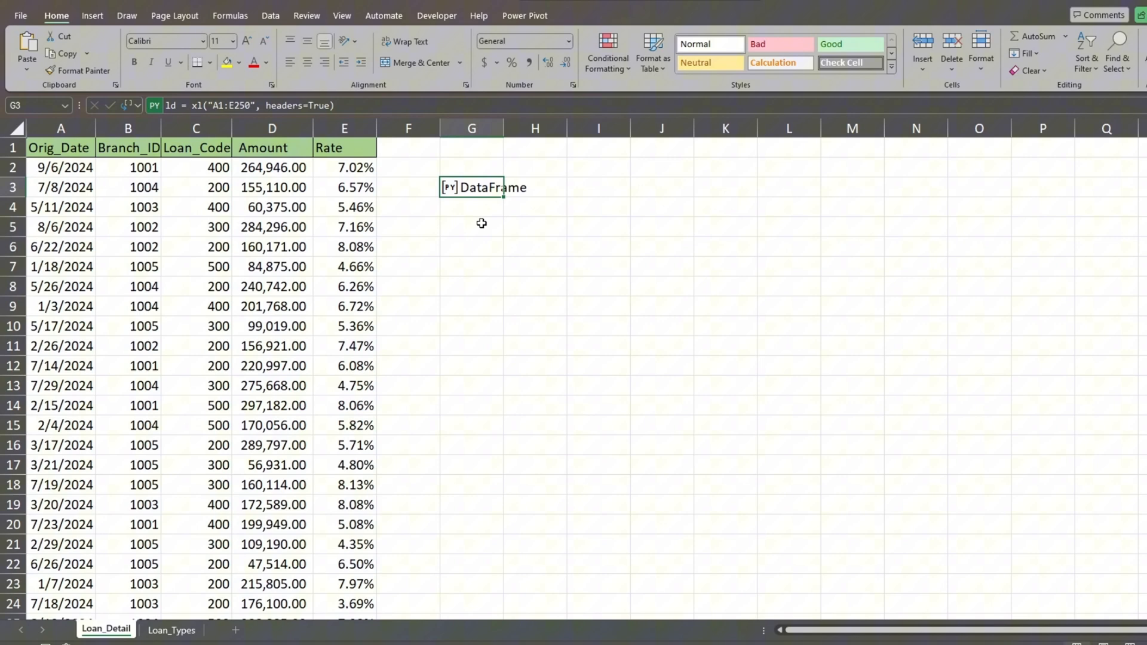
mouse_move(462, 199)
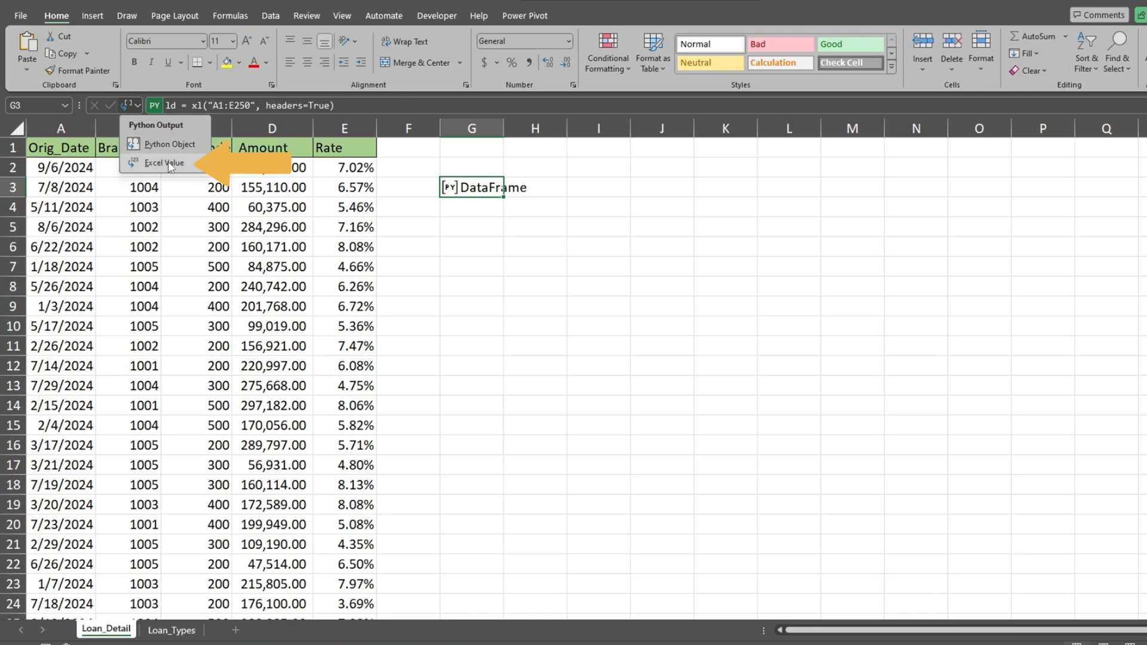
Step: Switch the Python output to Excel Value so the merged table spills onto the sheet
click(163, 163)
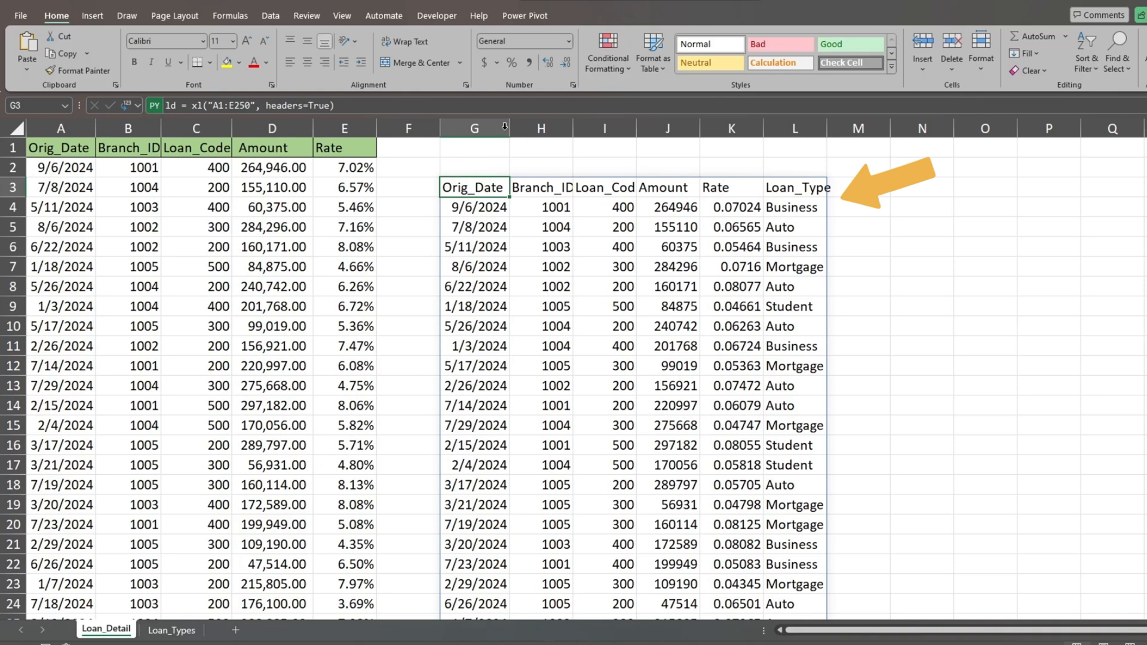
mouse_move(765, 316)
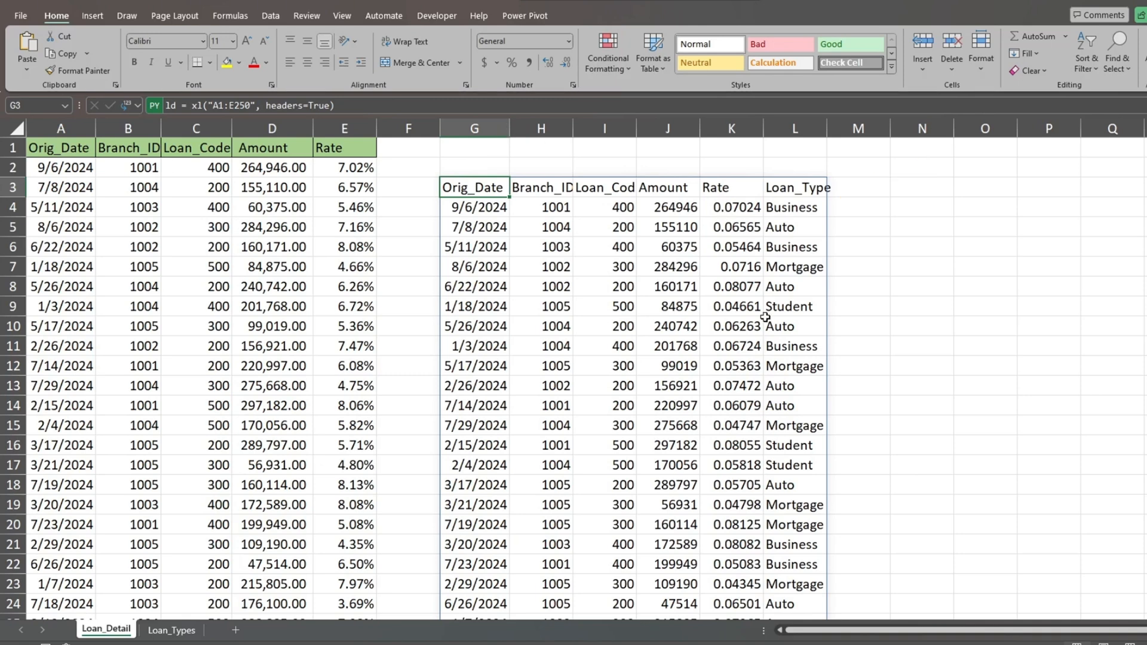
click(793, 127)
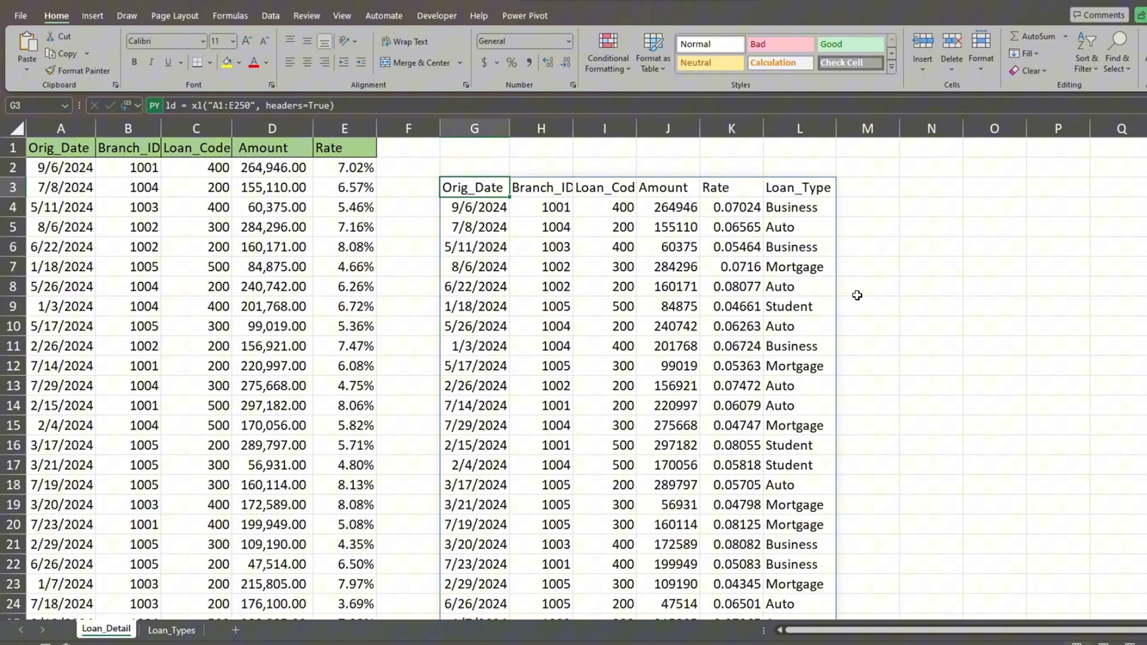
mouse_move(853, 303)
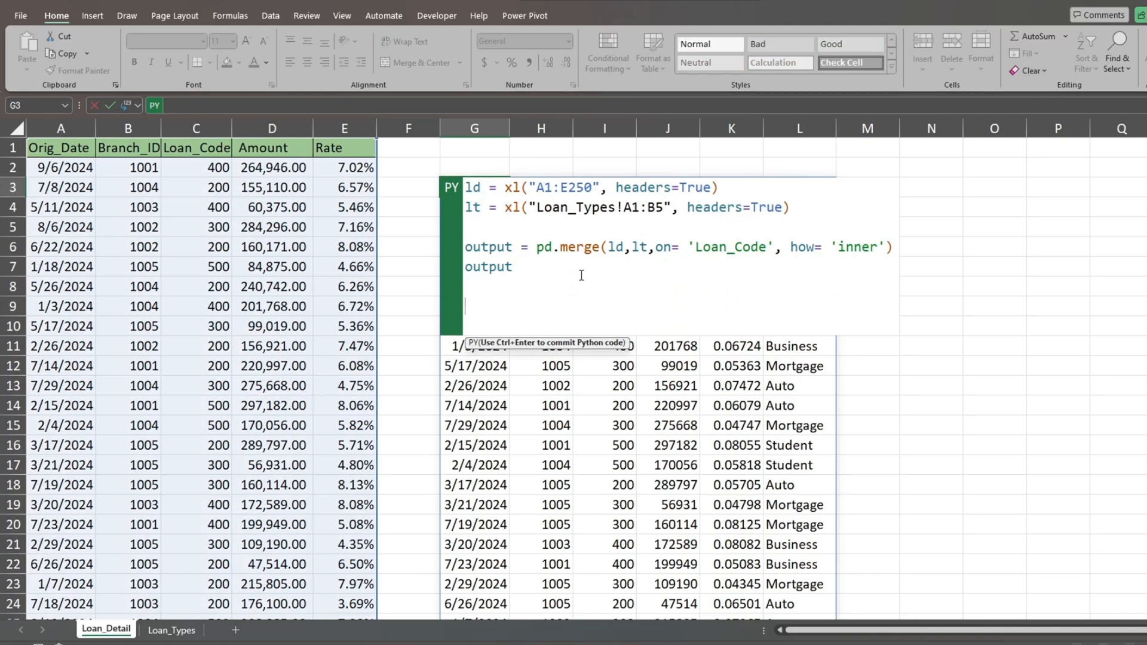
Step: Add output.query("Loan_Type=='Auto'") and commit so only Auto loans spill
text(output)
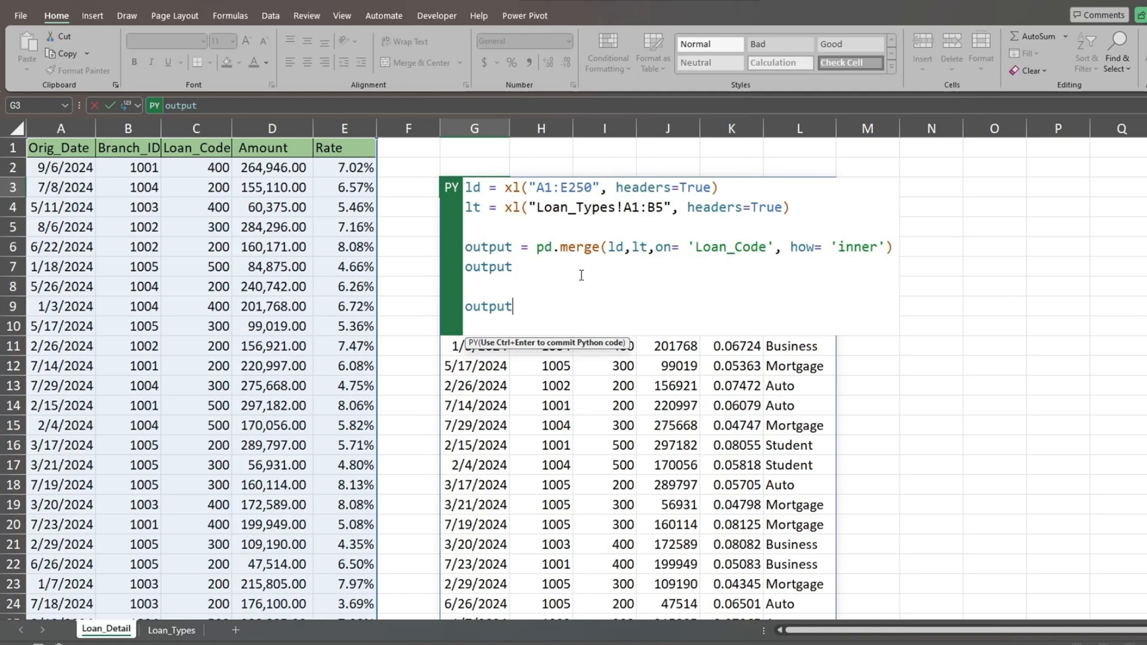
text(.q)
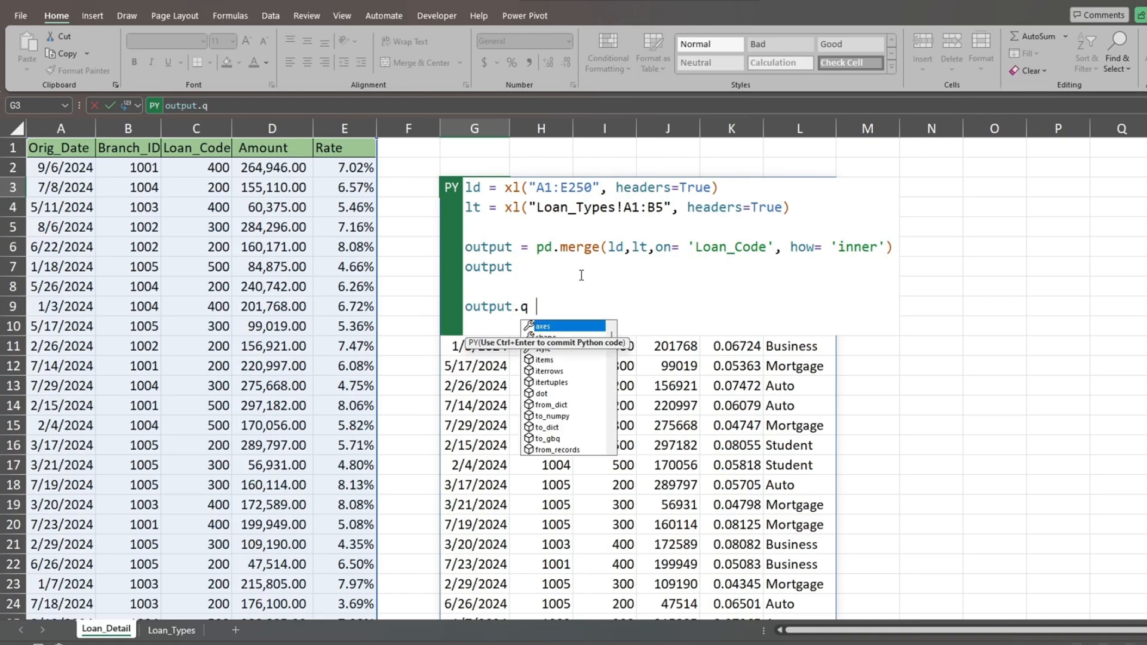
text(uery()
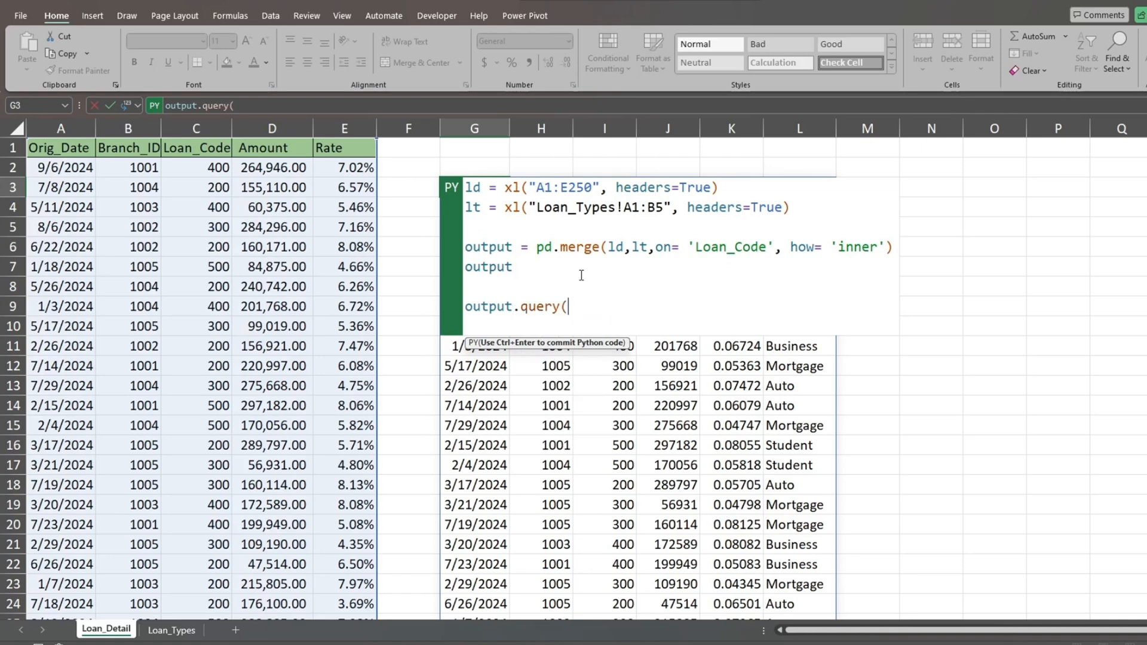
text(")
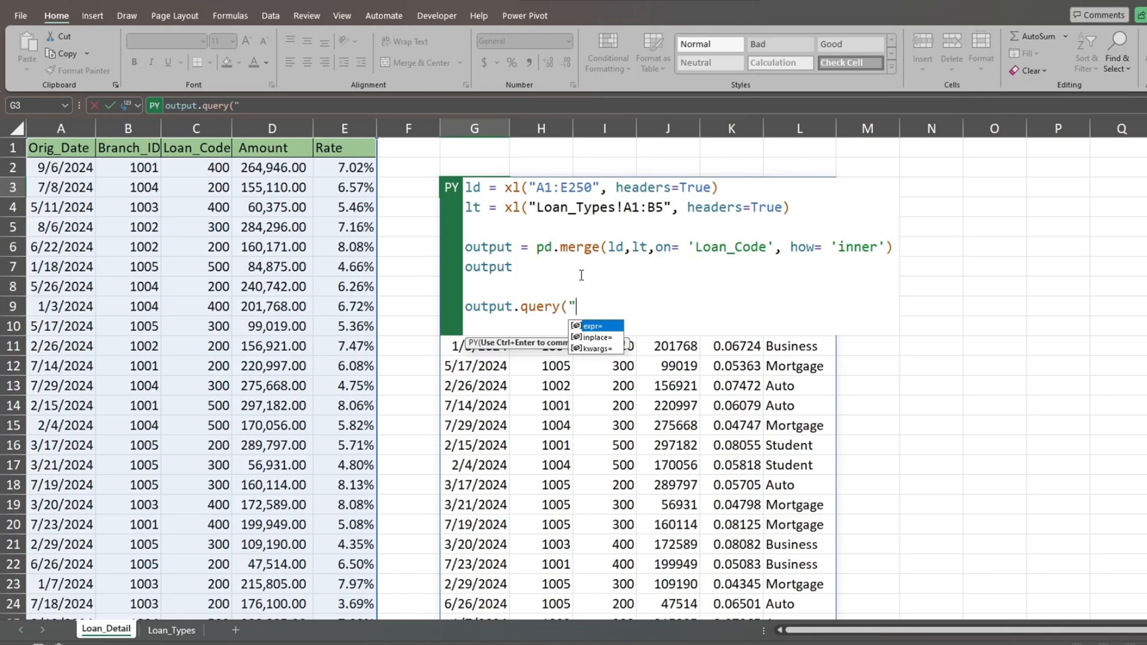
text(L)
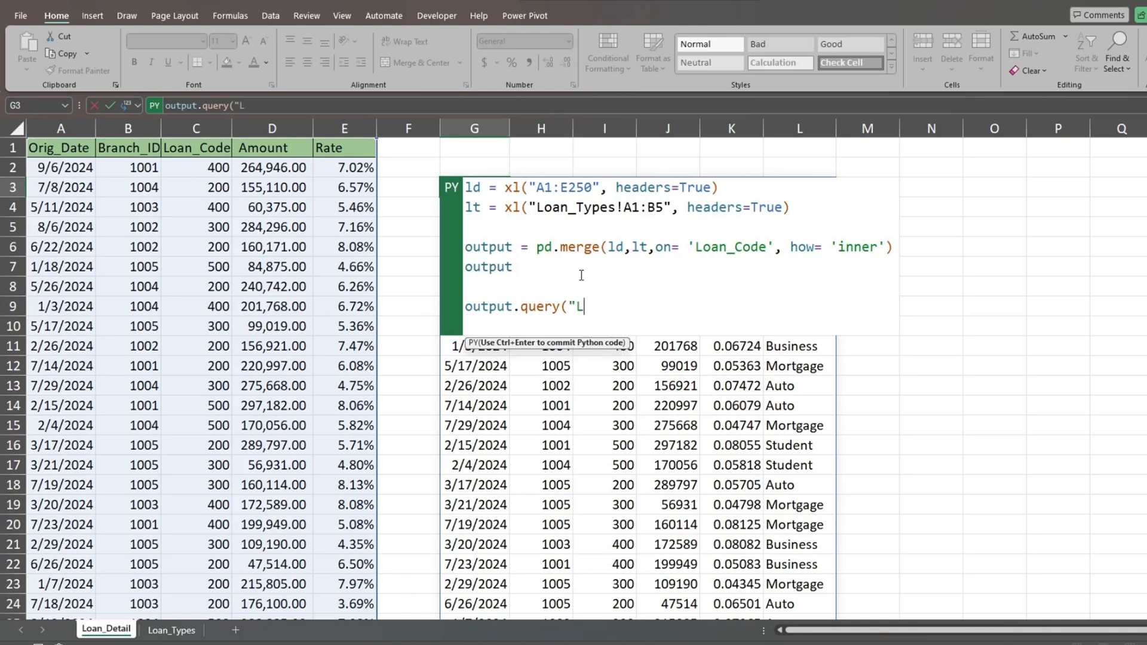
text(oan)
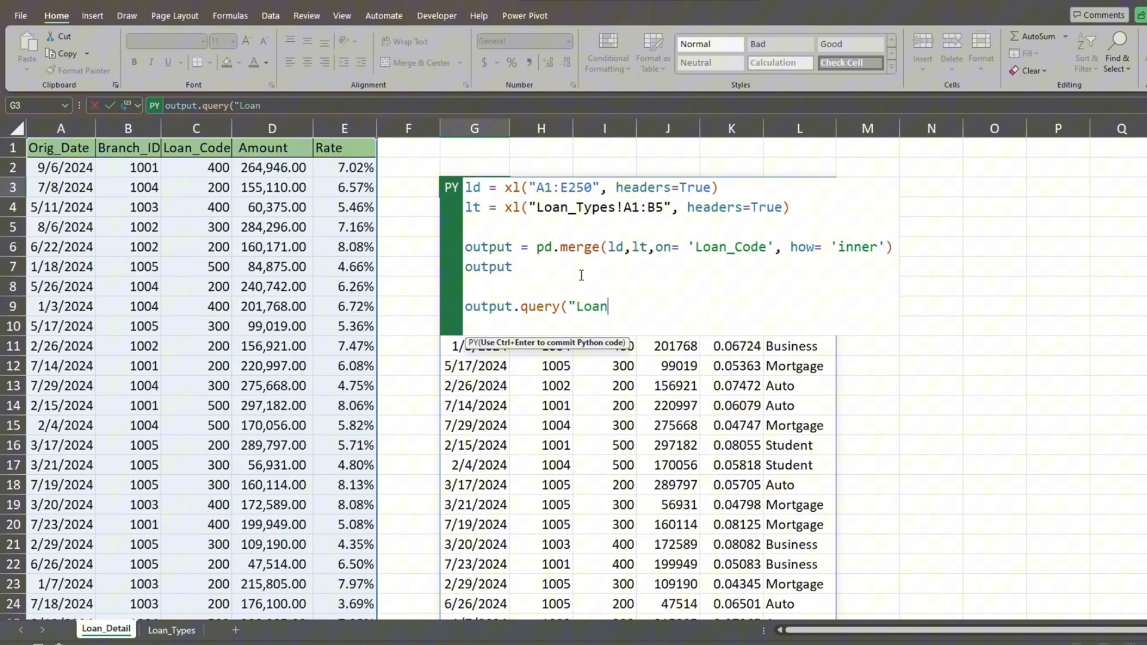
text(_Ty)
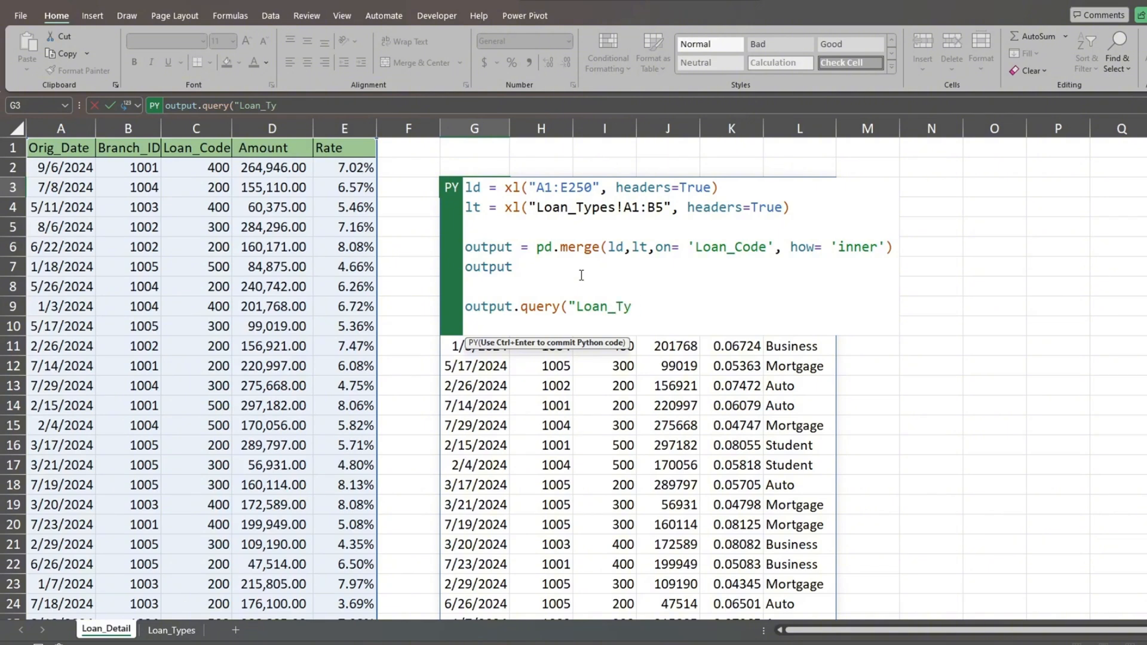
text(pe)
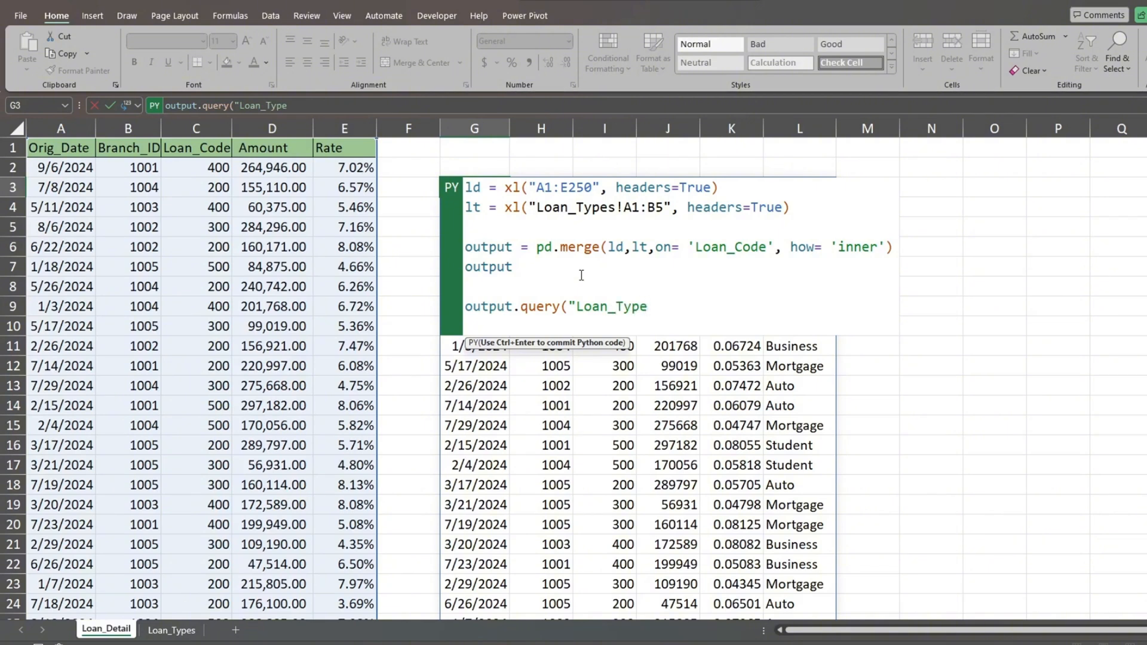
text(==)
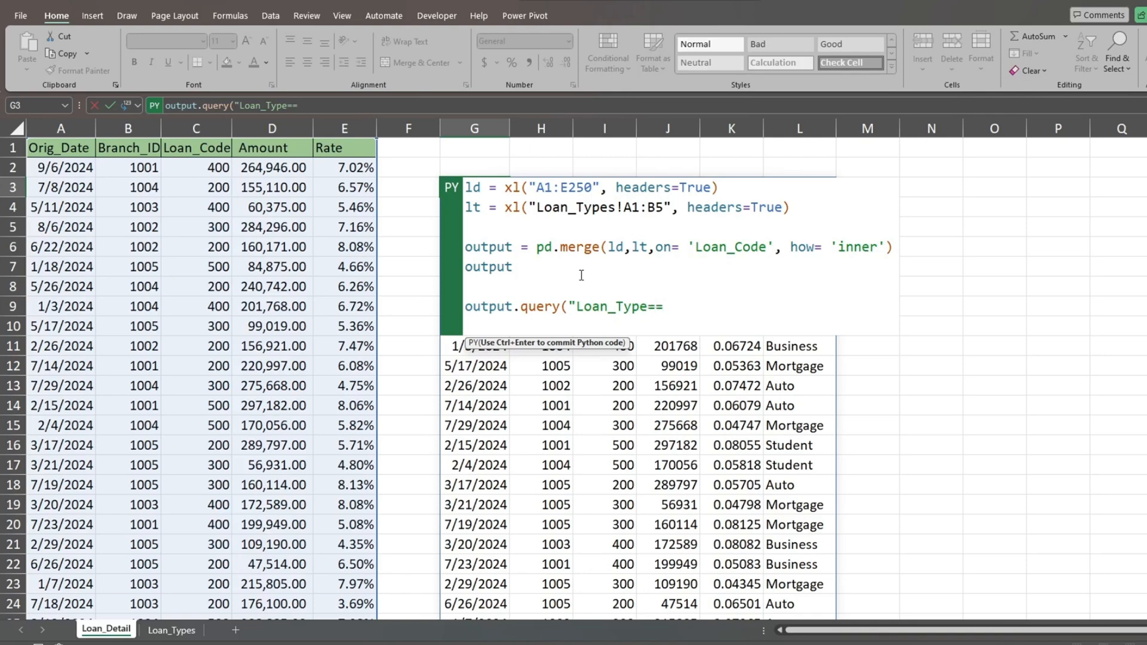
text(A)
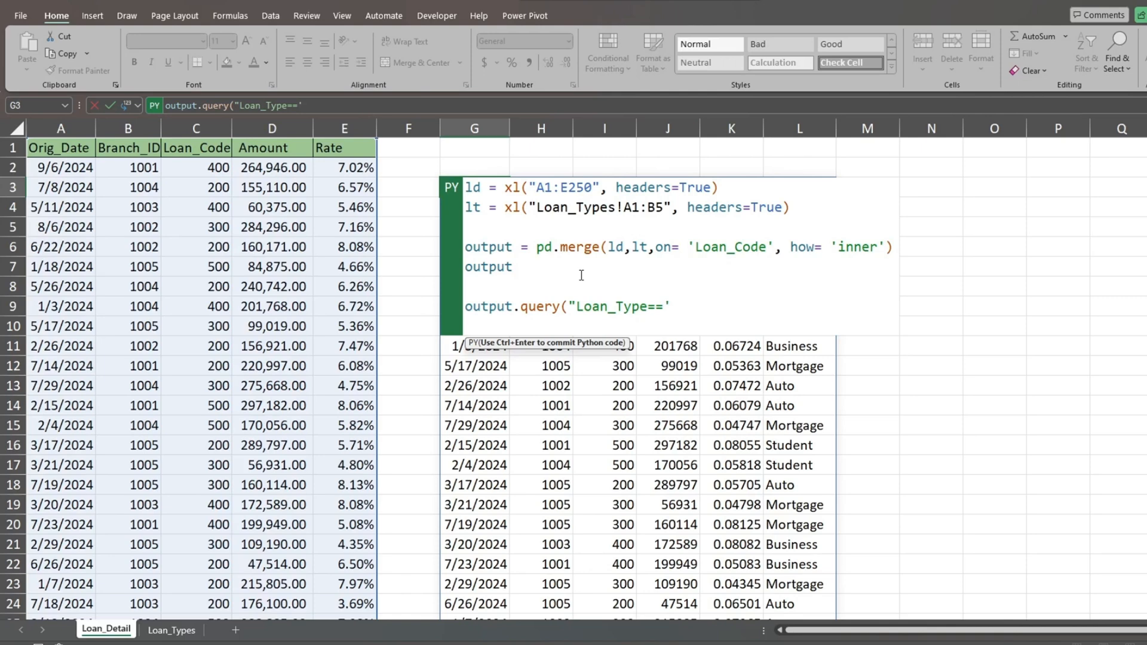
text(Auto')
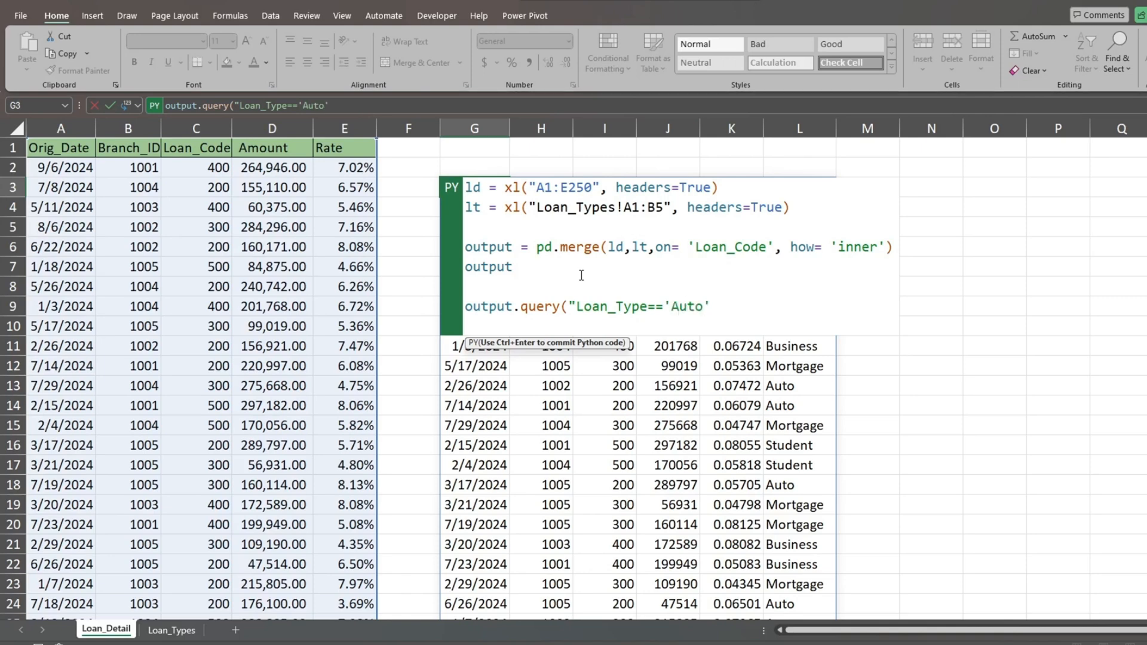
text(")
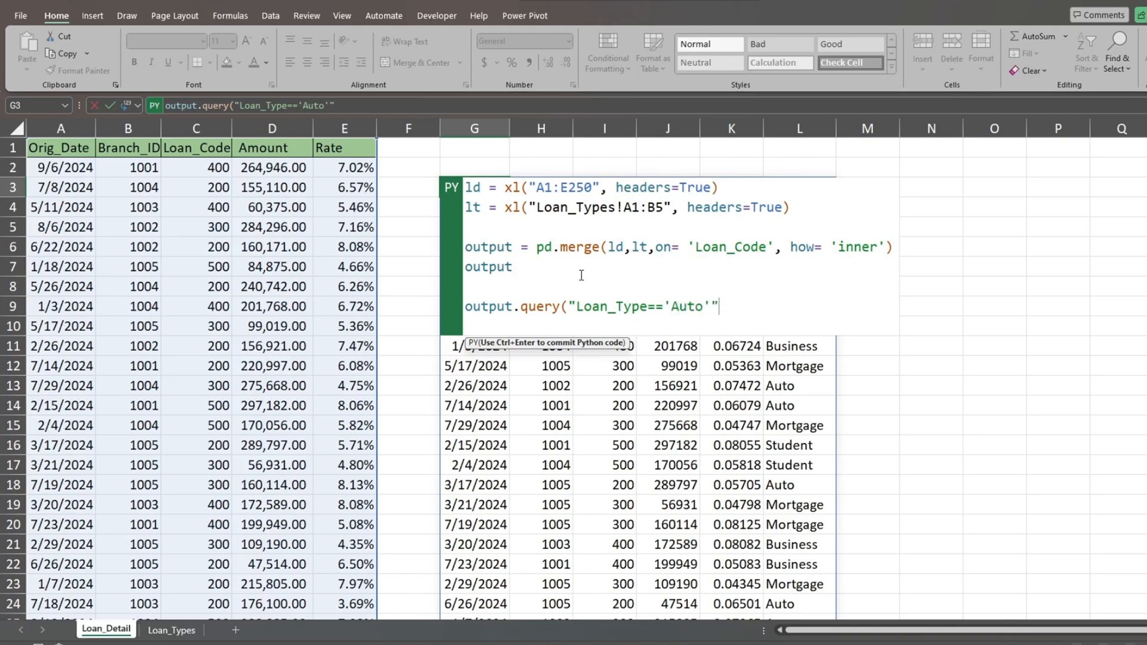
text())
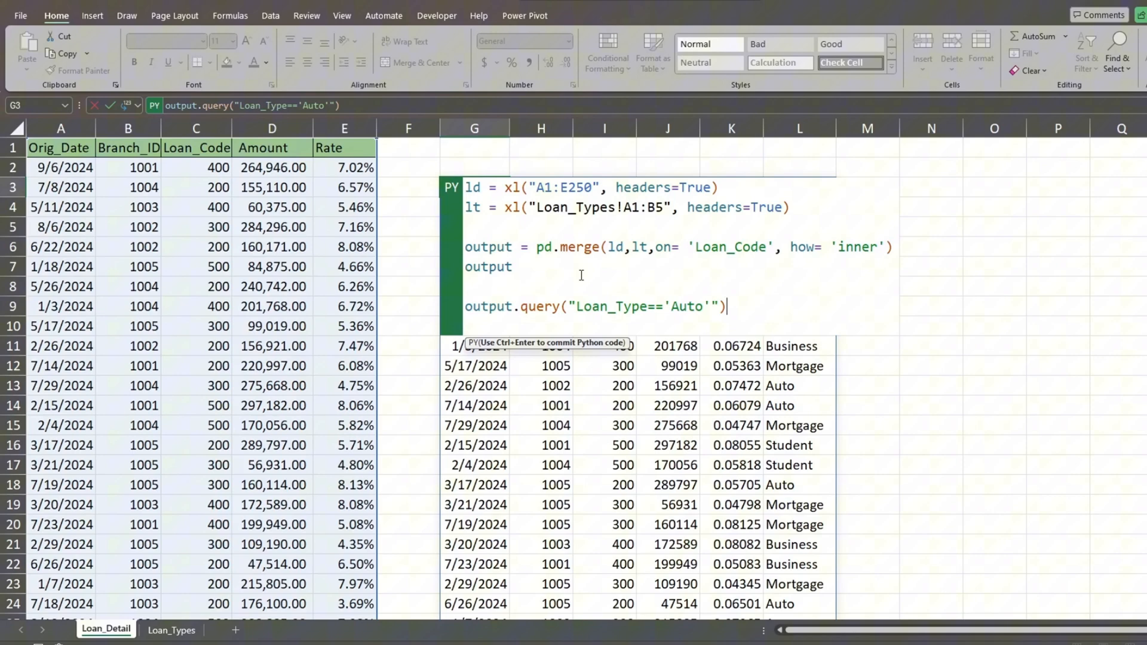
key(ctrl+enter)
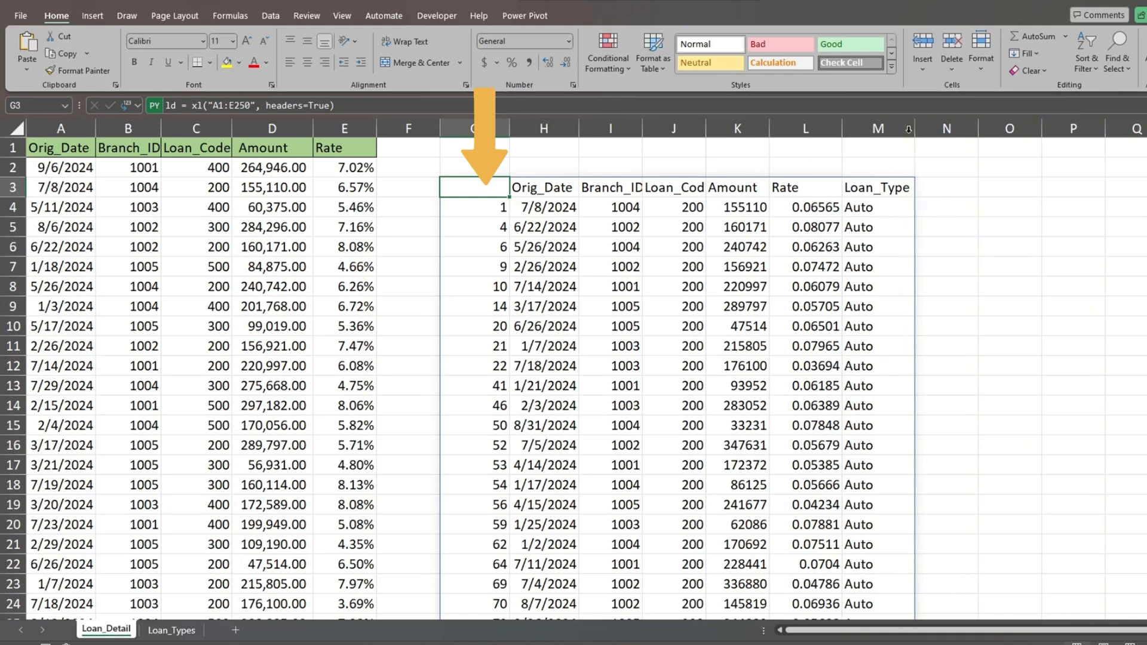
Step: Format Rate as percentages and append .reset_index(drop=True) to the Auto query
click(738, 128)
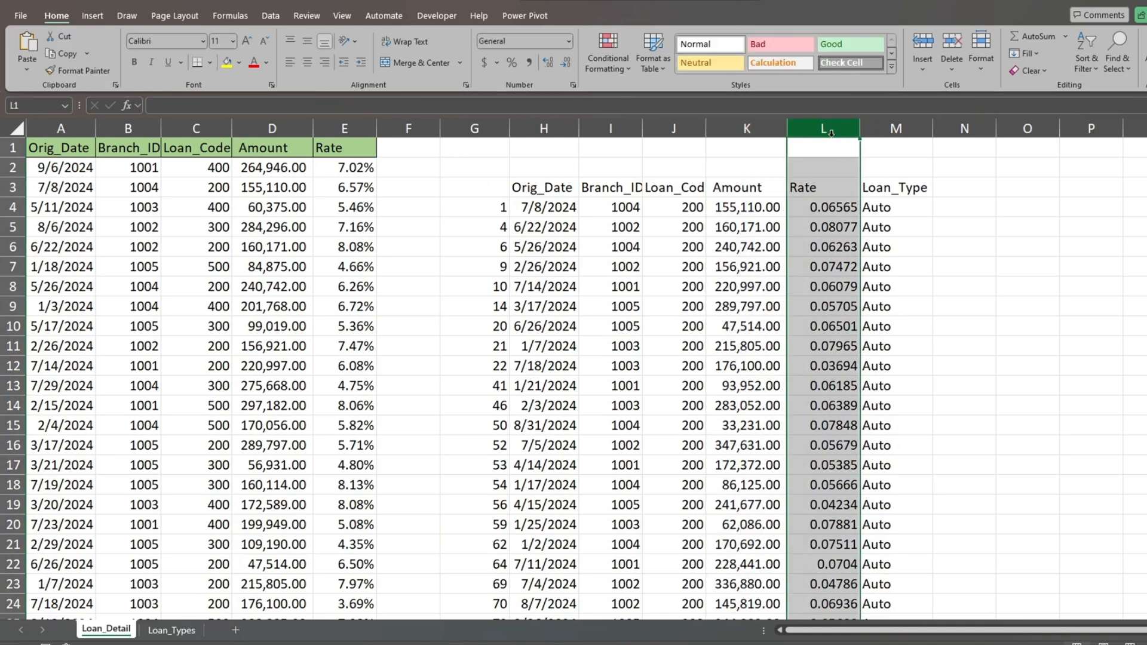
click(513, 62)
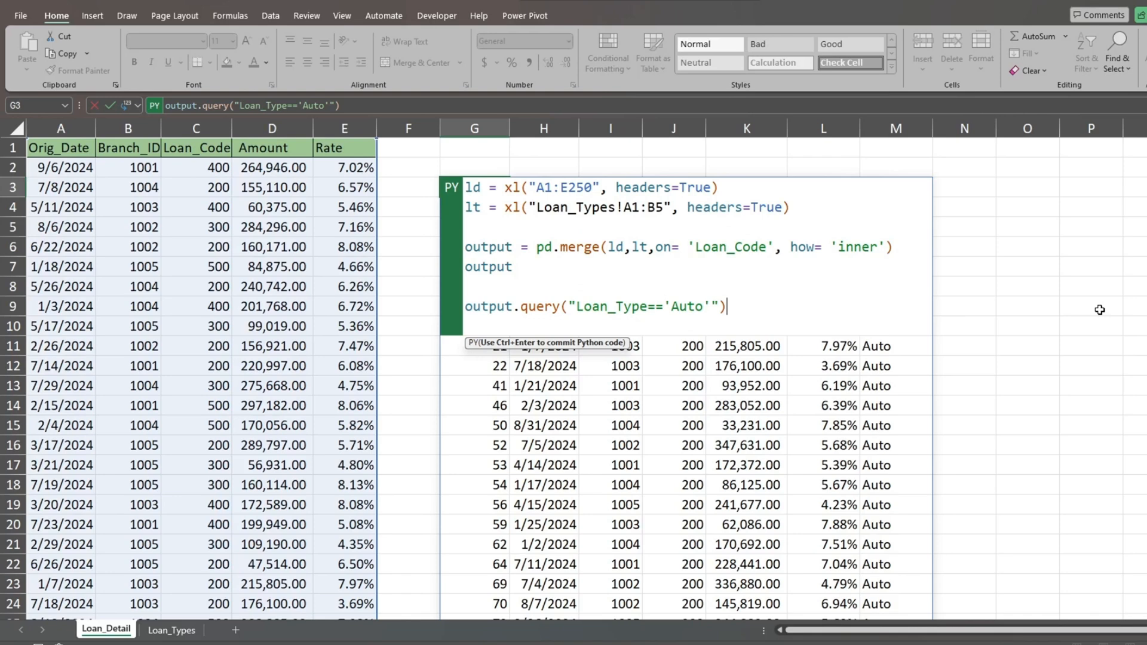
text(.)
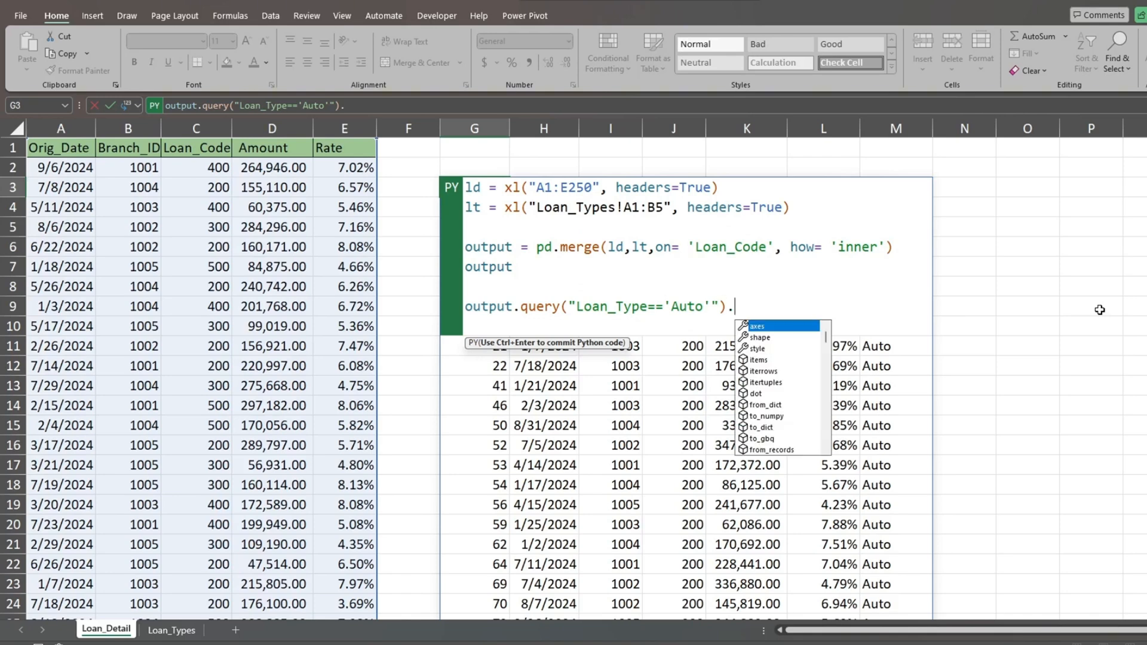
text(res)
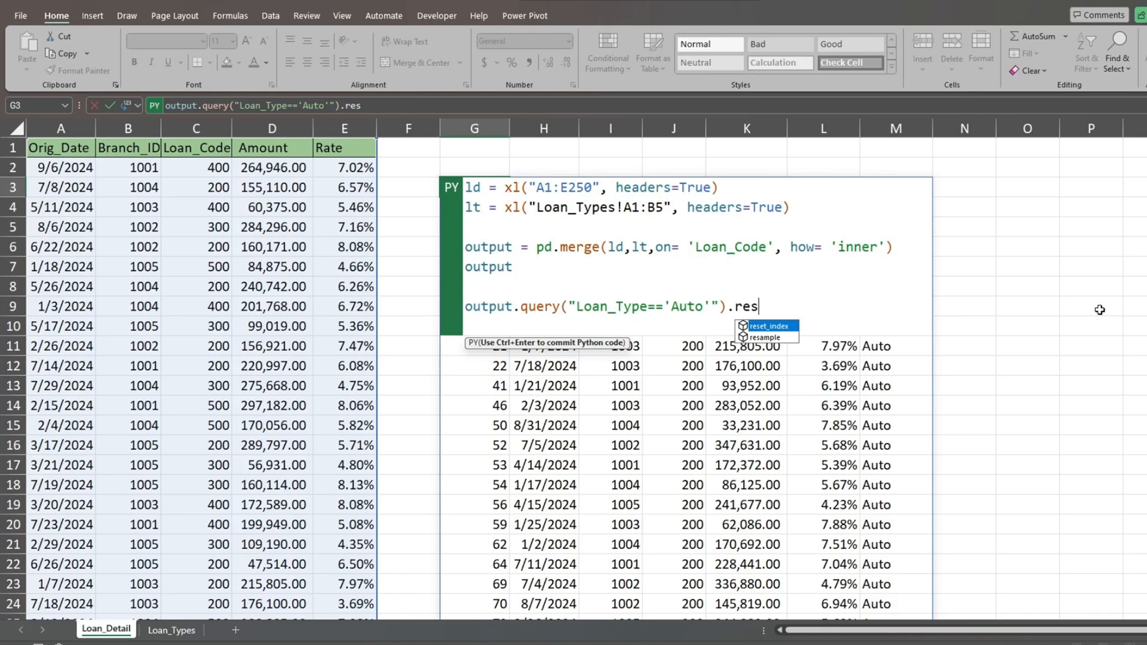
click(767, 325)
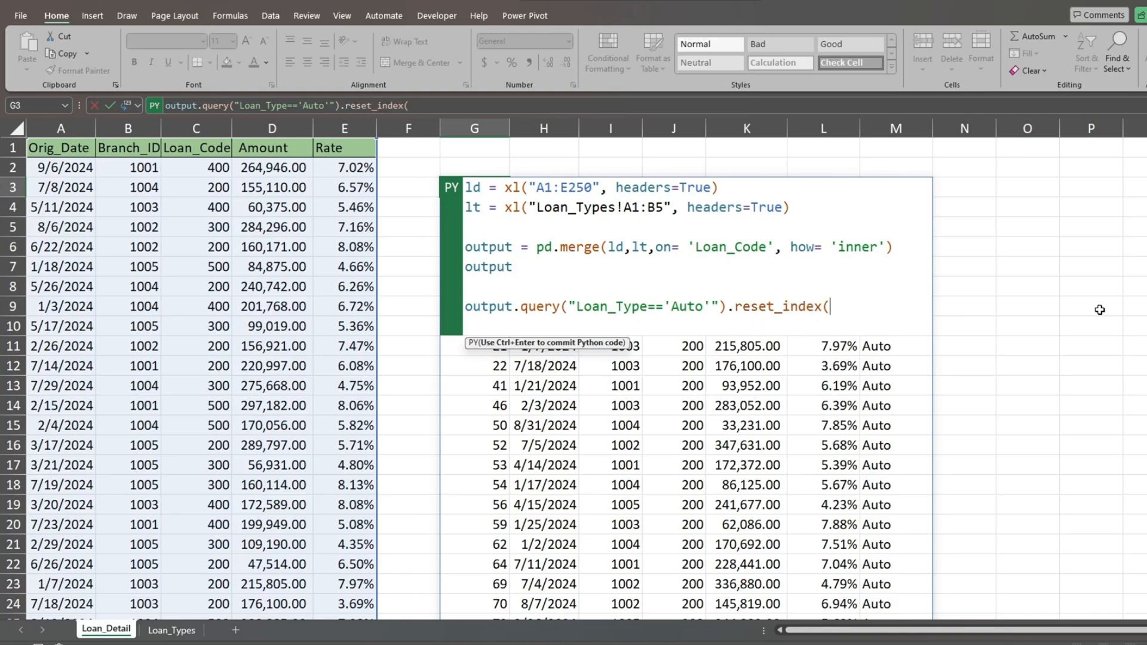
text(drop=)
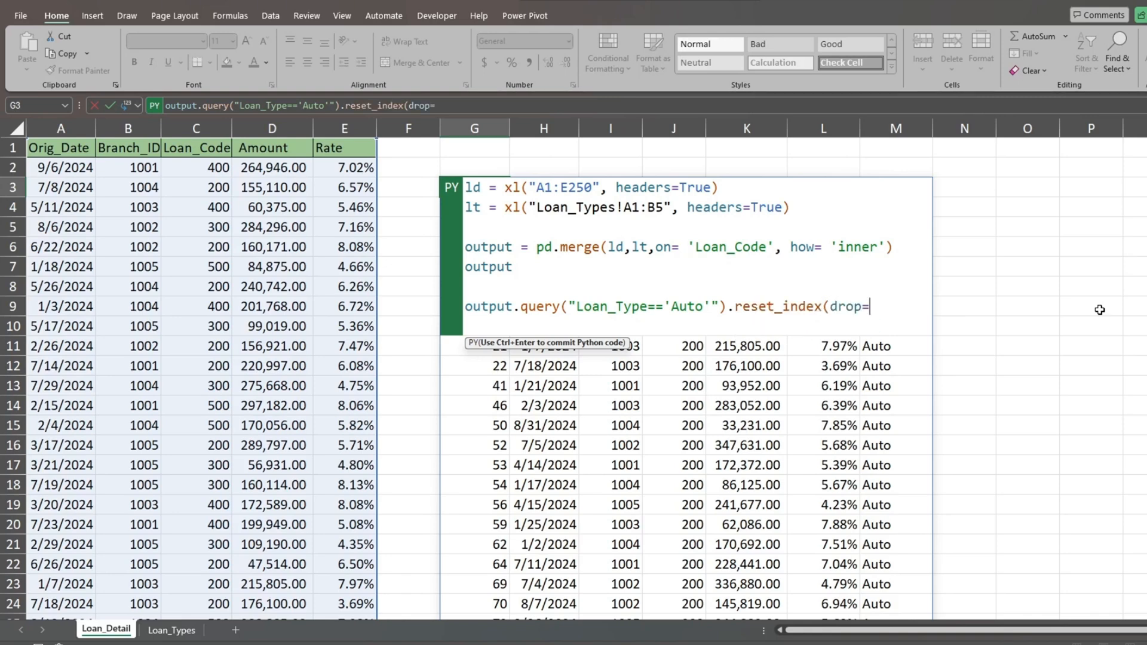
text(True)
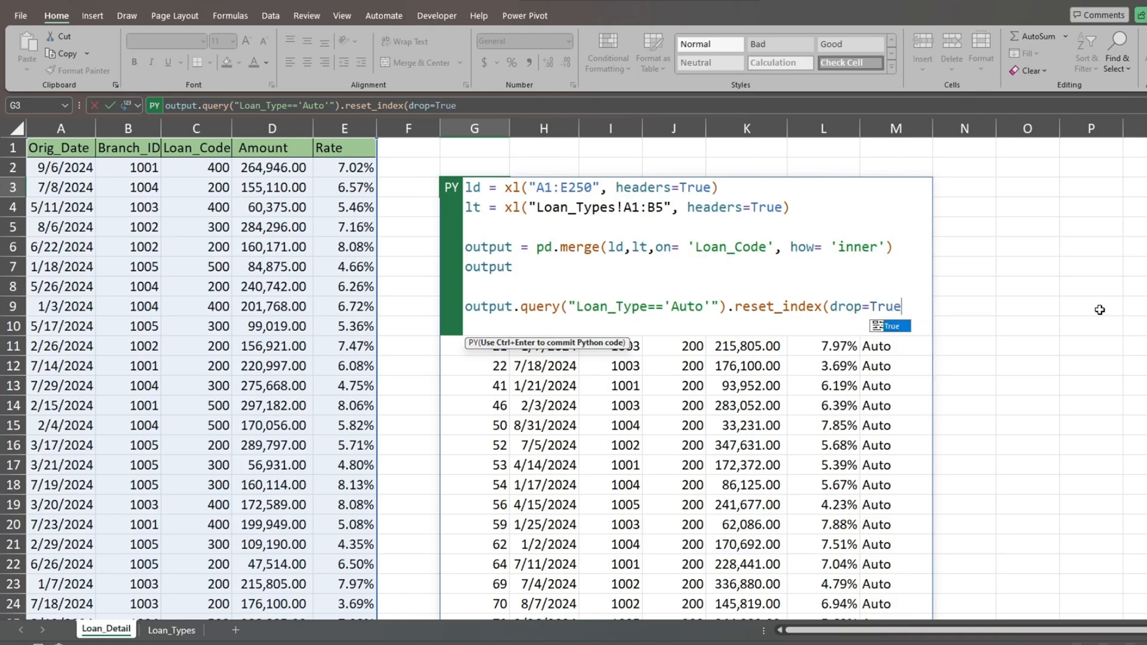
text())
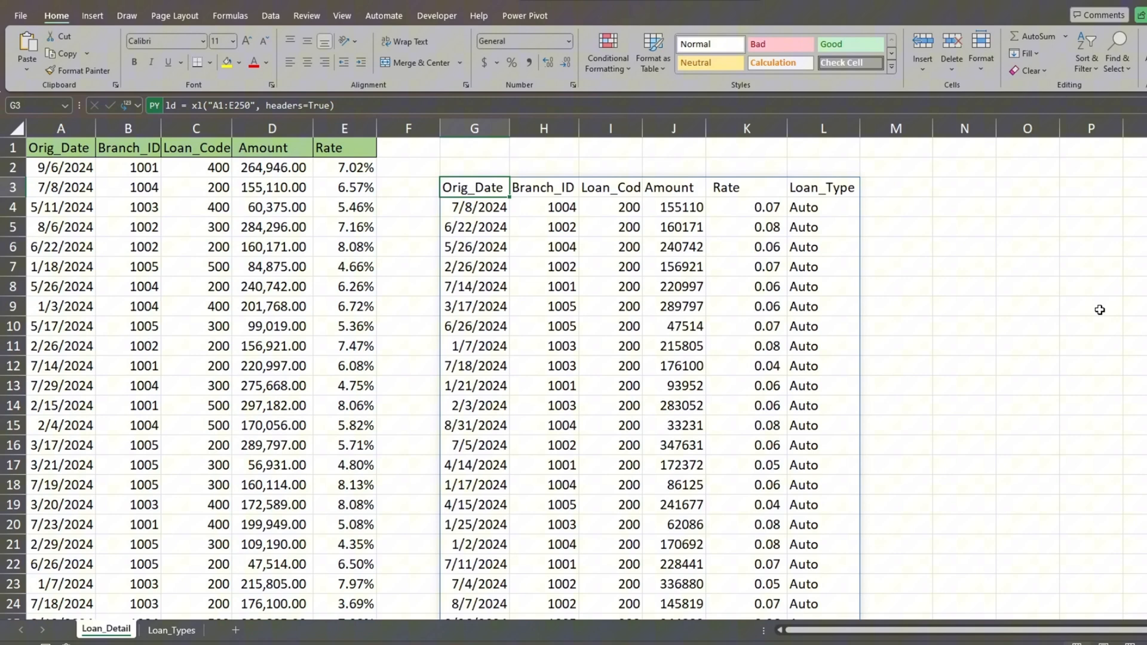
mouse_move(1060, 312)
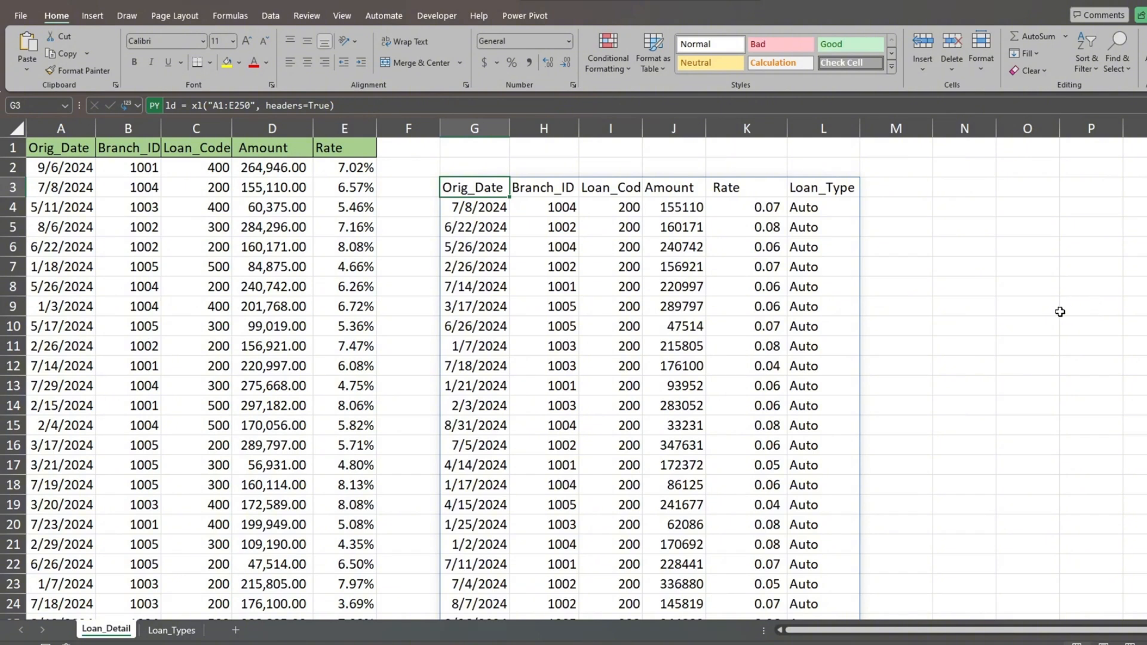
mouse_move(1055, 311)
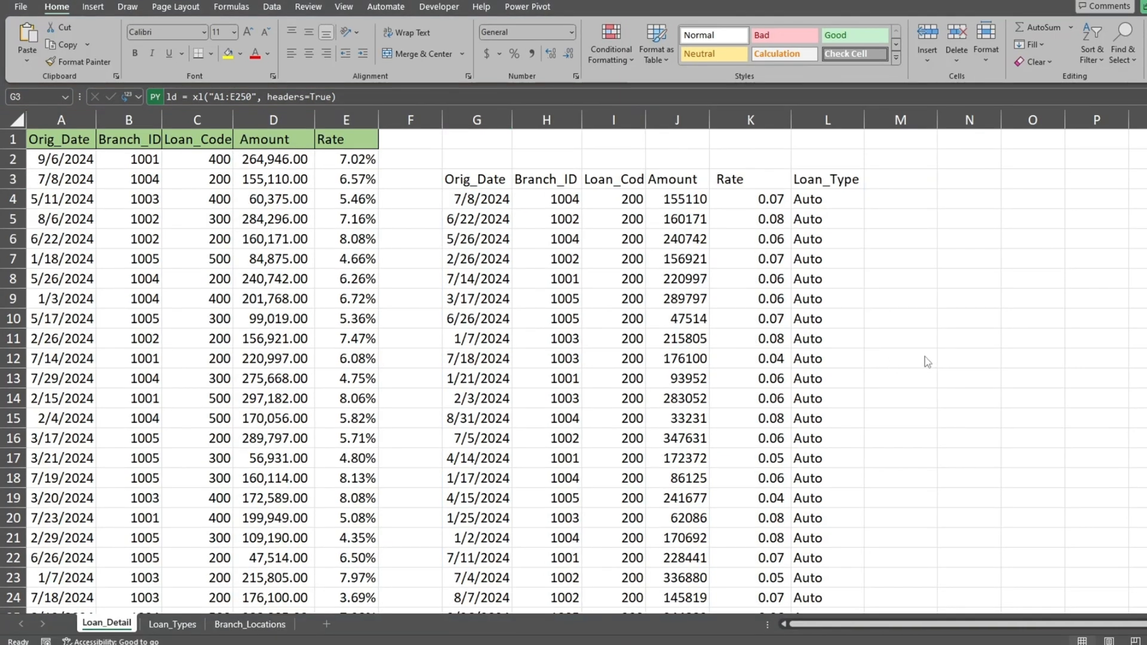
Step: Review the Branch_Locations sheet and return to the Python cell in G3
click(477, 178)
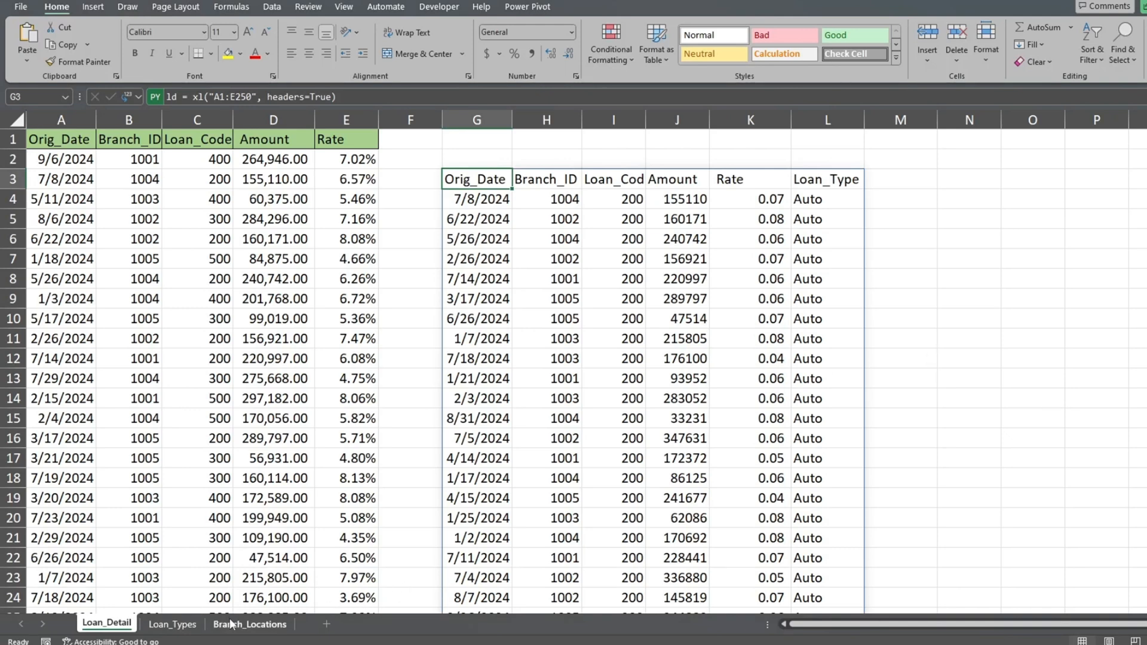
click(249, 624)
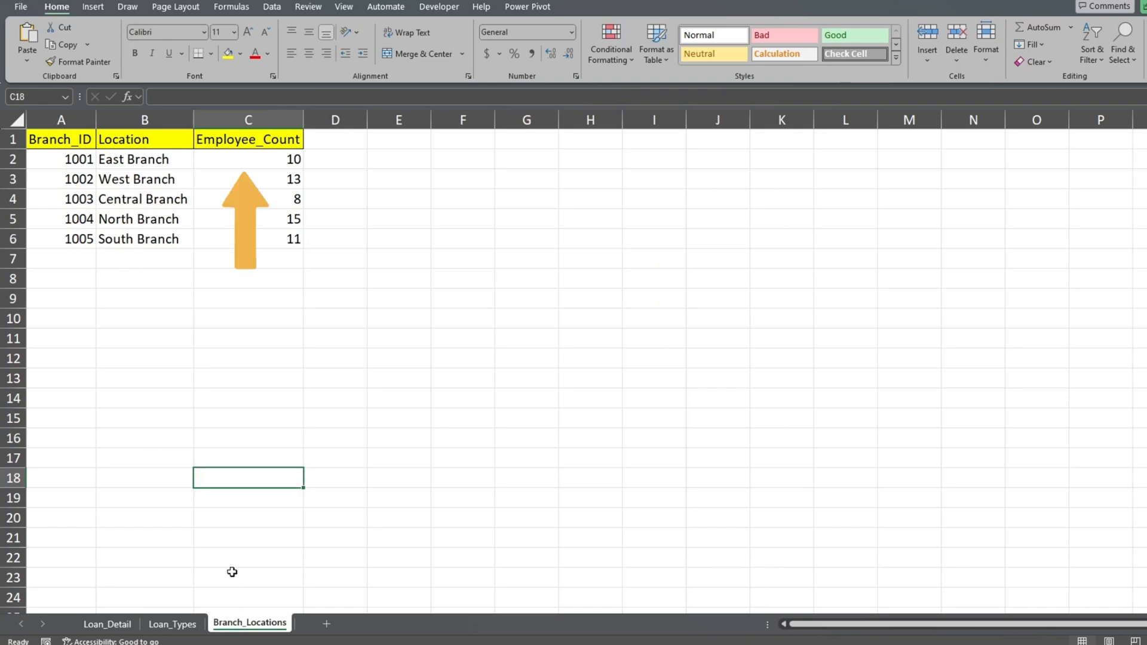
click(107, 624)
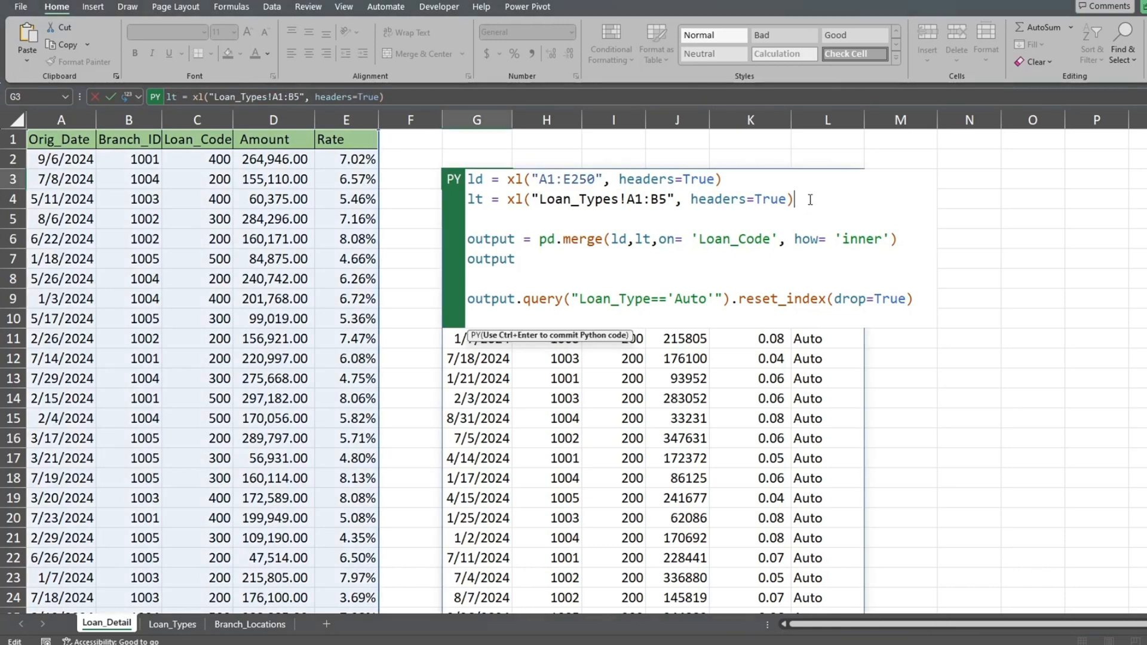
Step: Load Branch_Locations as bl and define output2 = pd.merge(output, bl, on='Branch_ID', how='inner')
text(b1)
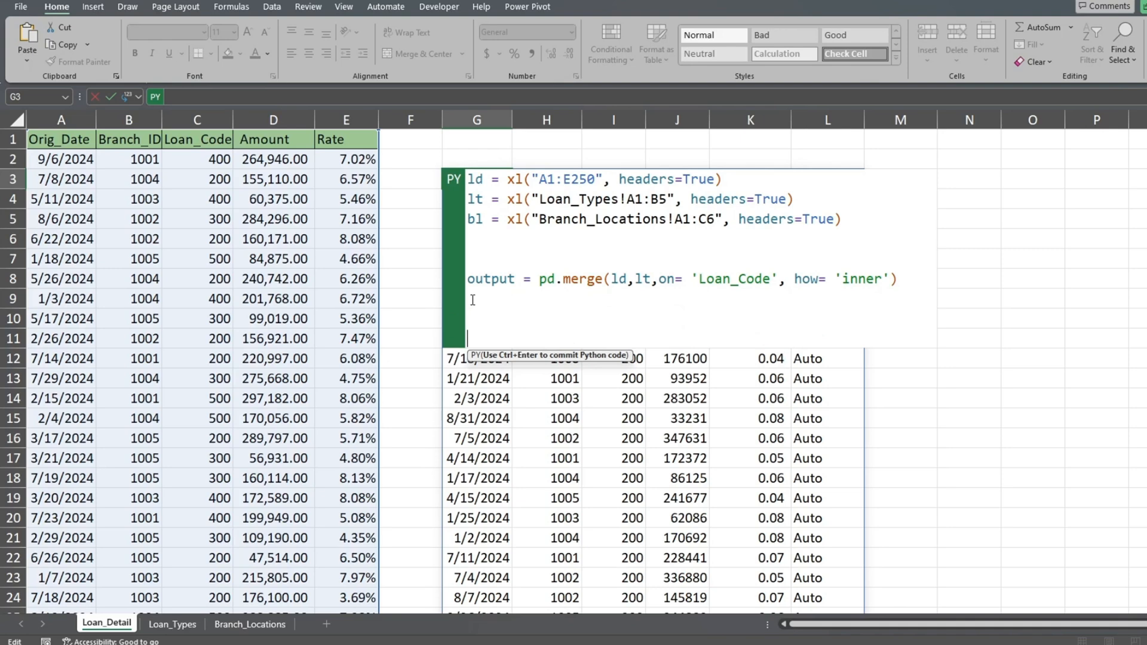
text(output2)
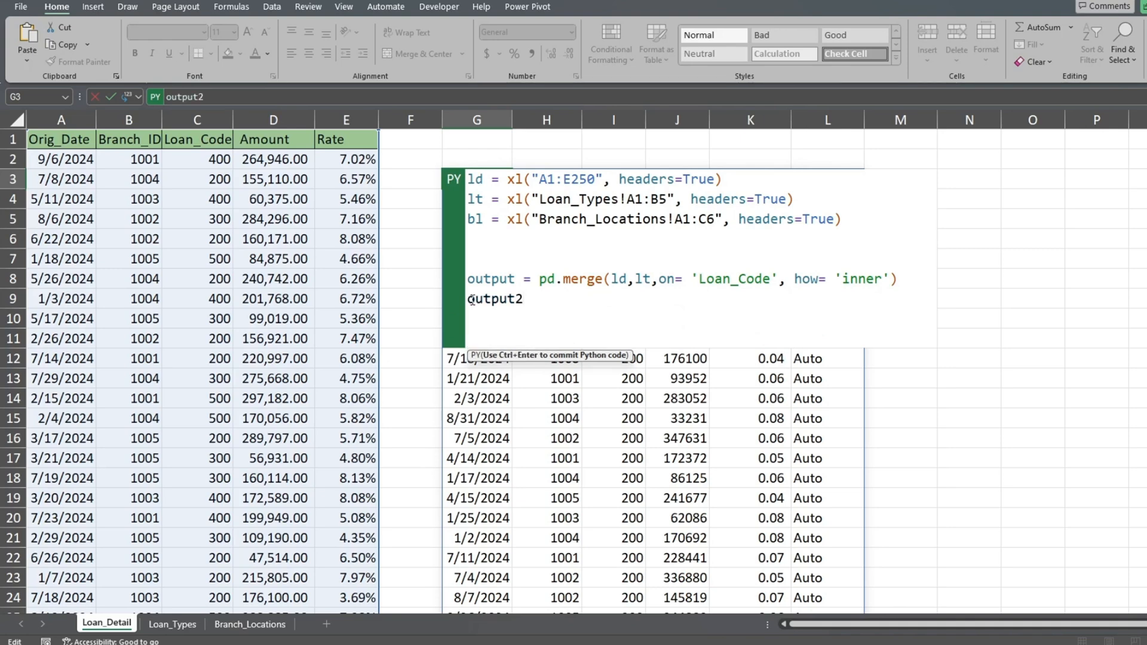
text(=)
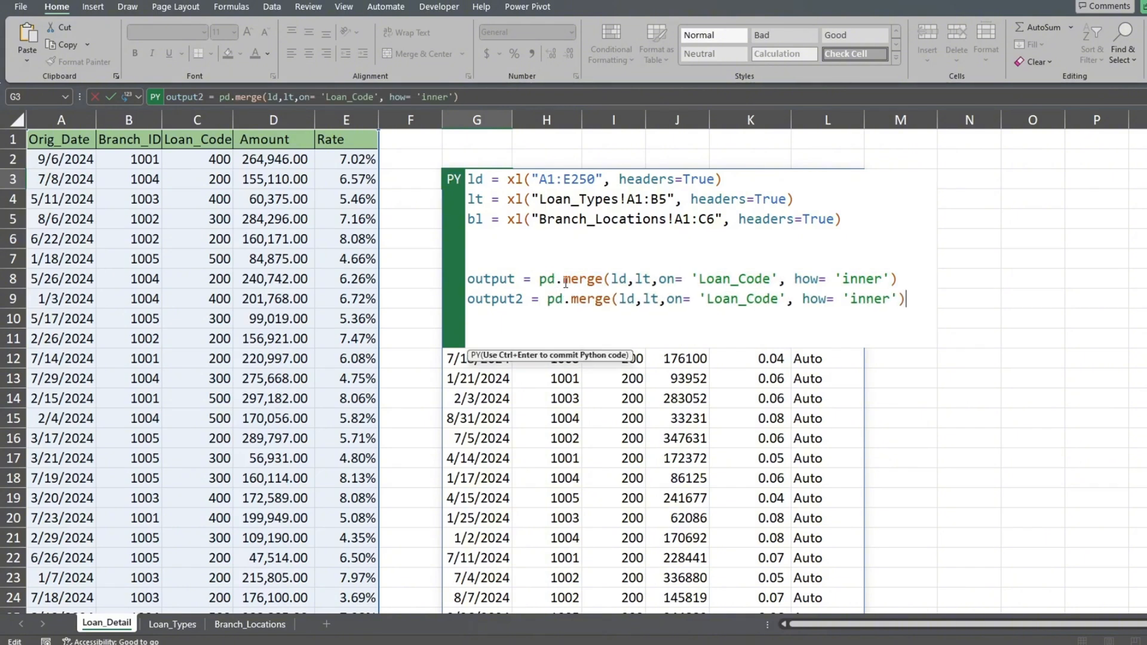
double_click(623, 299)
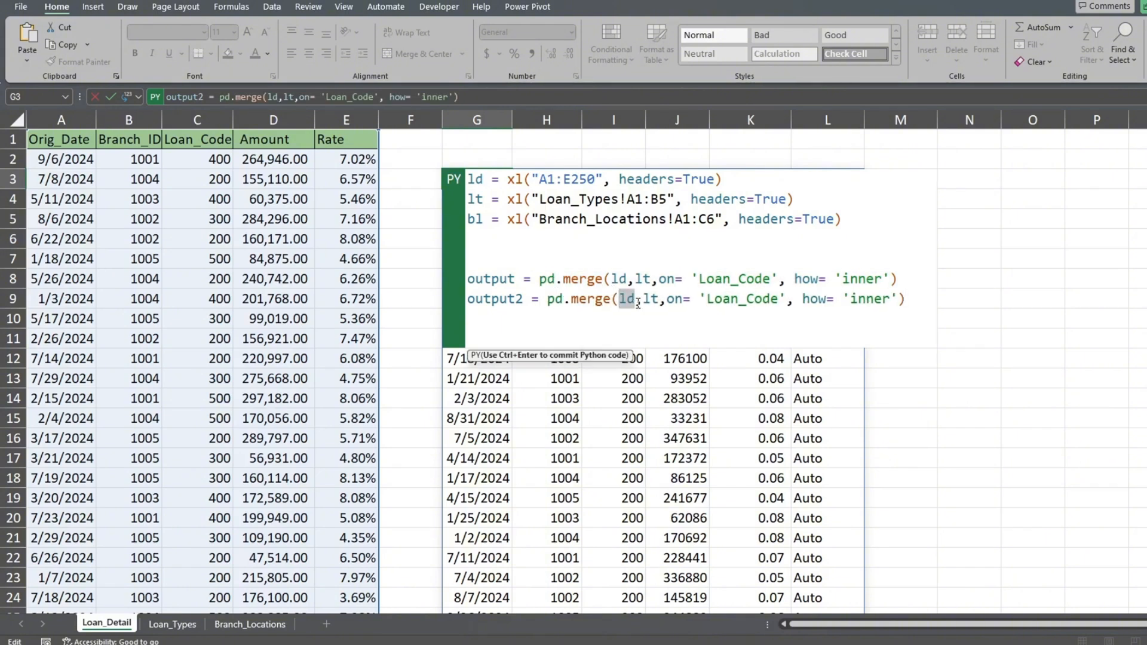
text(out)
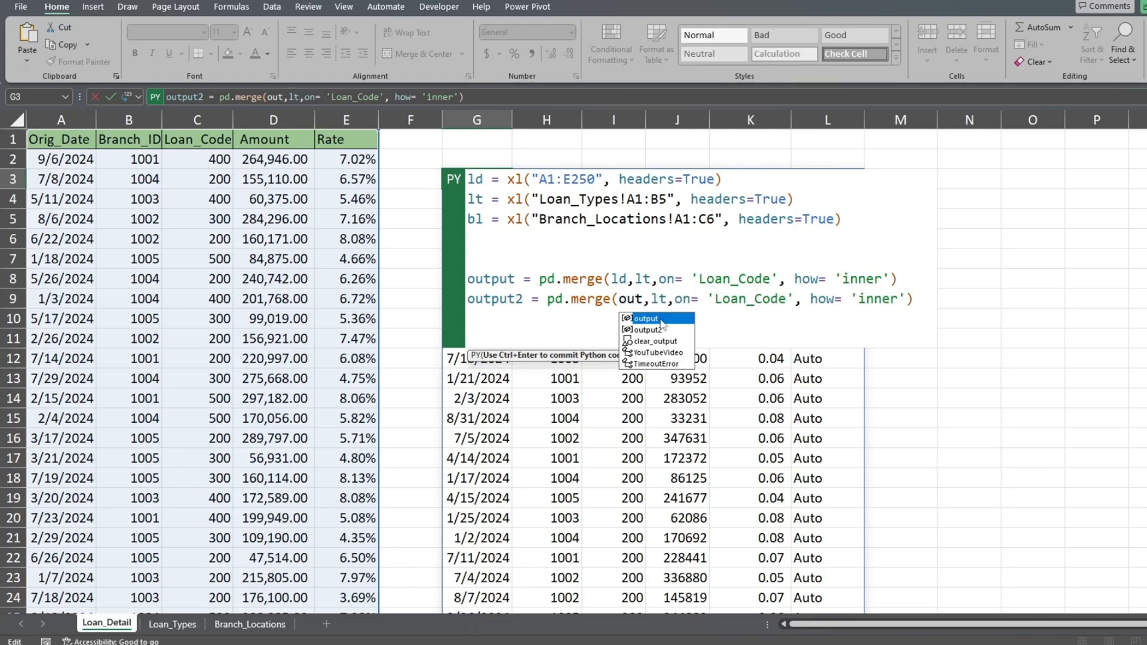
click(645, 317)
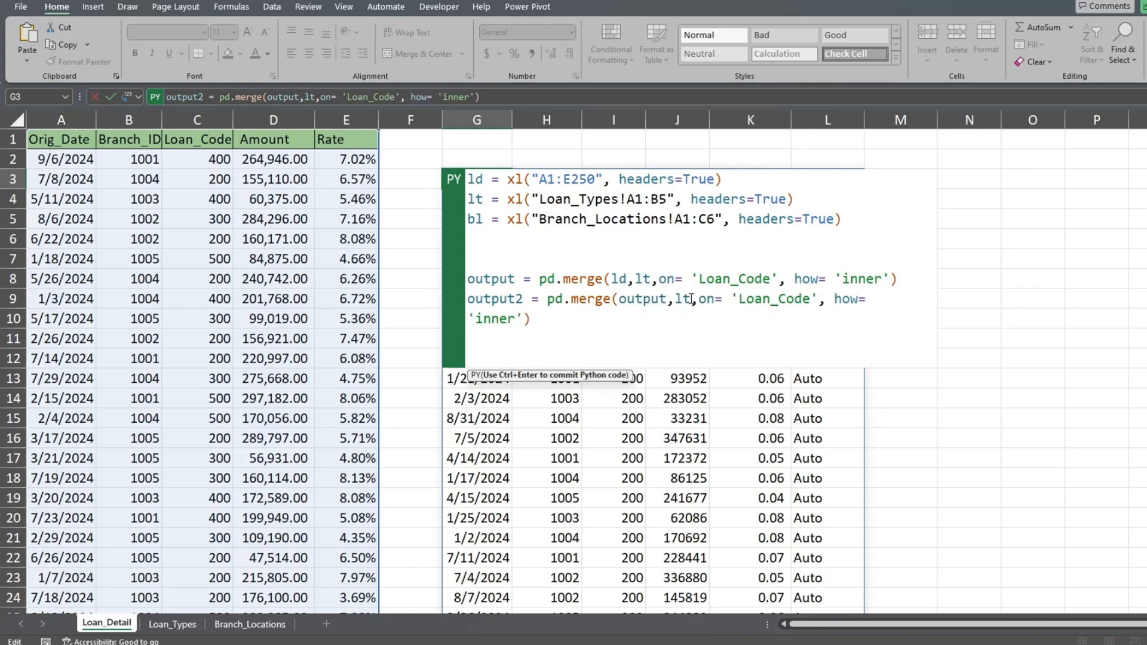
double_click(682, 299)
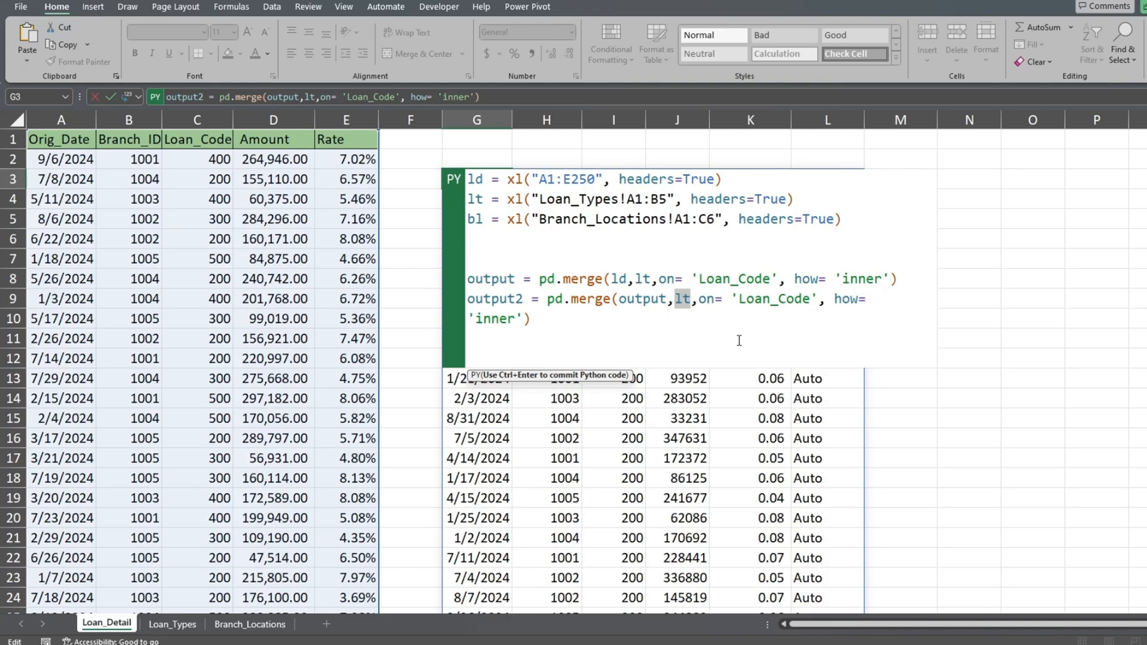
text(b1)
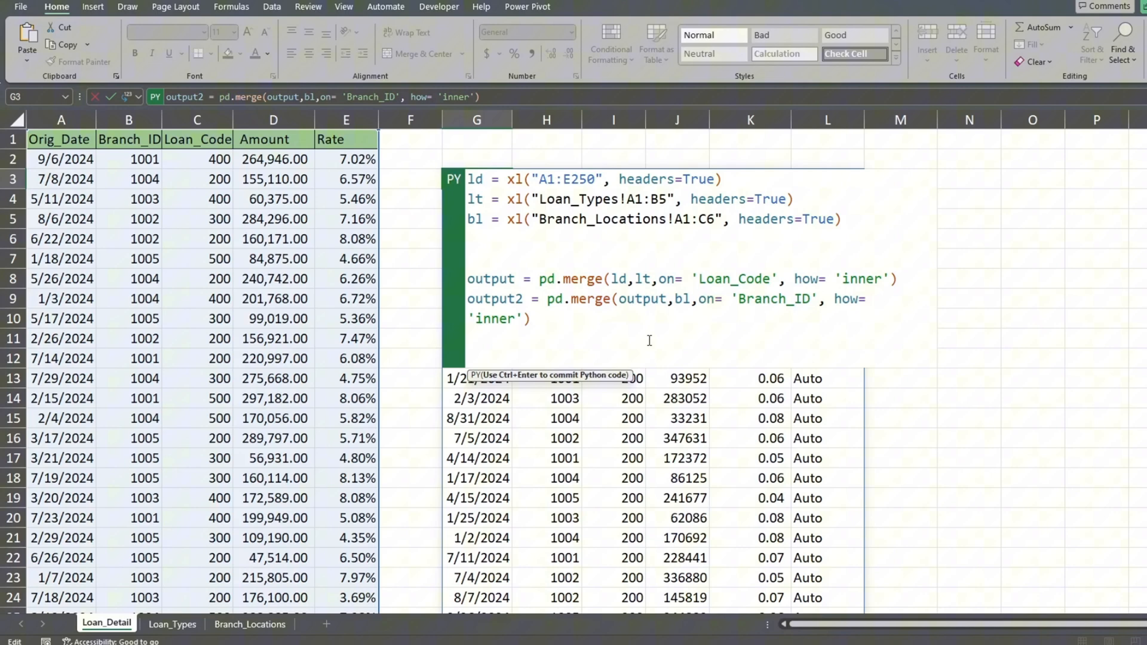
Step: Drop the Loan_Code and Branch_ID columns from output2 and begin returning it
text(.drop)
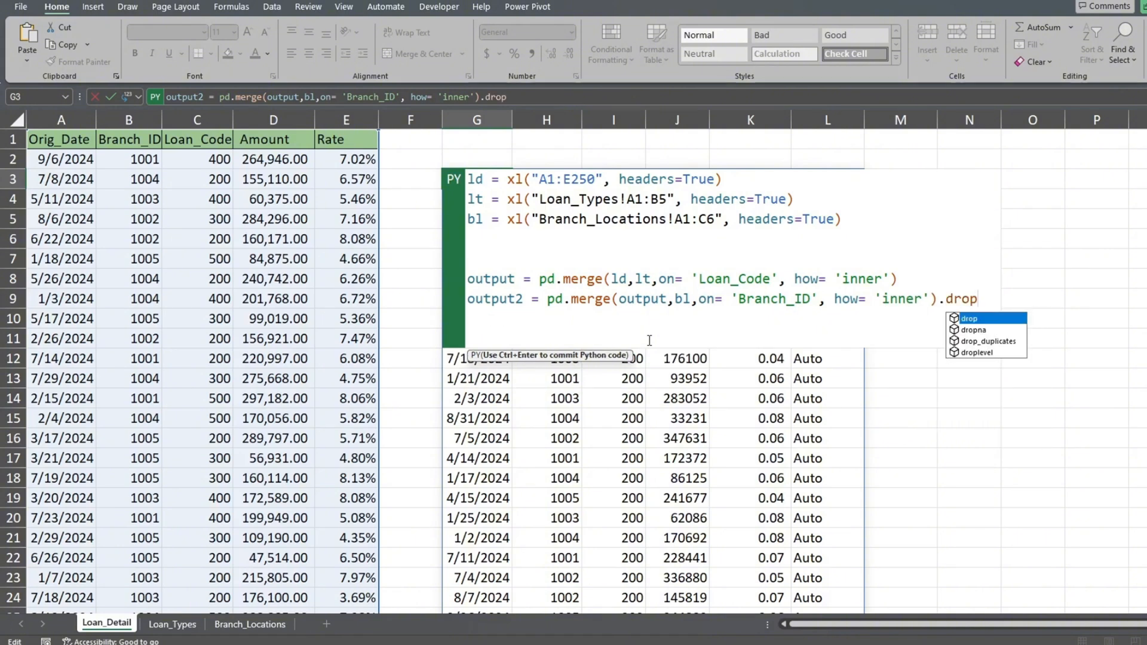
text((colu)
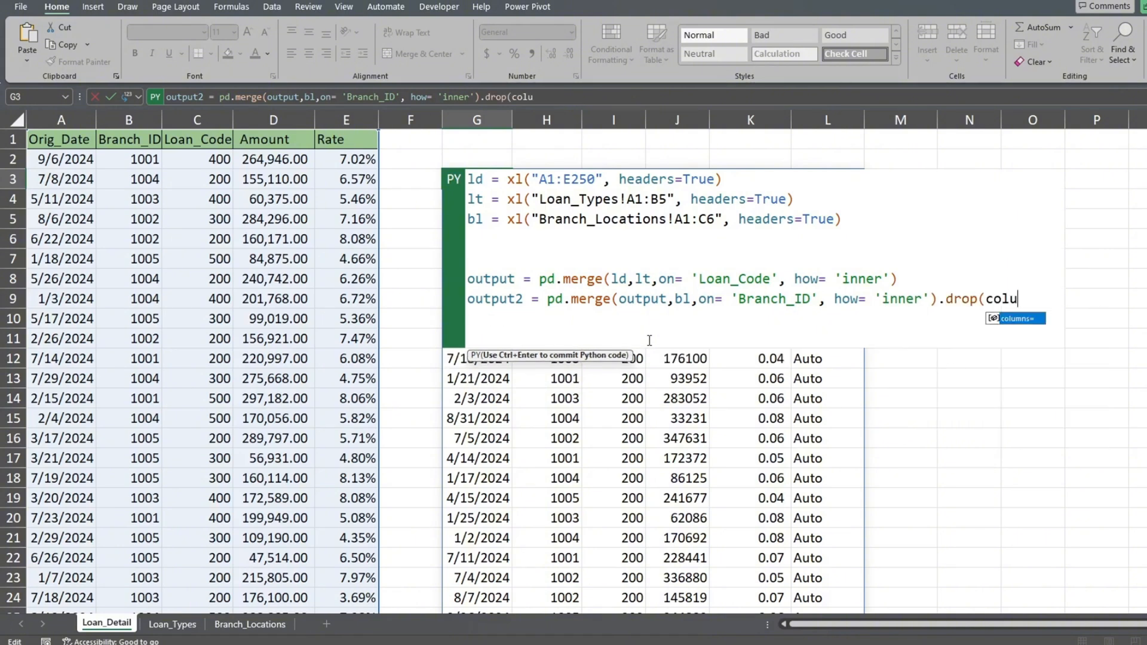
text(columns=)
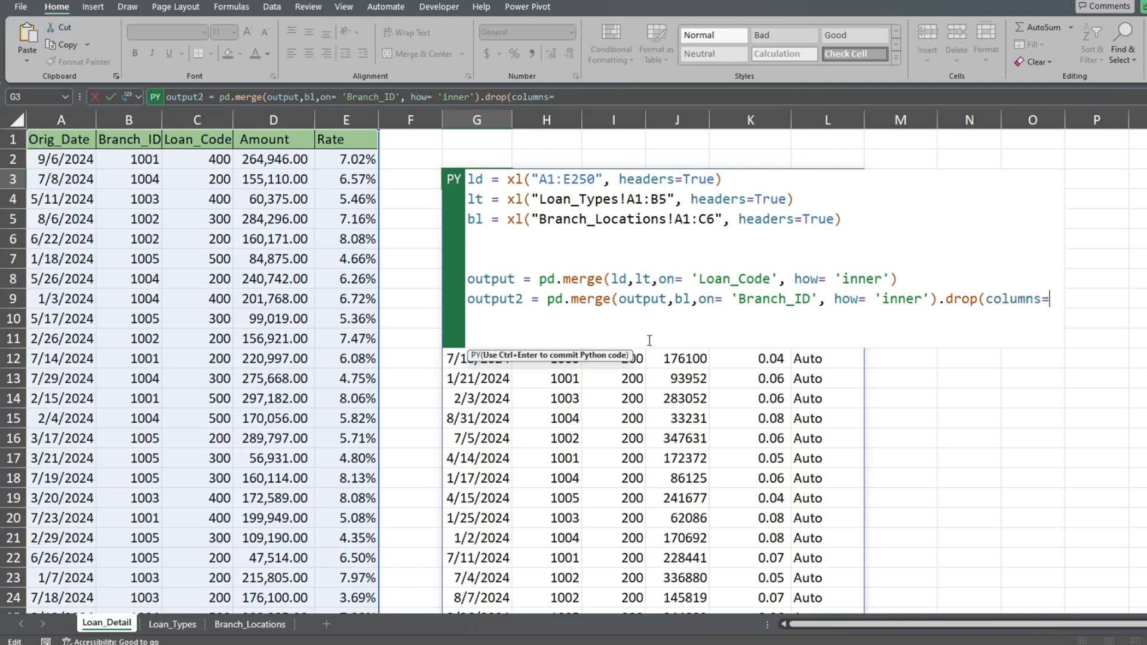
text([)
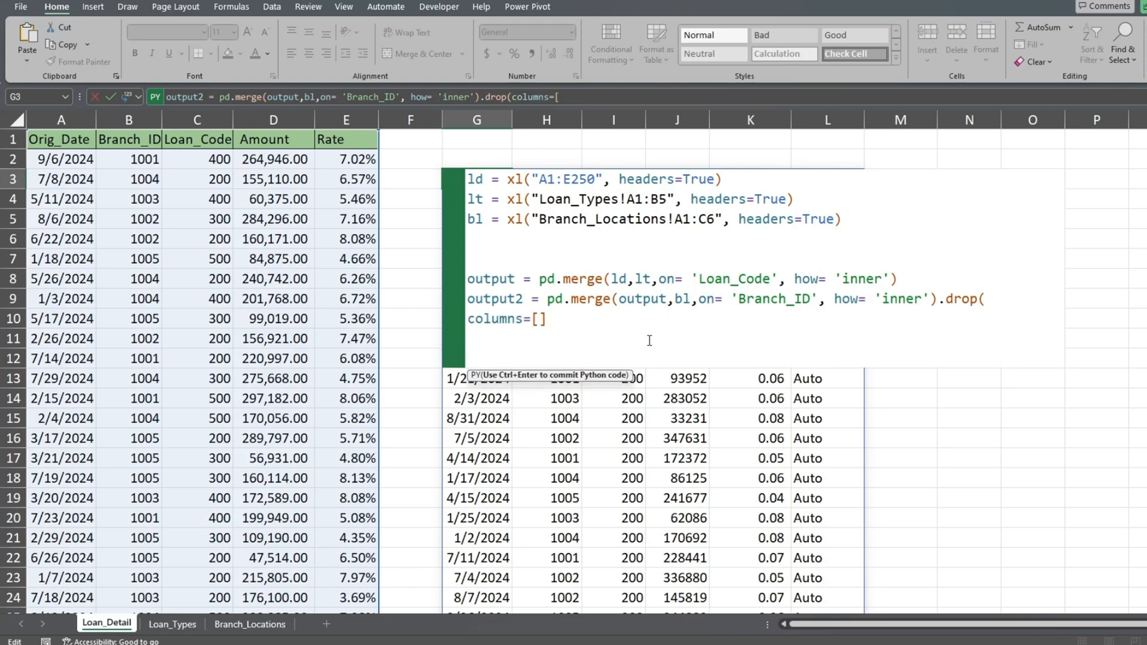
text(')
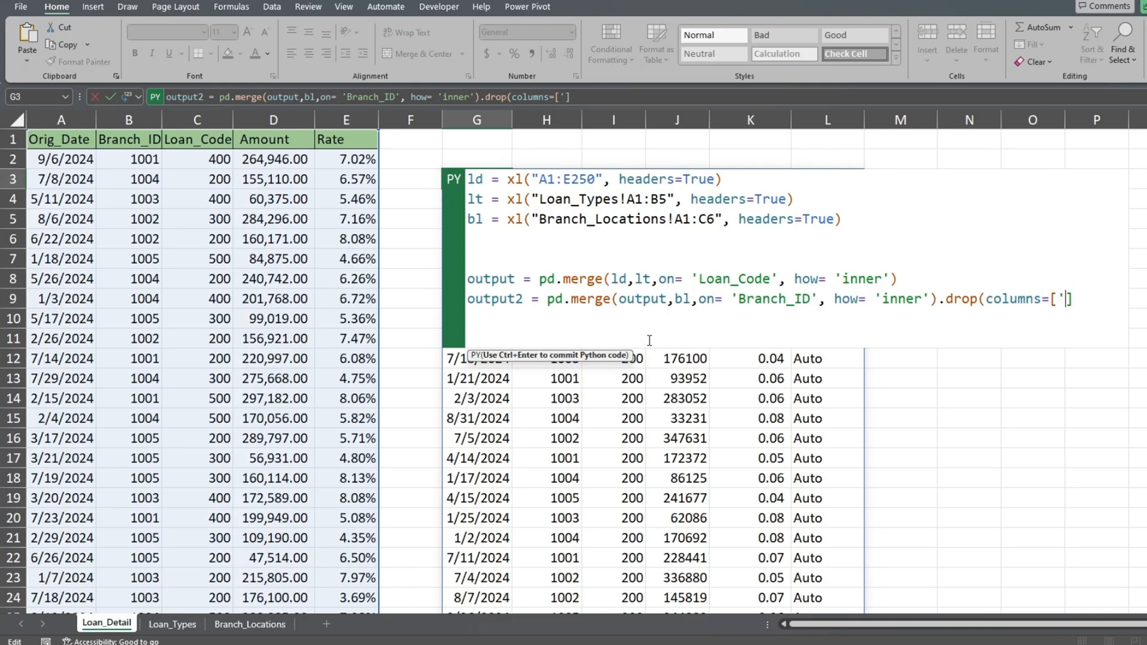
text(Loan_Code',')
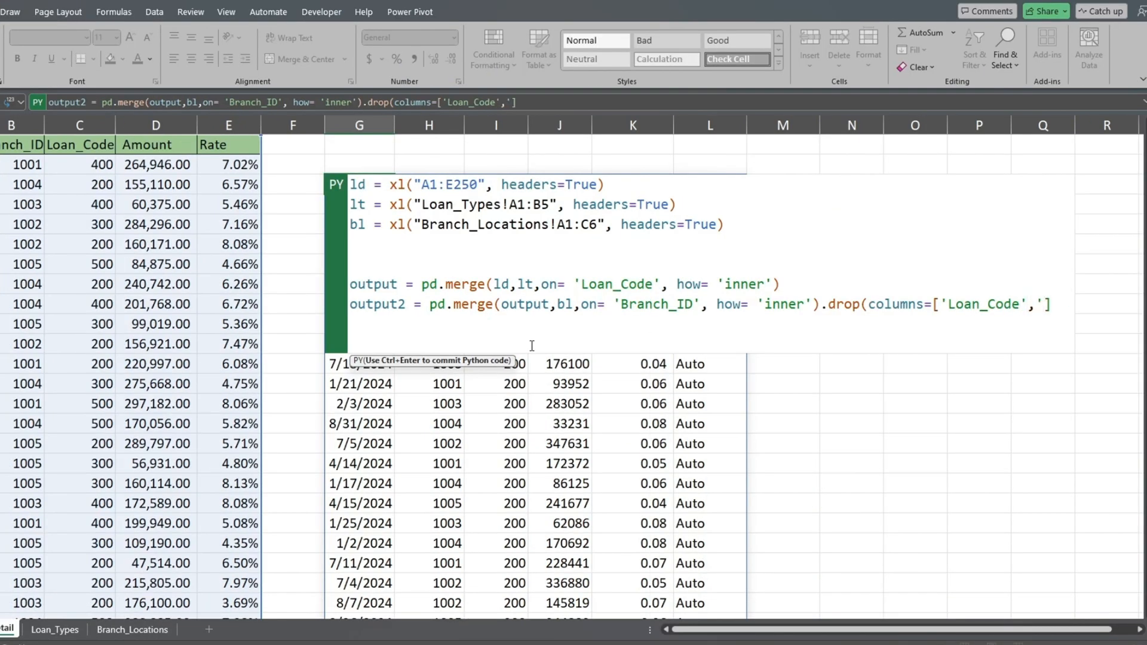
text(Branch)
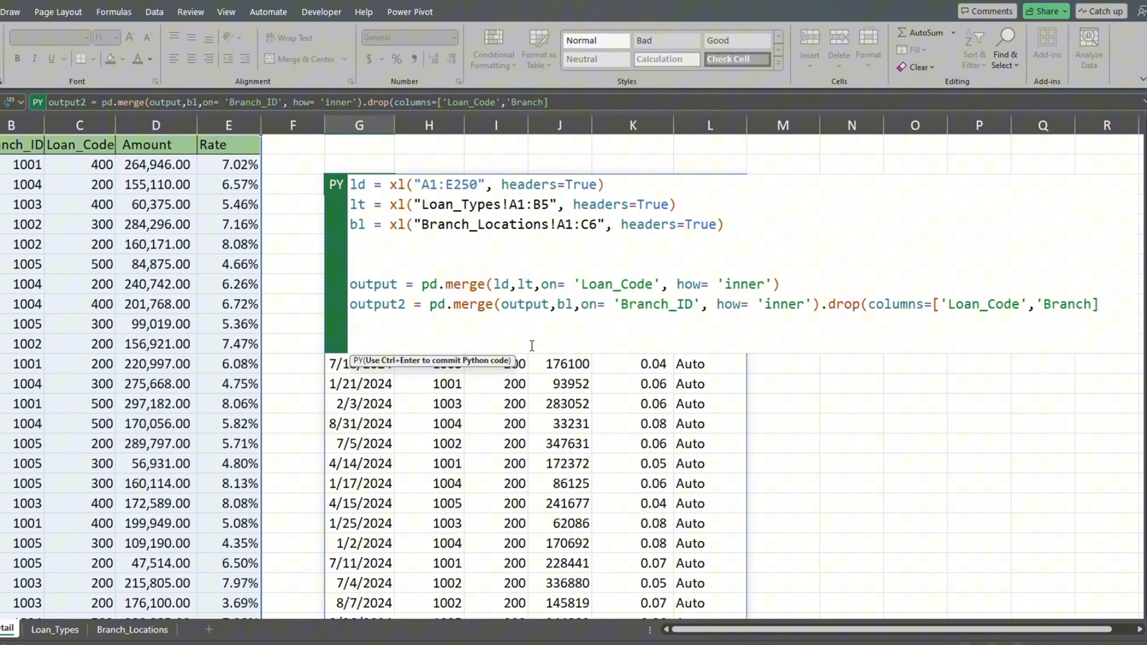
text(_ID)
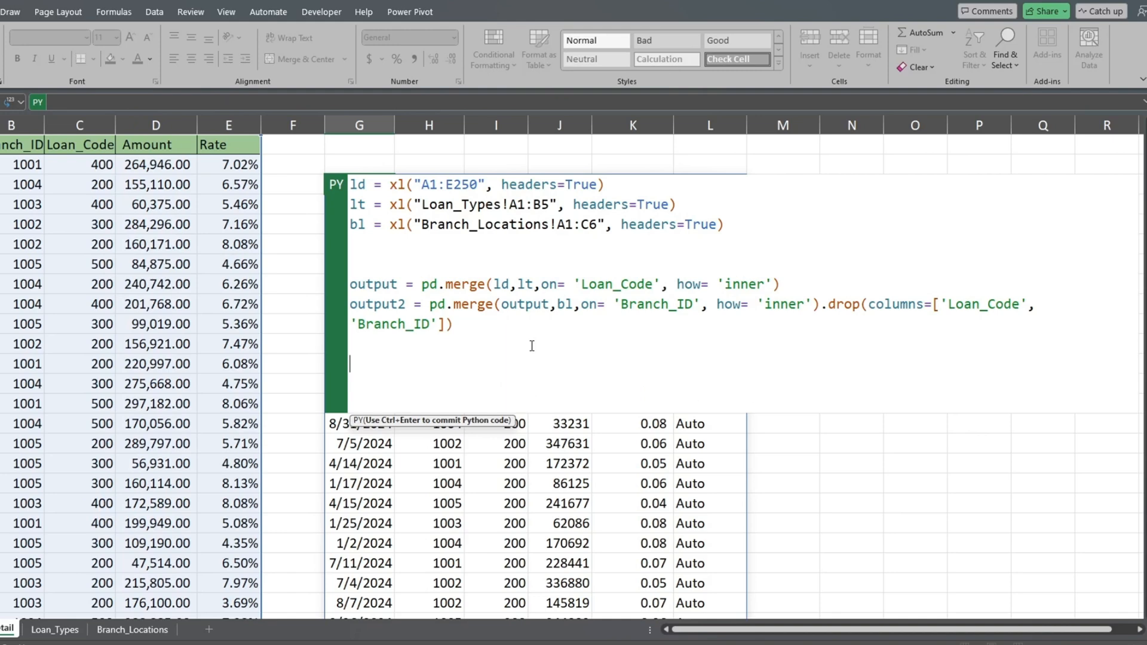
text(output2)
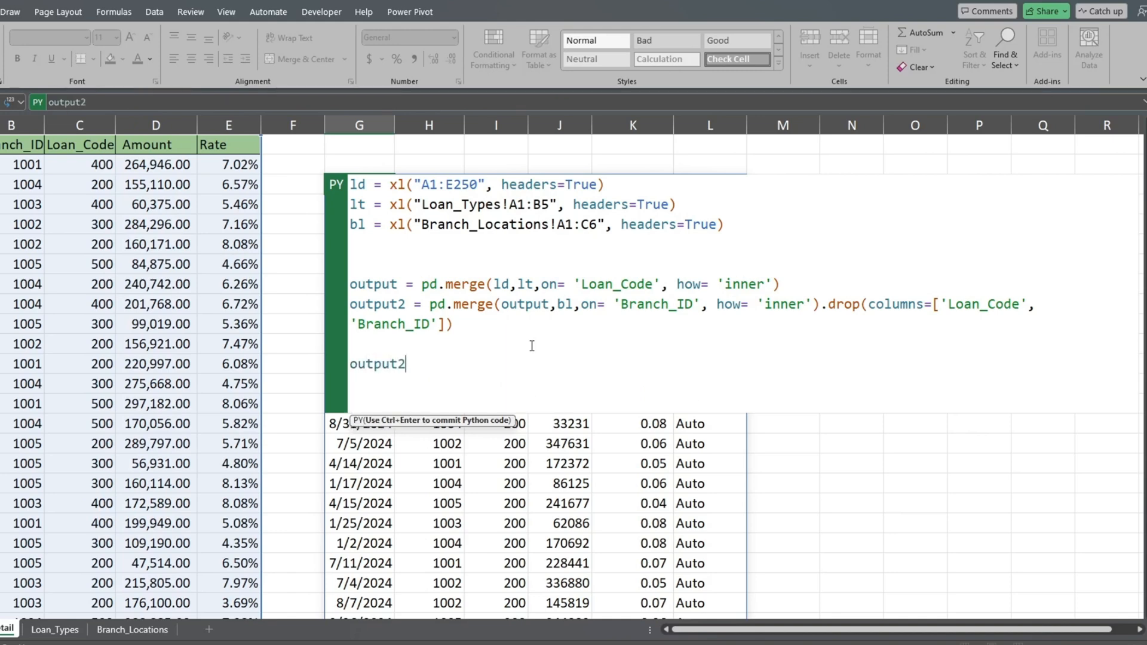
Step: Query output2 for Location == 'East Branch'
text(.query)
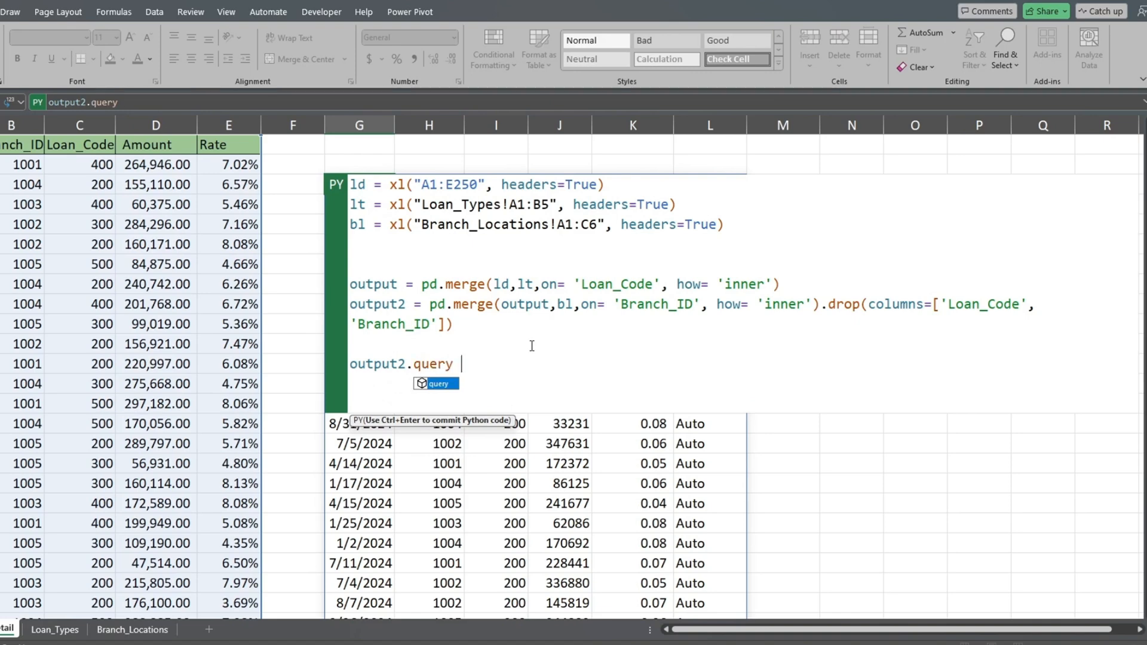
text(()
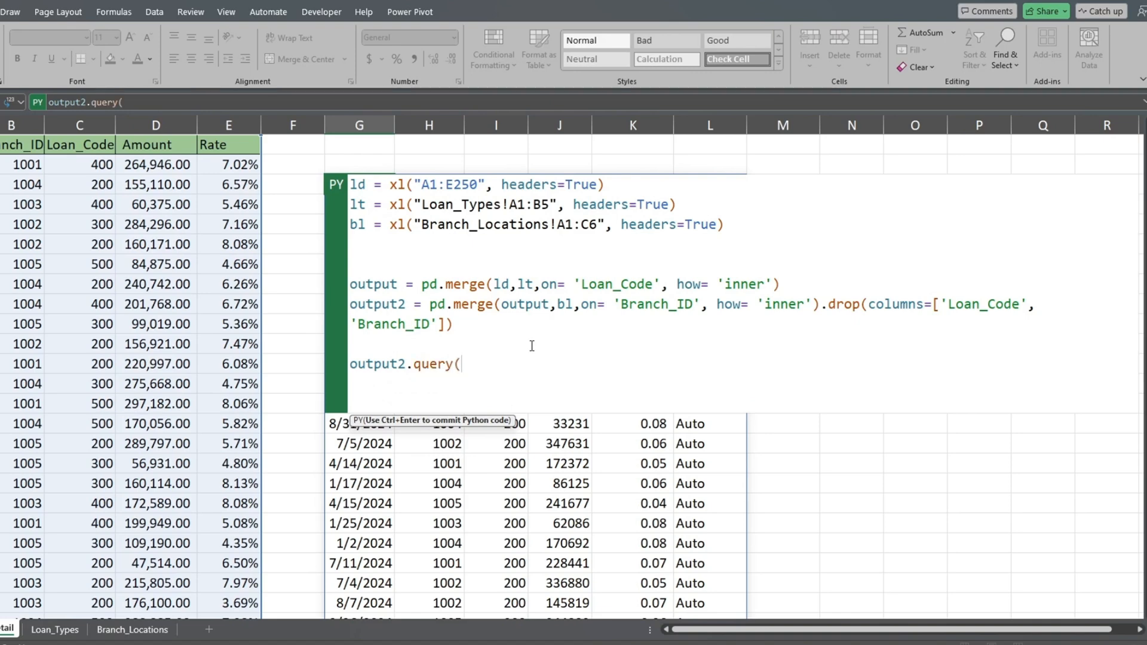
text("Locat)
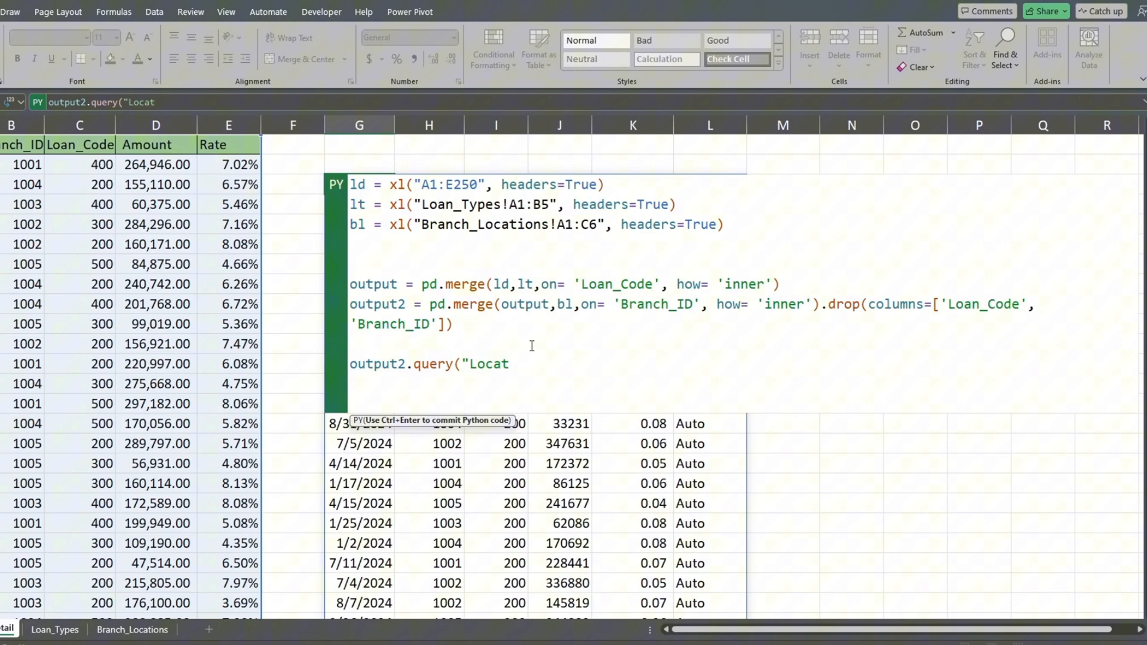
text(ion)
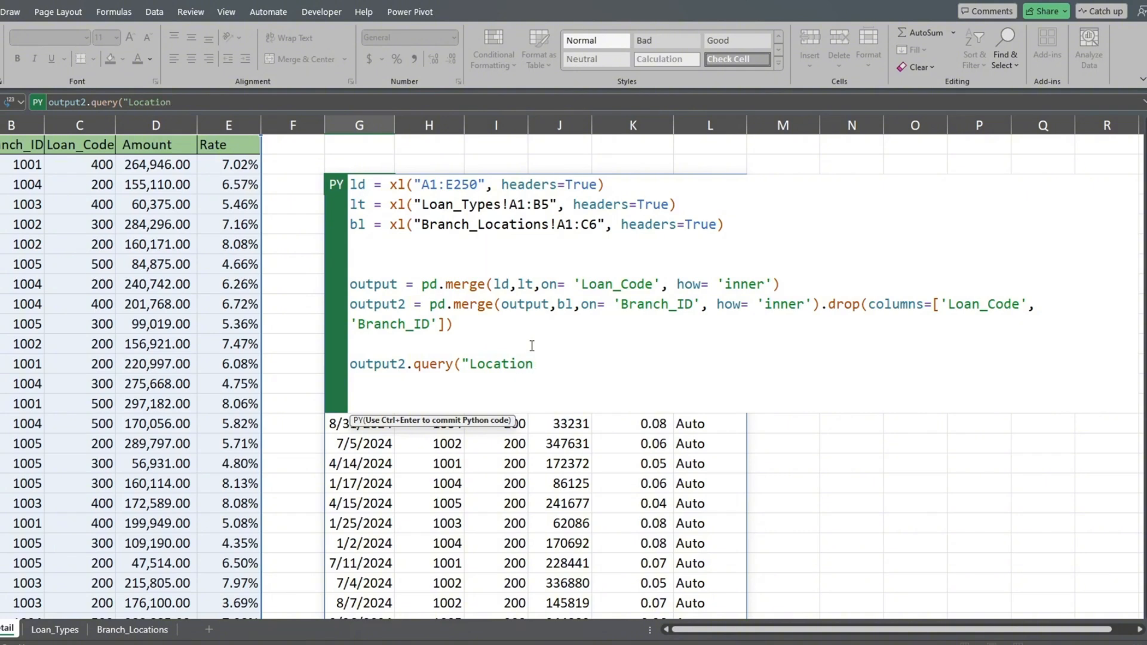
text(==)
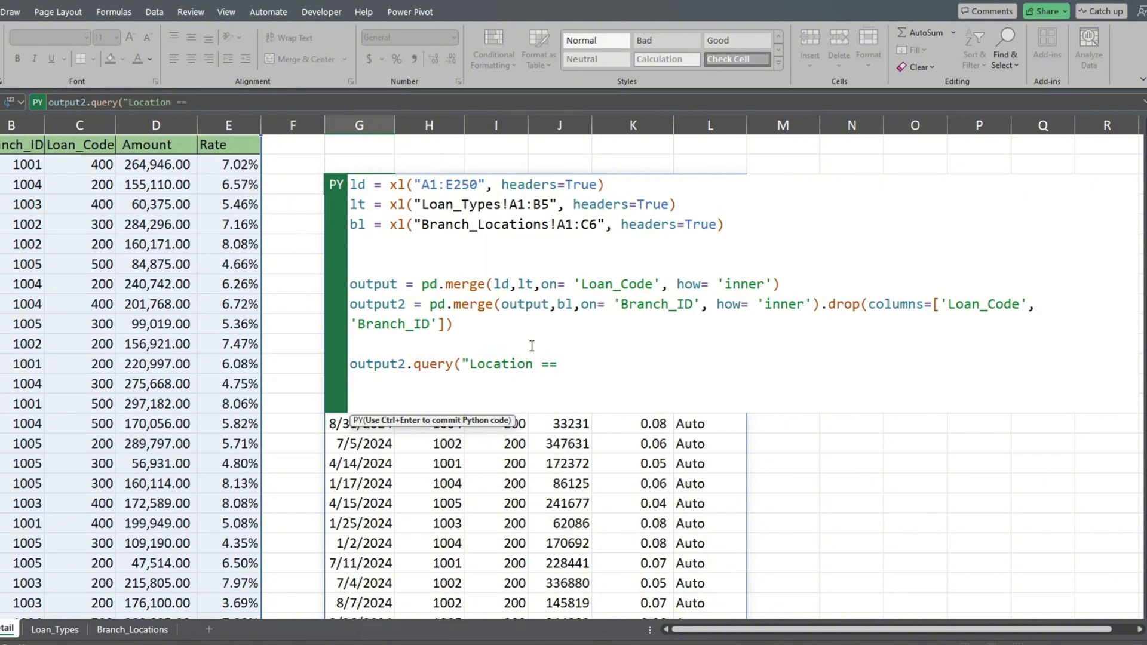
text('E)
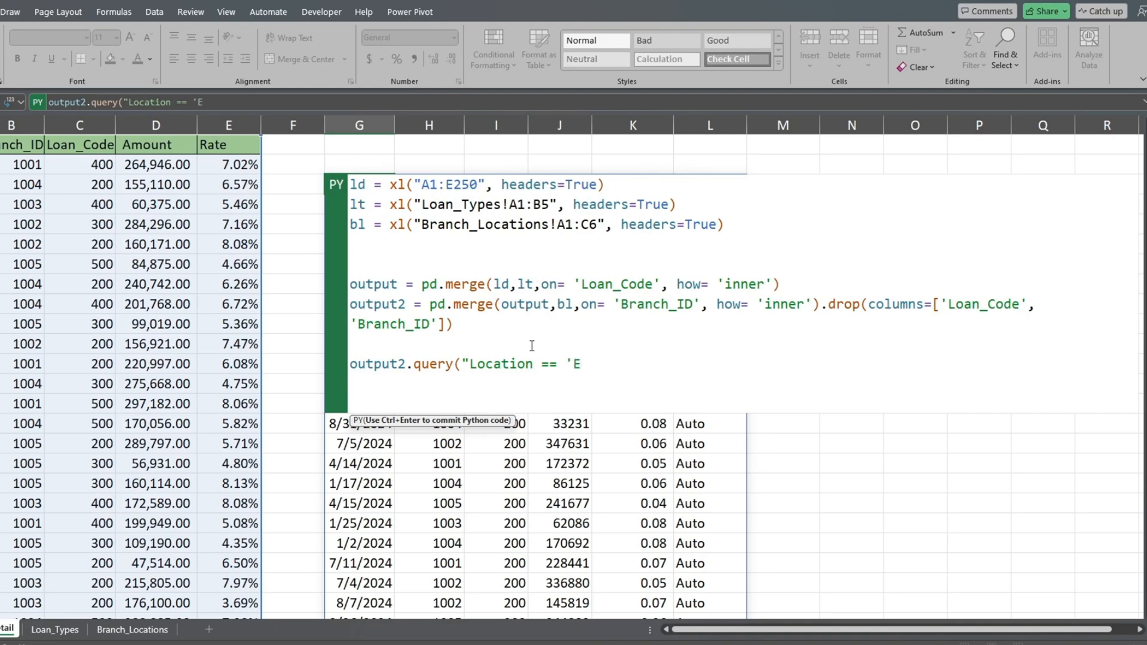
text(East Bra)
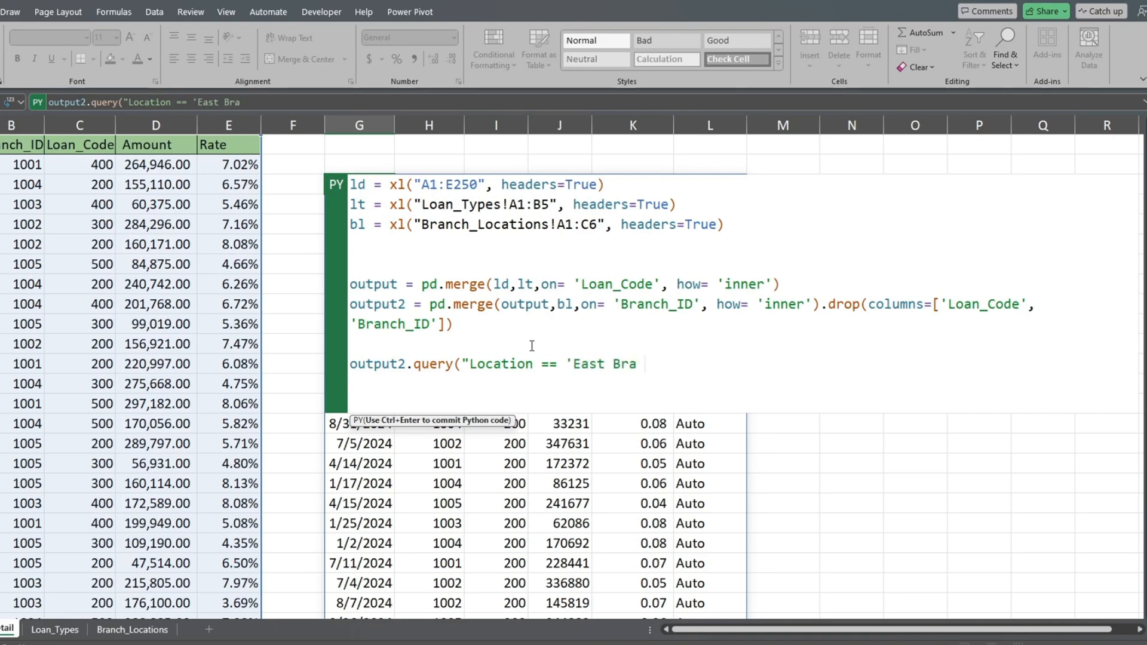
text(nch')
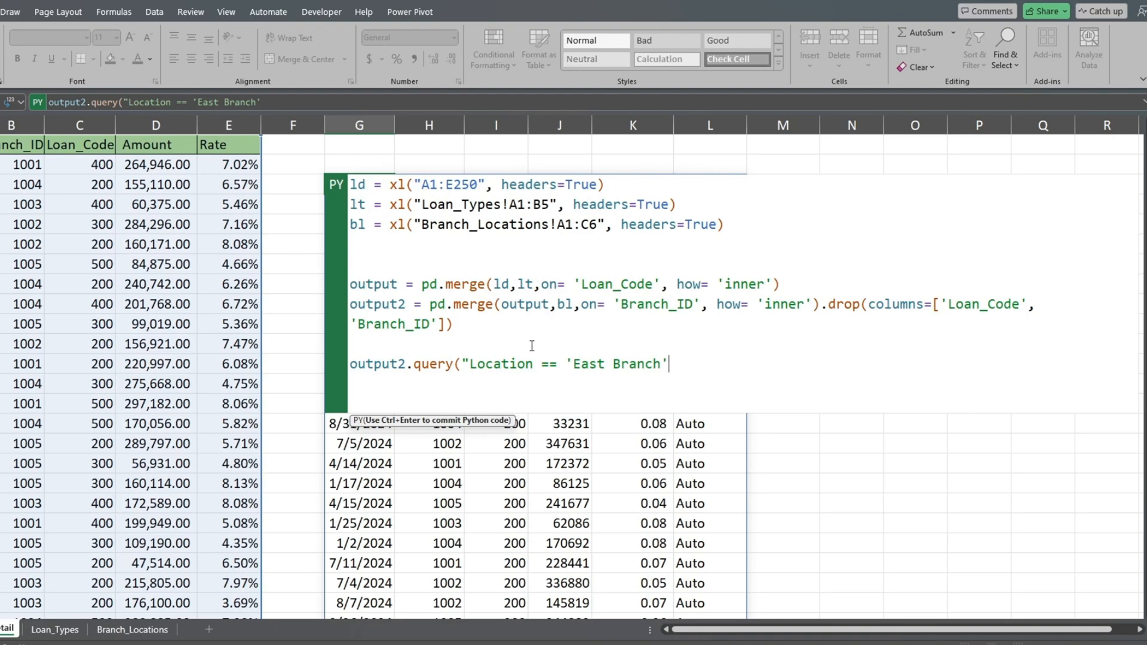
text(")
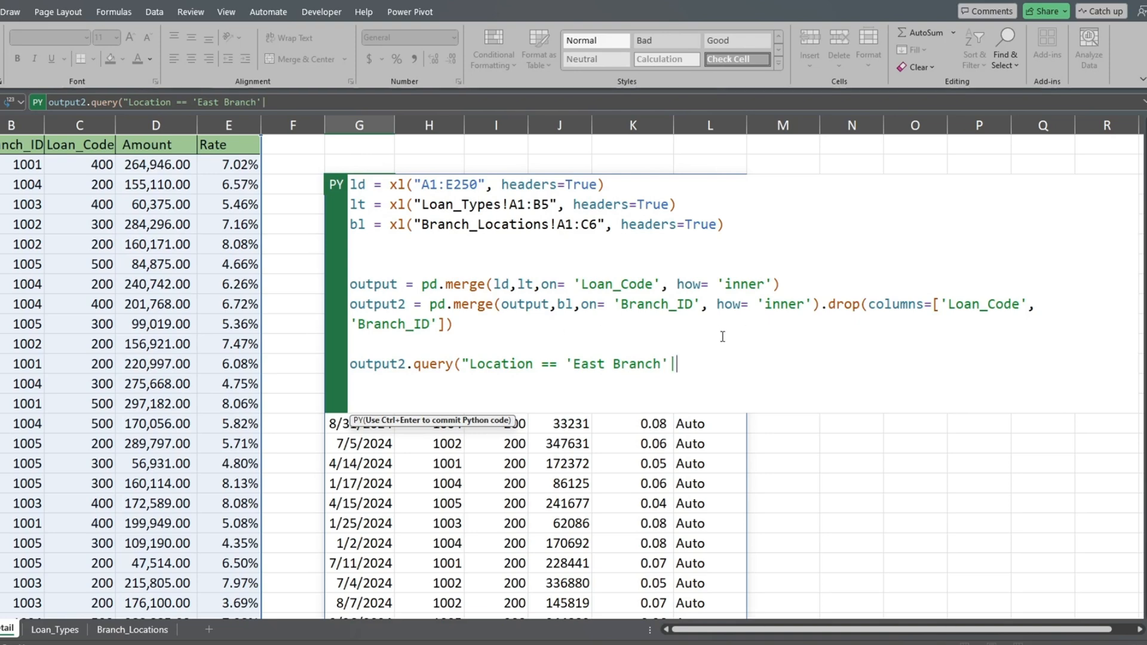
Step: Copy the condition and edit it into an OR with Location == 'West Branch'
drag(469, 363, 665, 363)
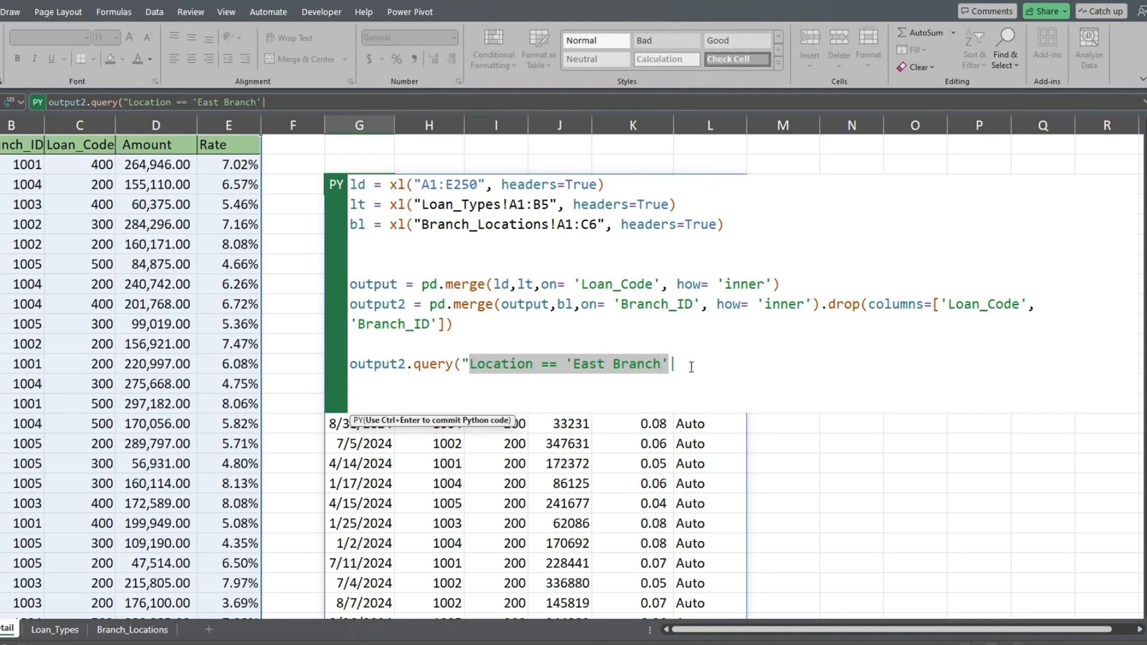
text(Location == 'East Branch')
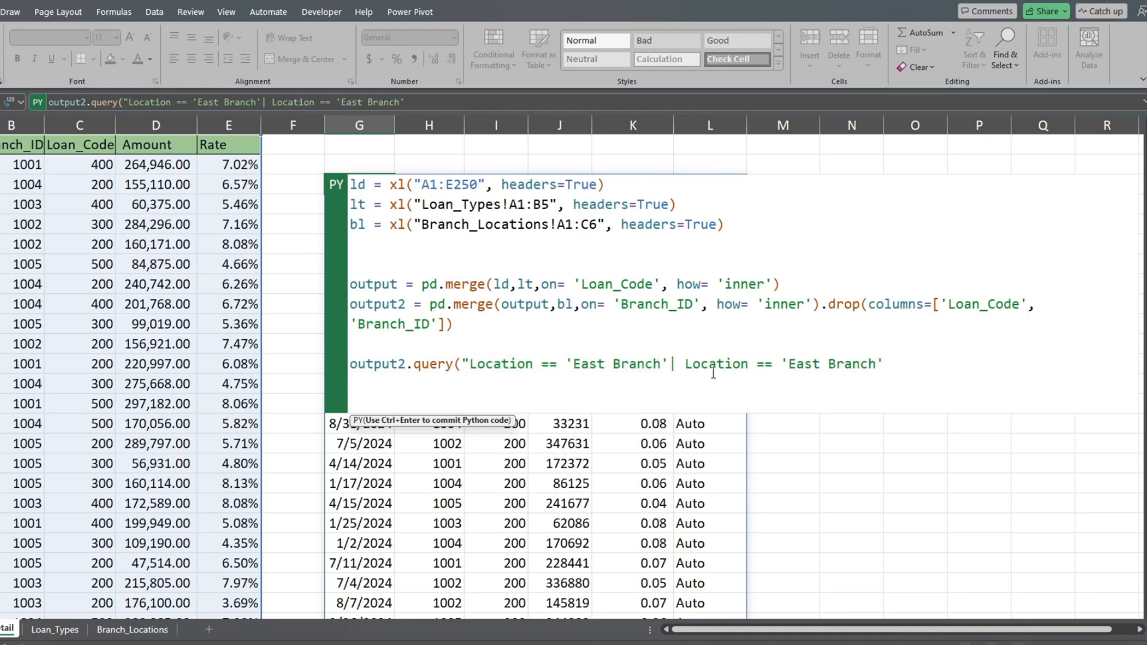
double_click(804, 363)
text(W)
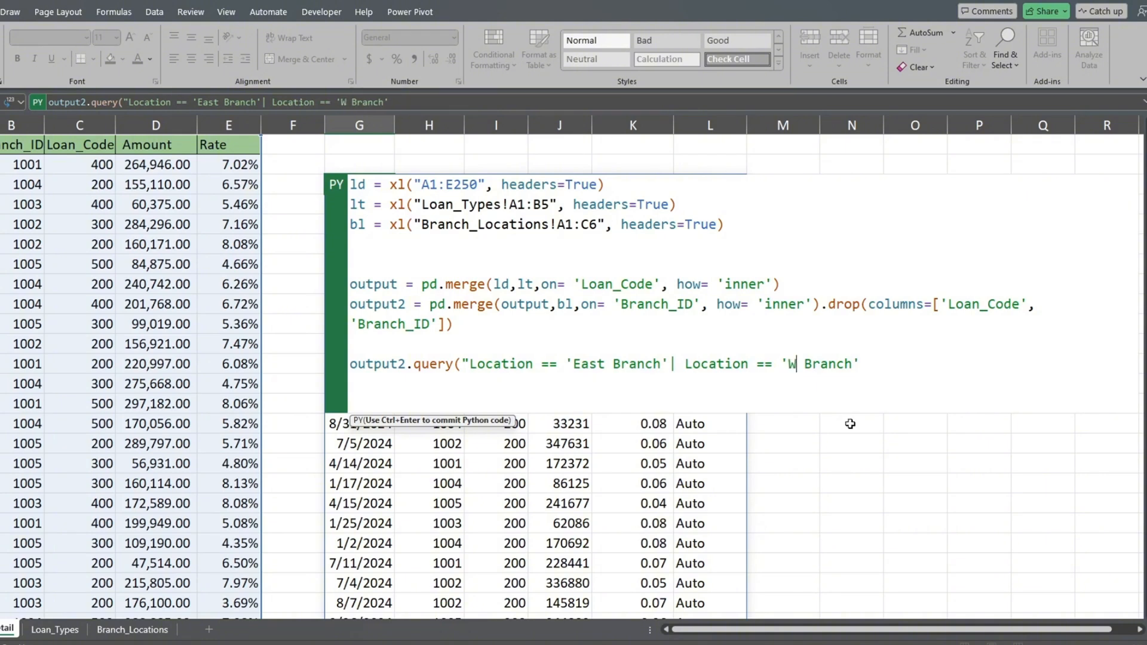
text(est)
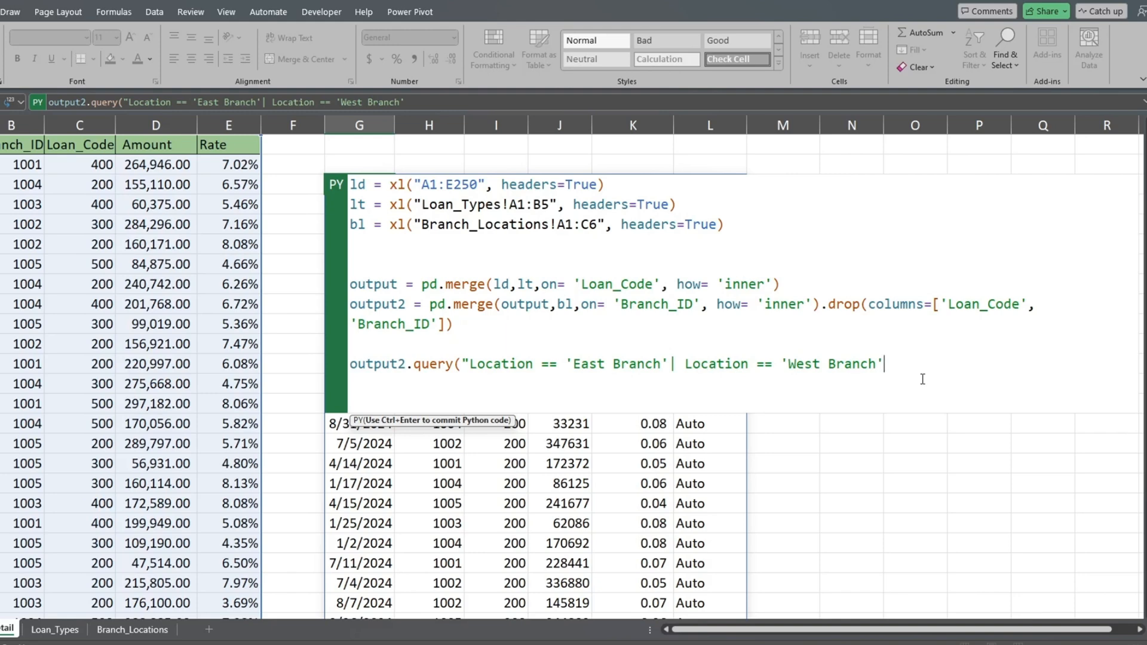
text(")
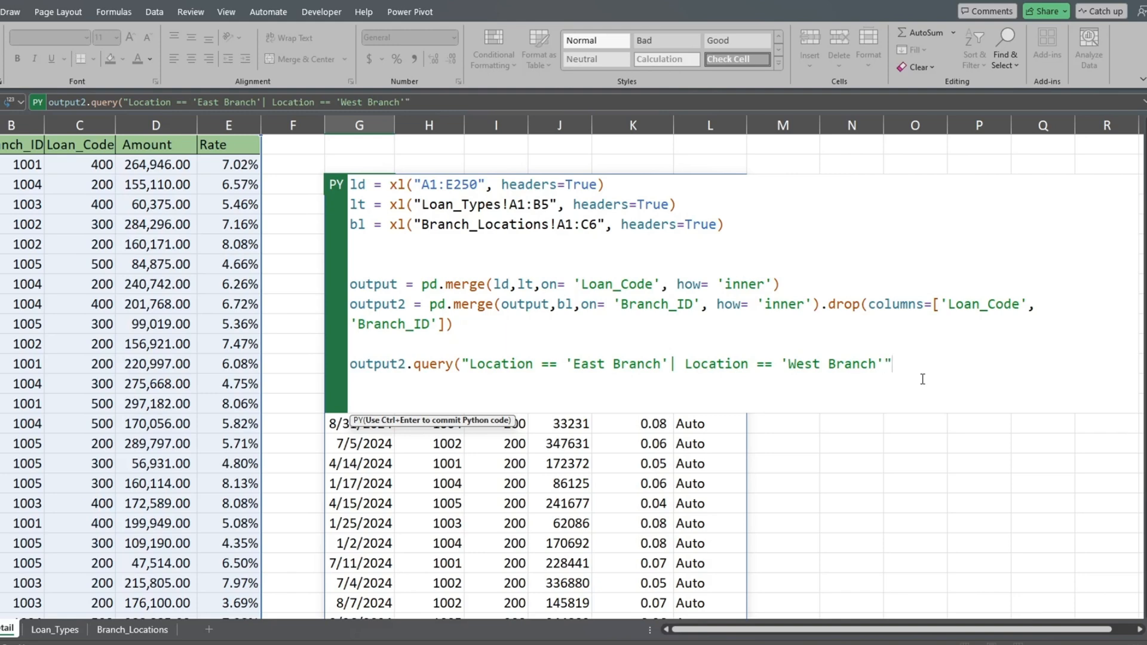
text())
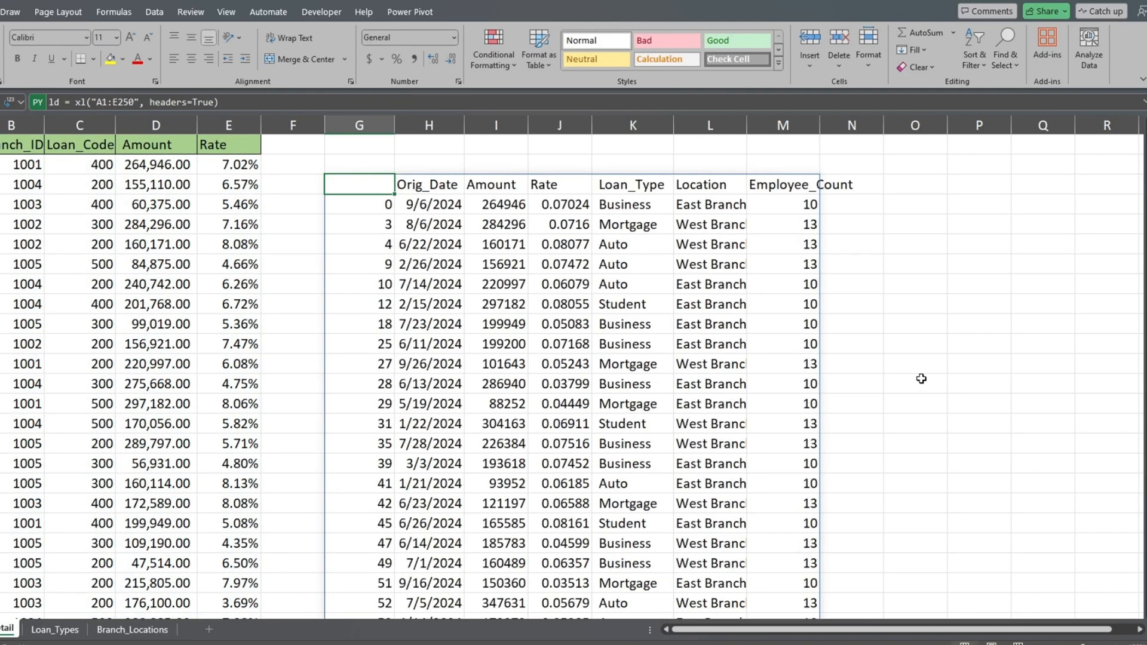
mouse_move(965, 412)
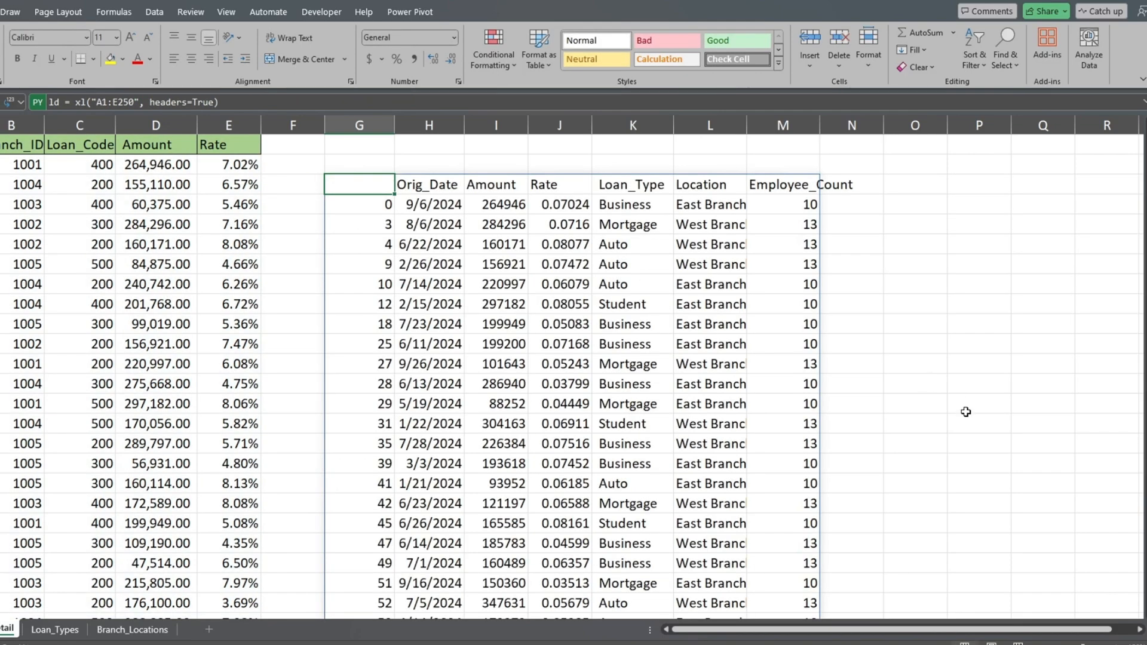
Step: Apply Comma Style to Amount and Percent Style to Rate in the spilled table
click(990, 403)
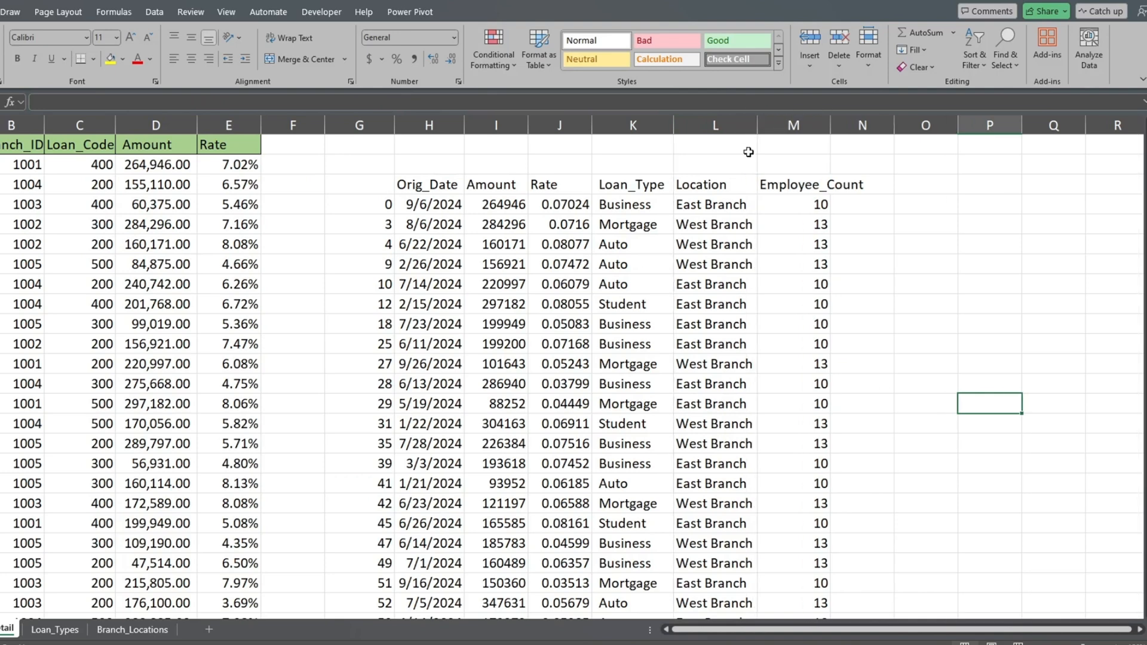
mouse_move(896, 320)
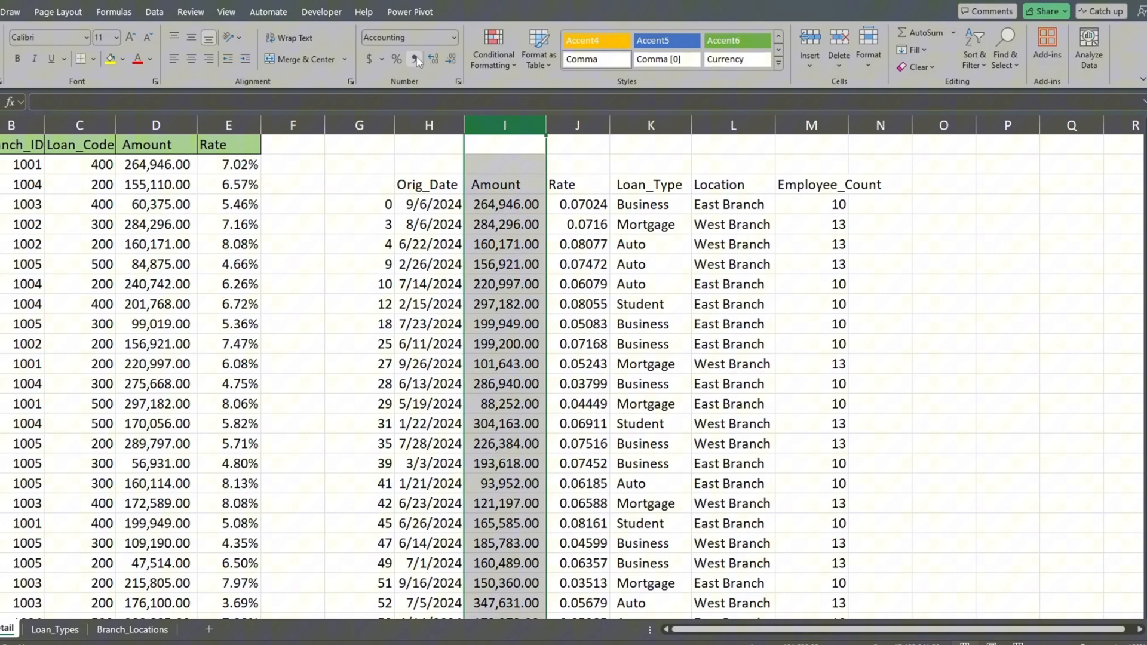
click(577, 145)
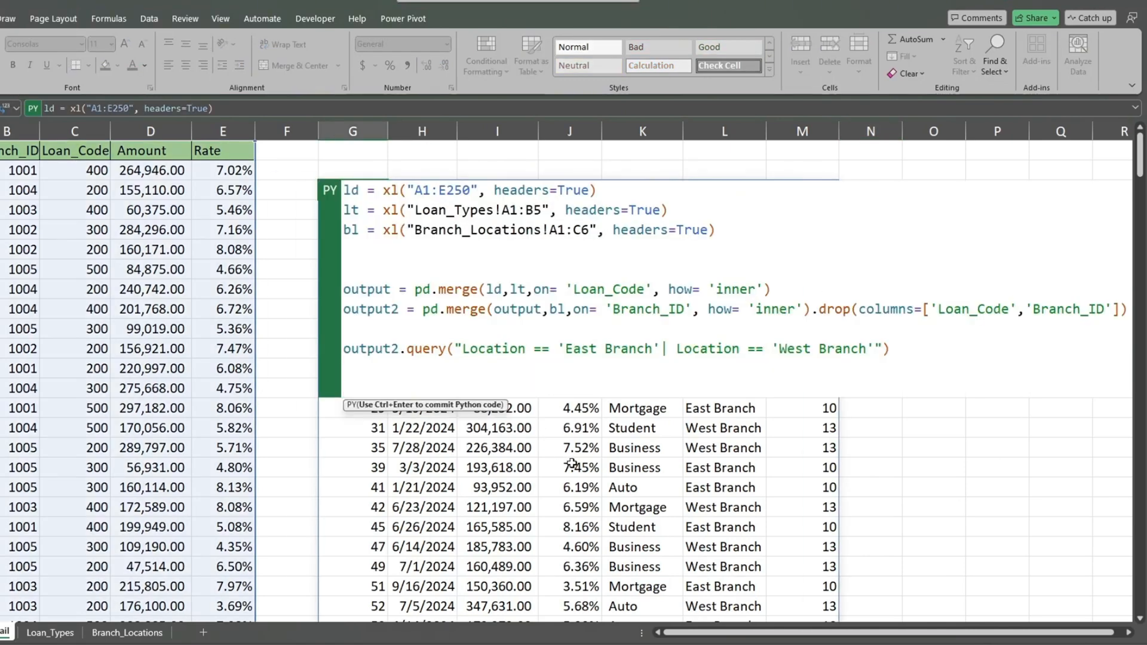
click(896, 349)
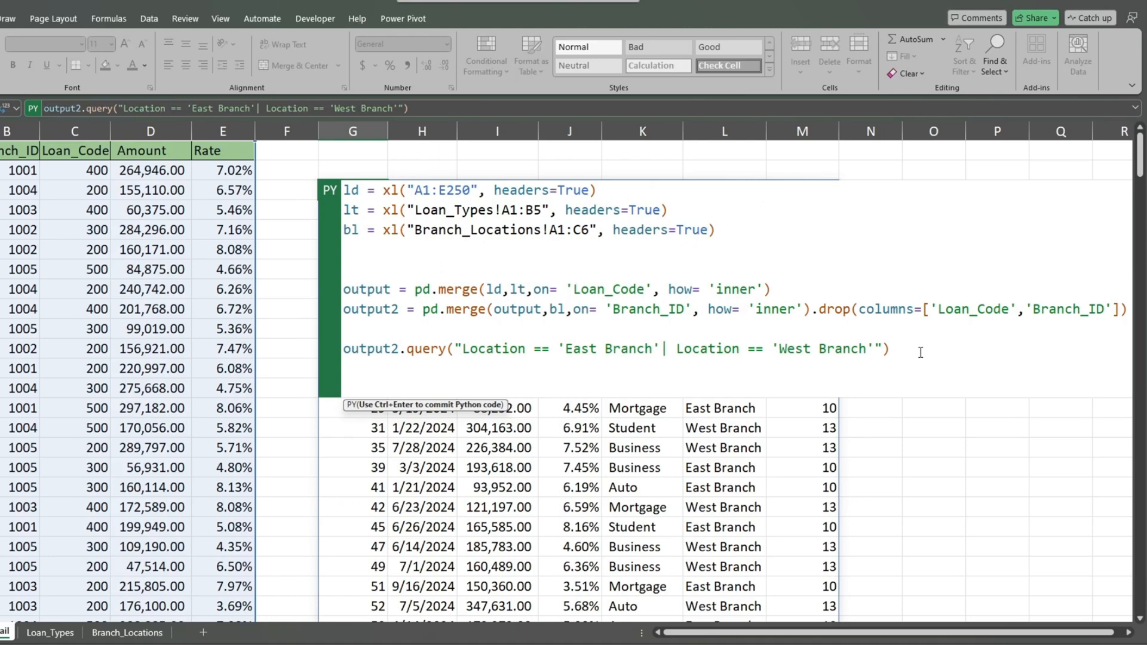
Step: Append .sort_values(['Location','Loan_Type']) to the query line
text(.sort)
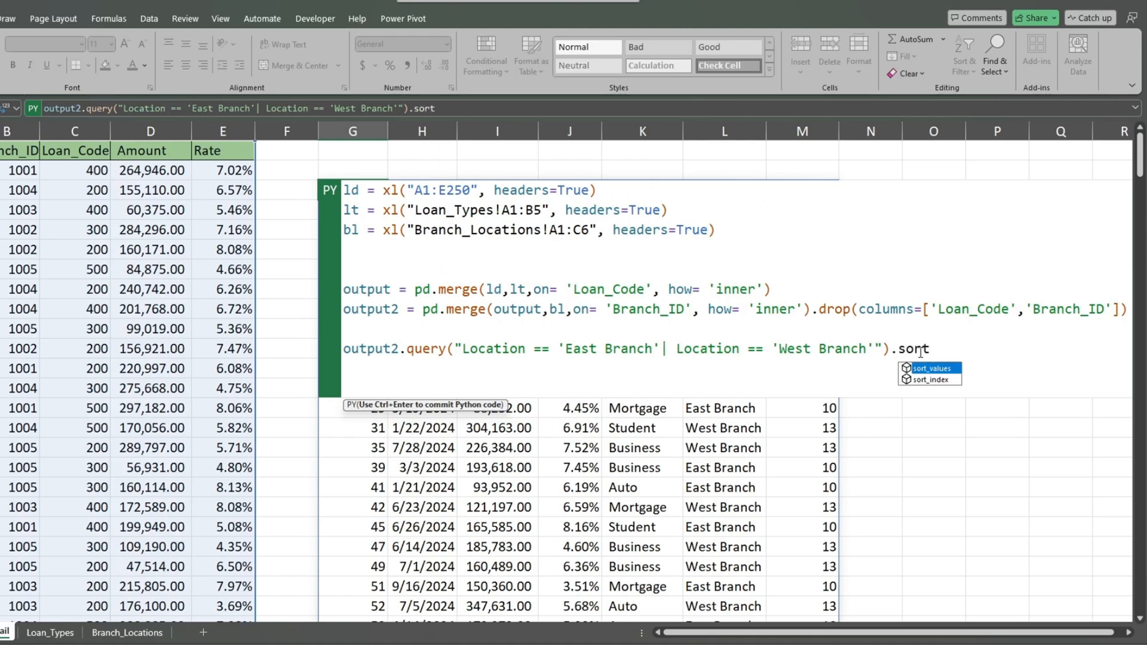
click(933, 368)
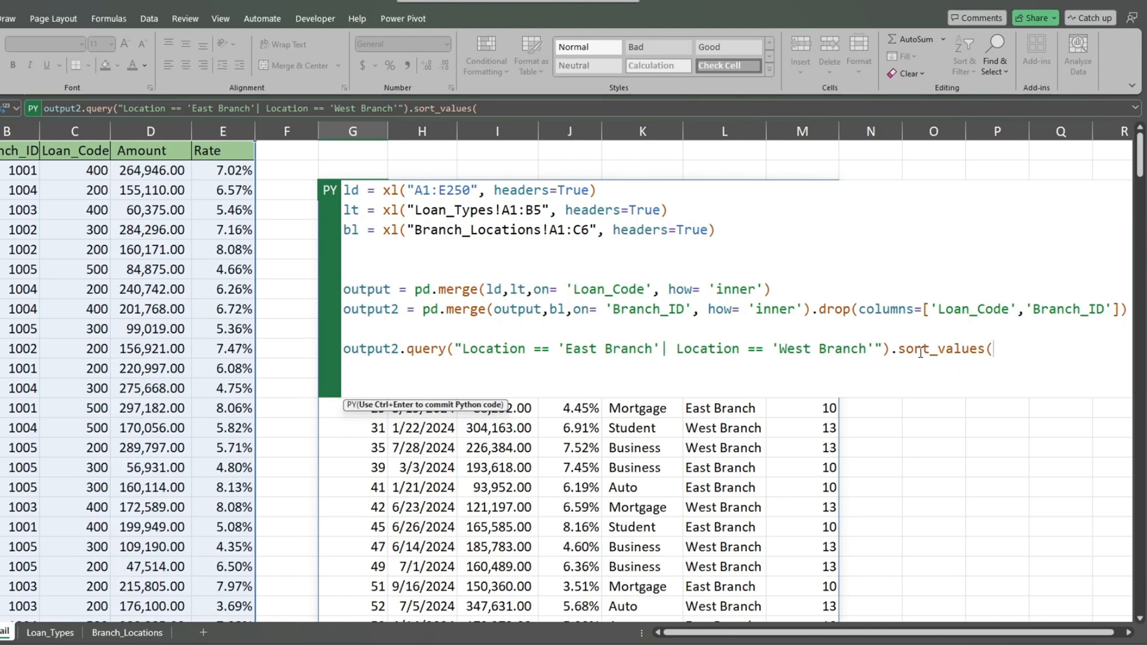
text([)
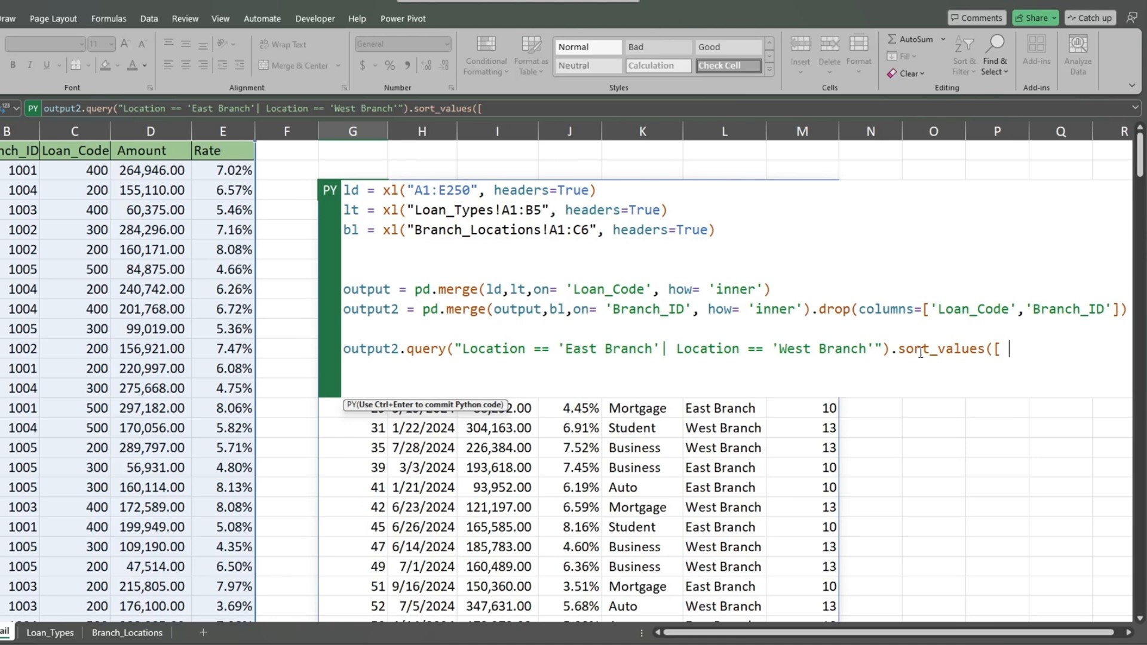
text('Location)
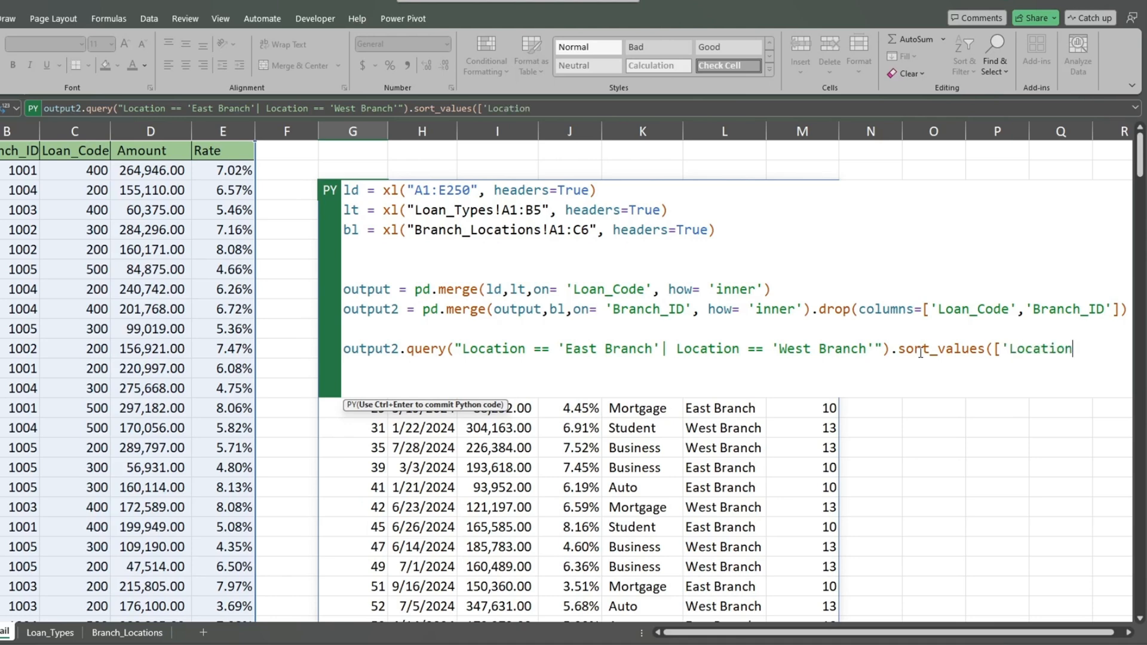
text(,)
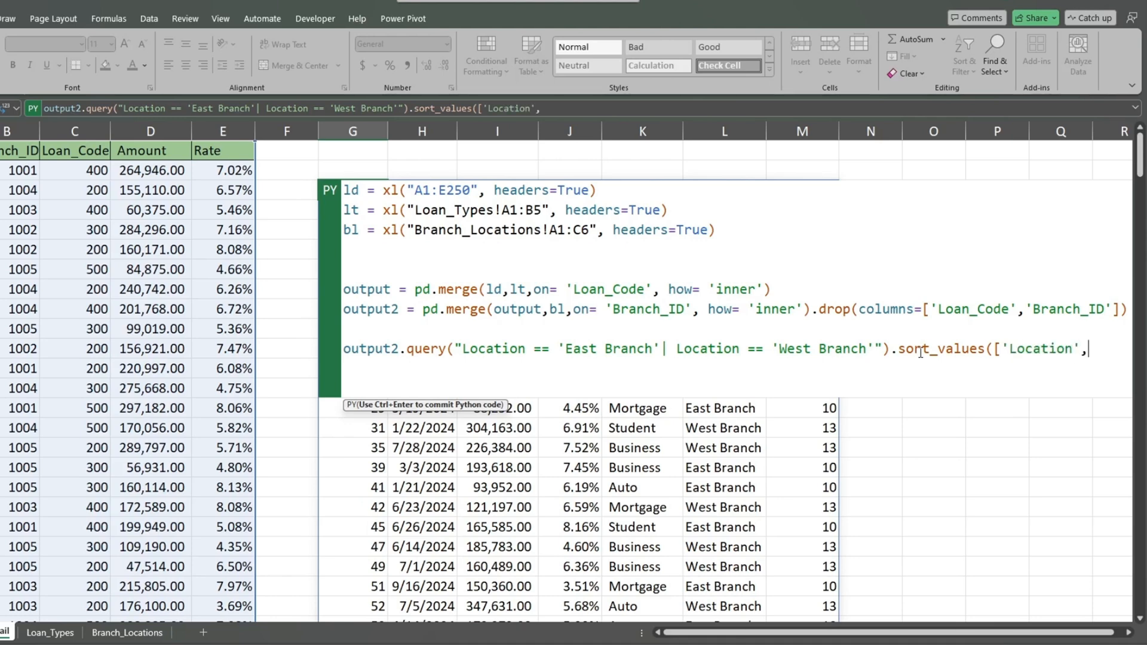
text('Lo)
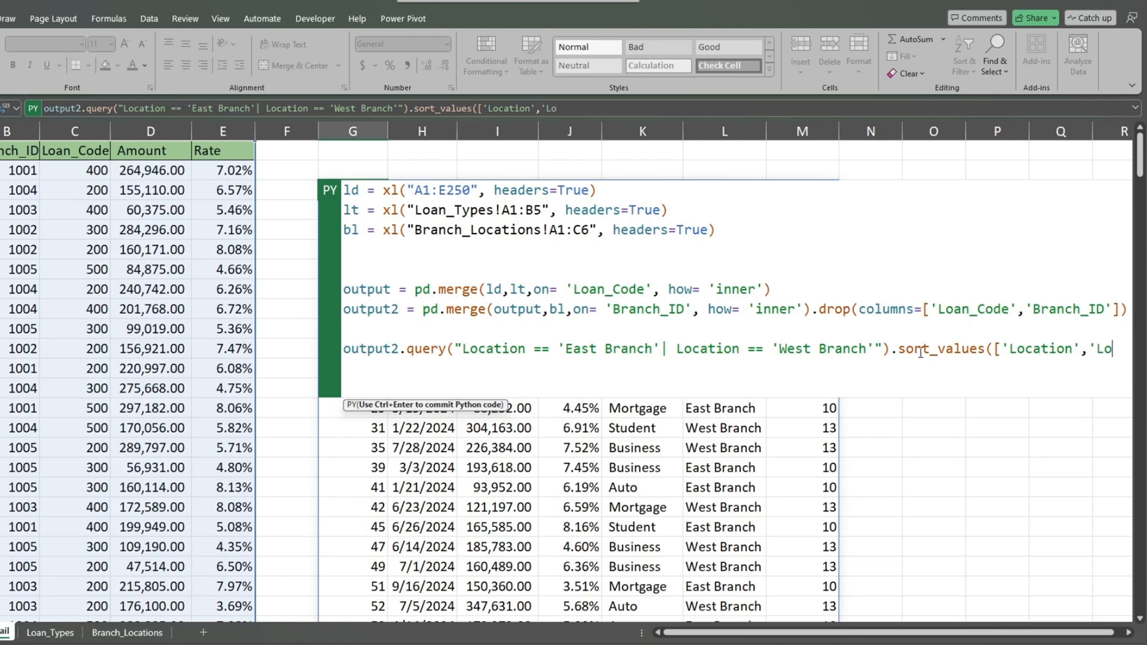
text(Loan_T)
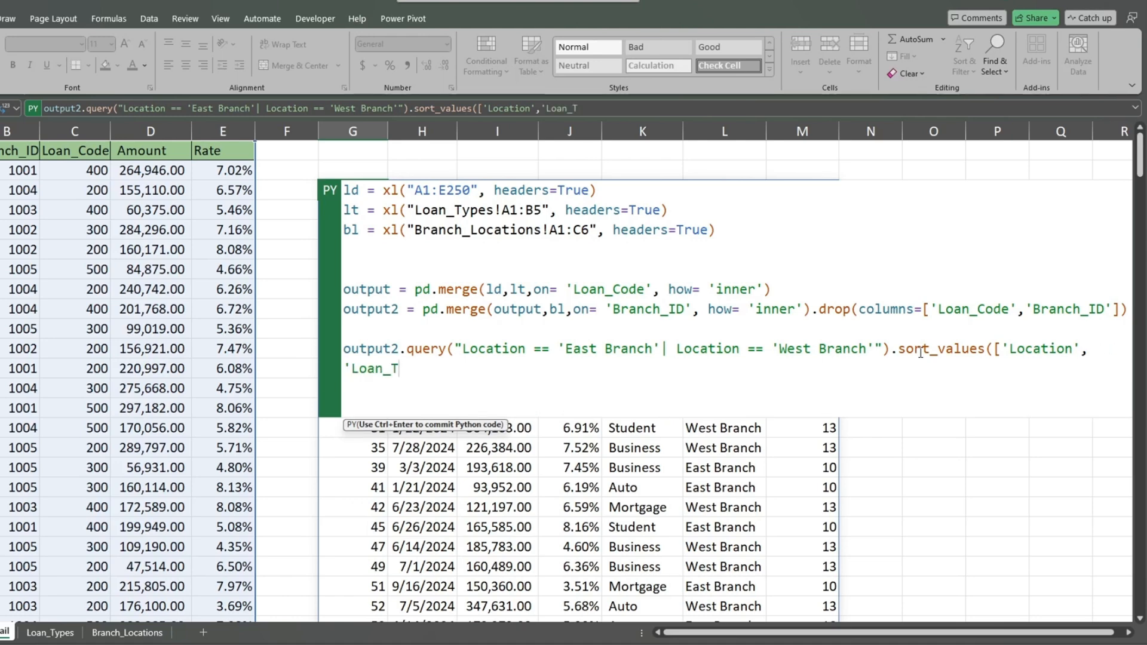
text(ype')
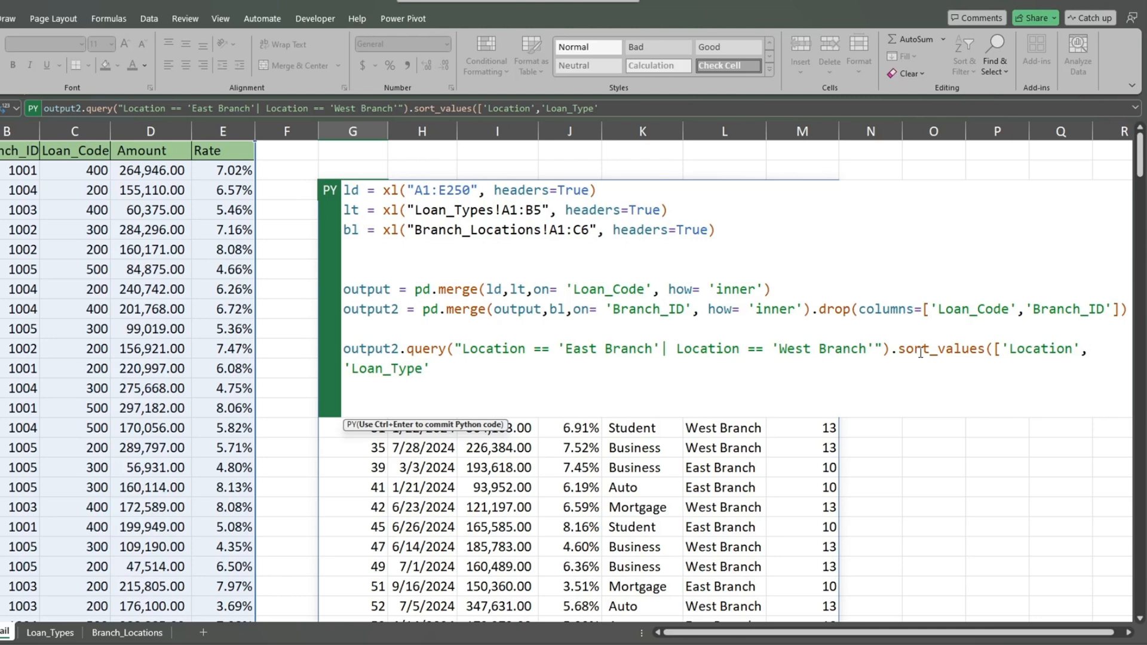
text(])
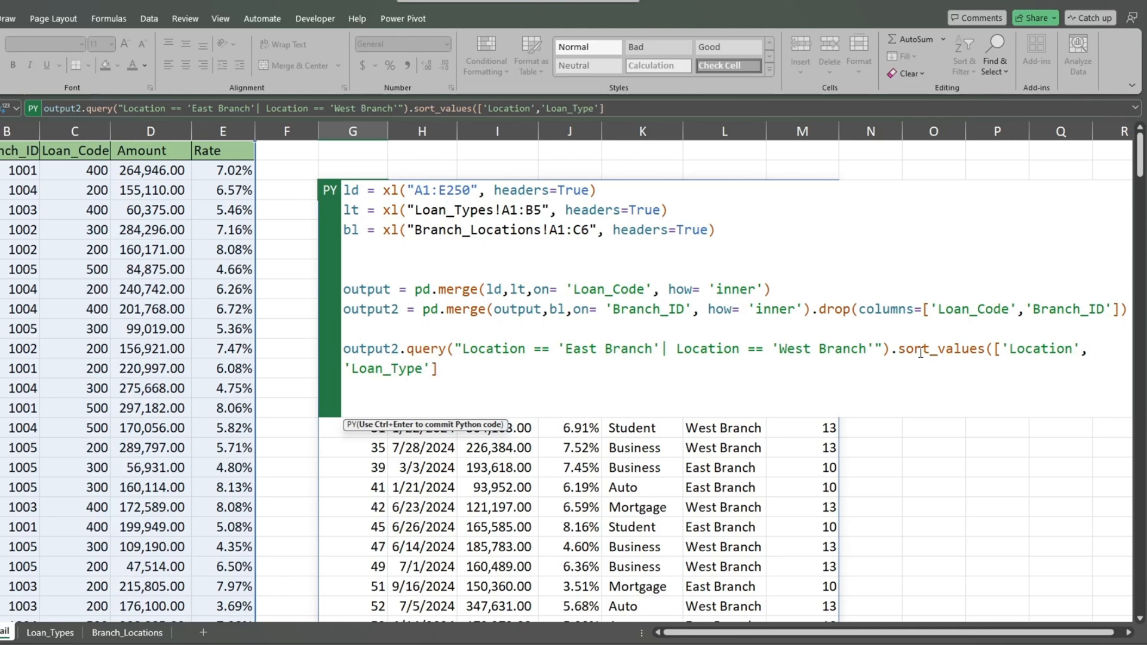
Step: Commit the Python cell and review the spilled table: East Branch then West Branch loans grouped by Loan_Type
text())
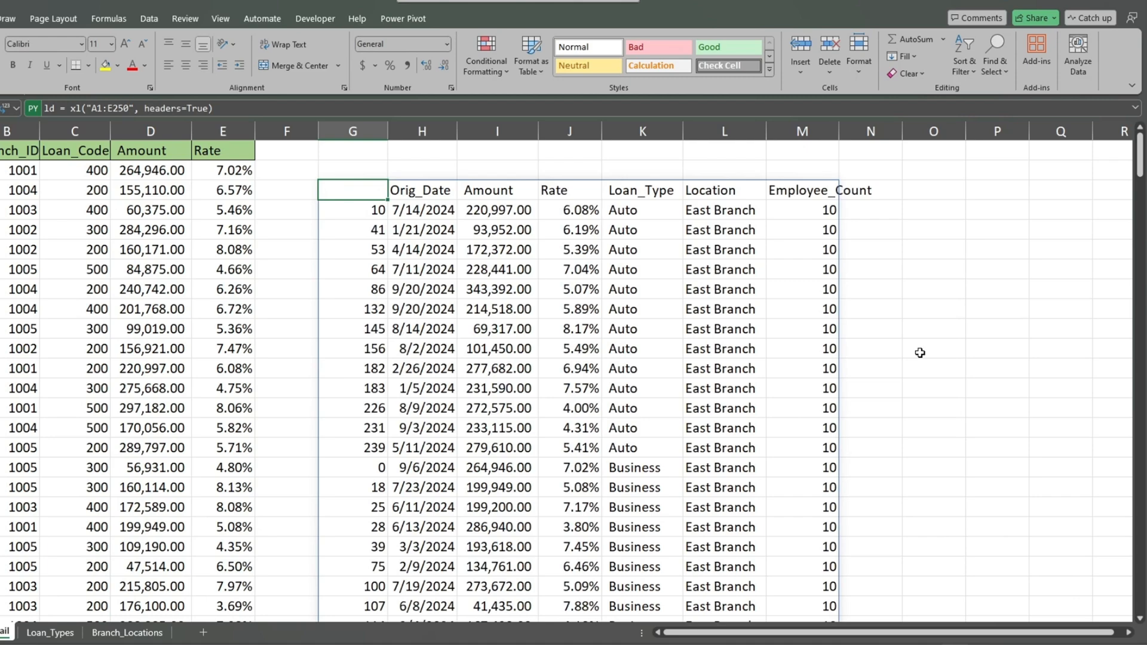
scroll(down, 3)
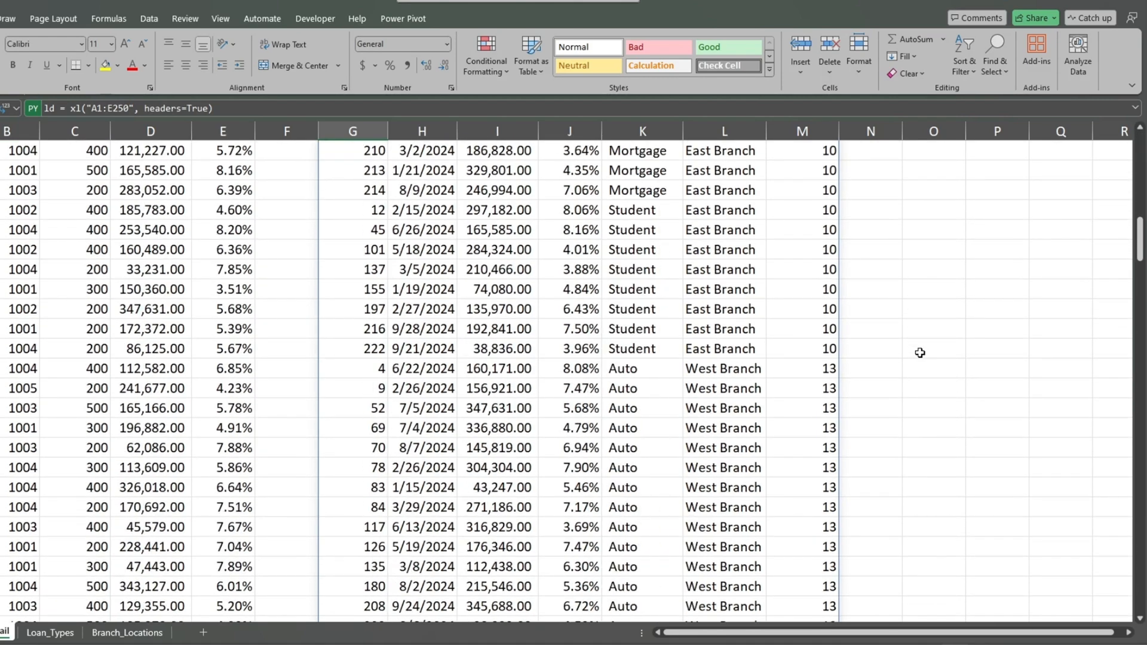
scroll(down, 3)
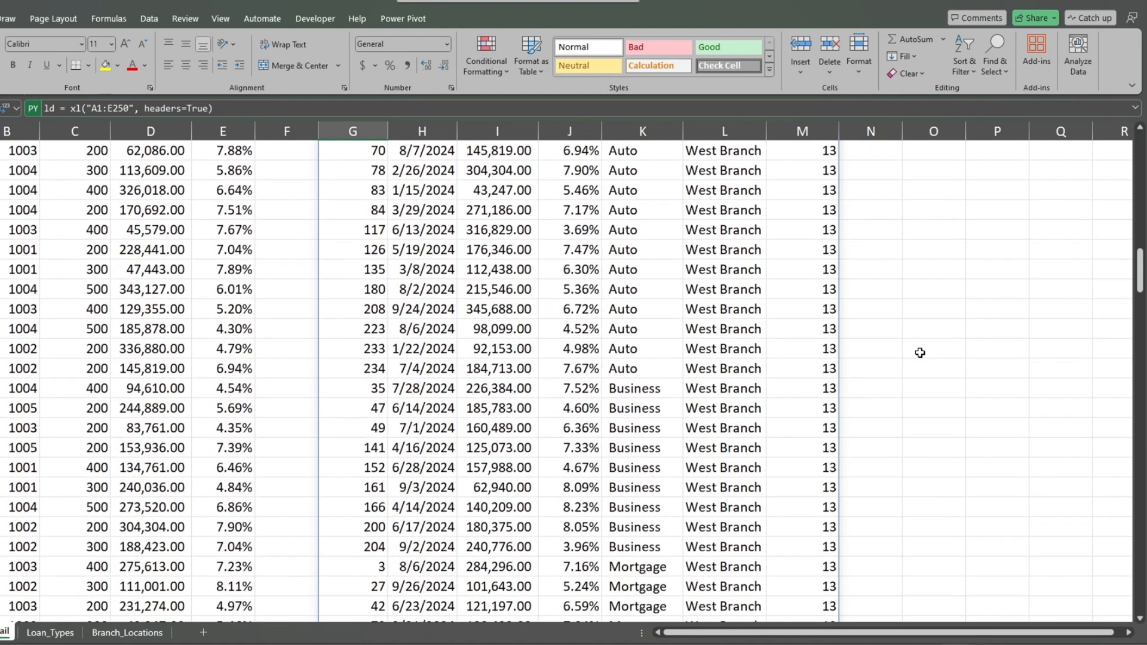